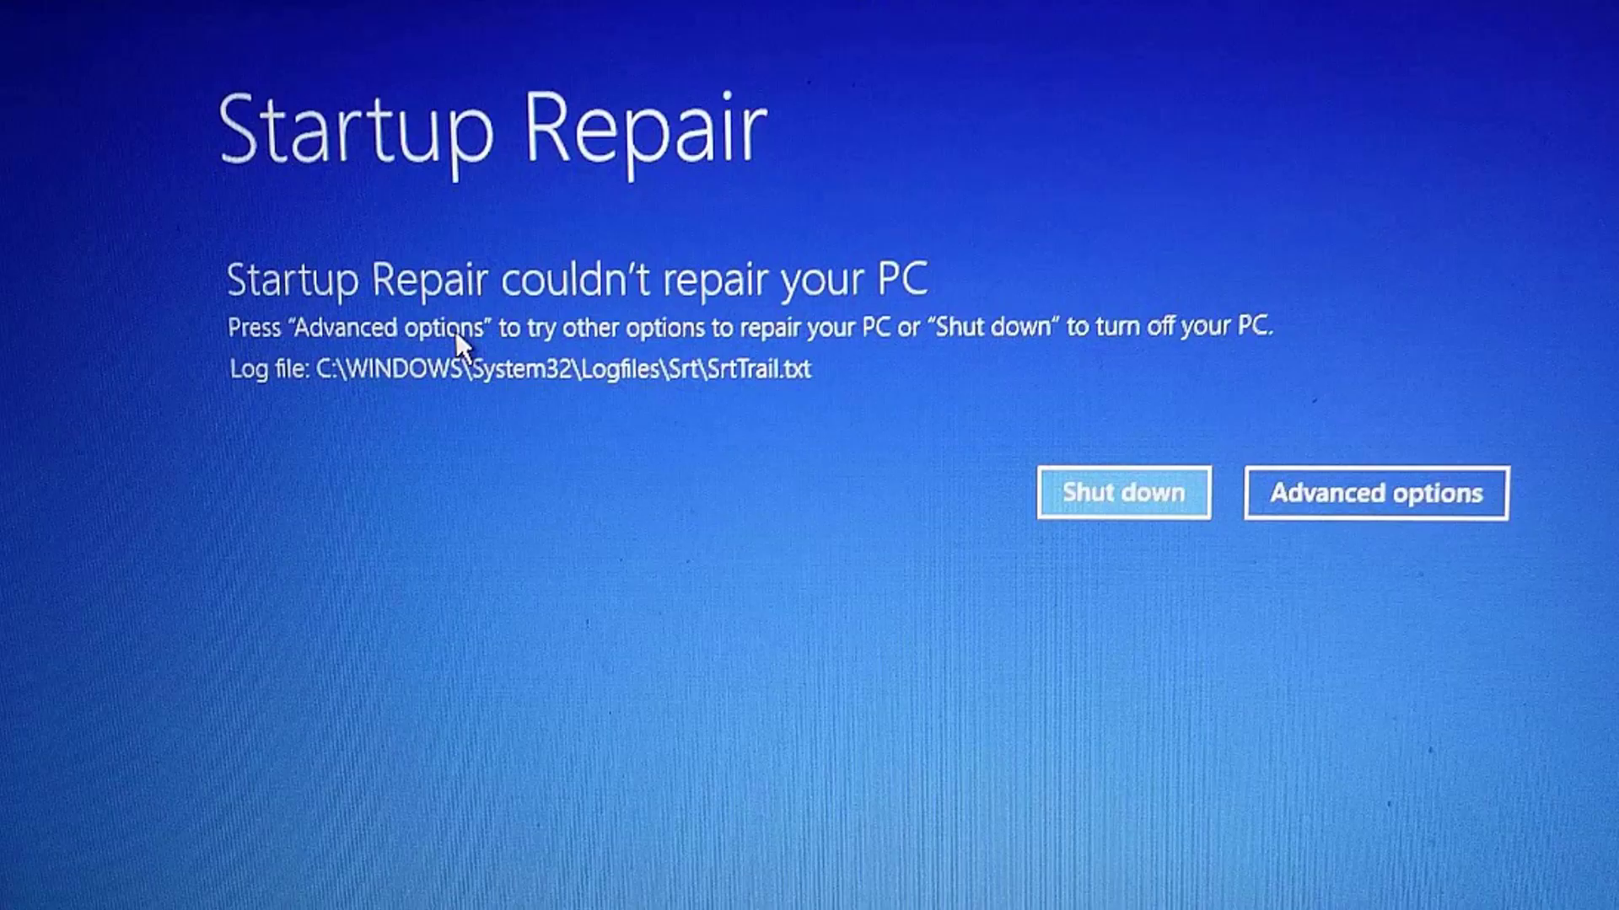
- Choose Advanced options on the Startup Repair failure screen
click(1375, 492)
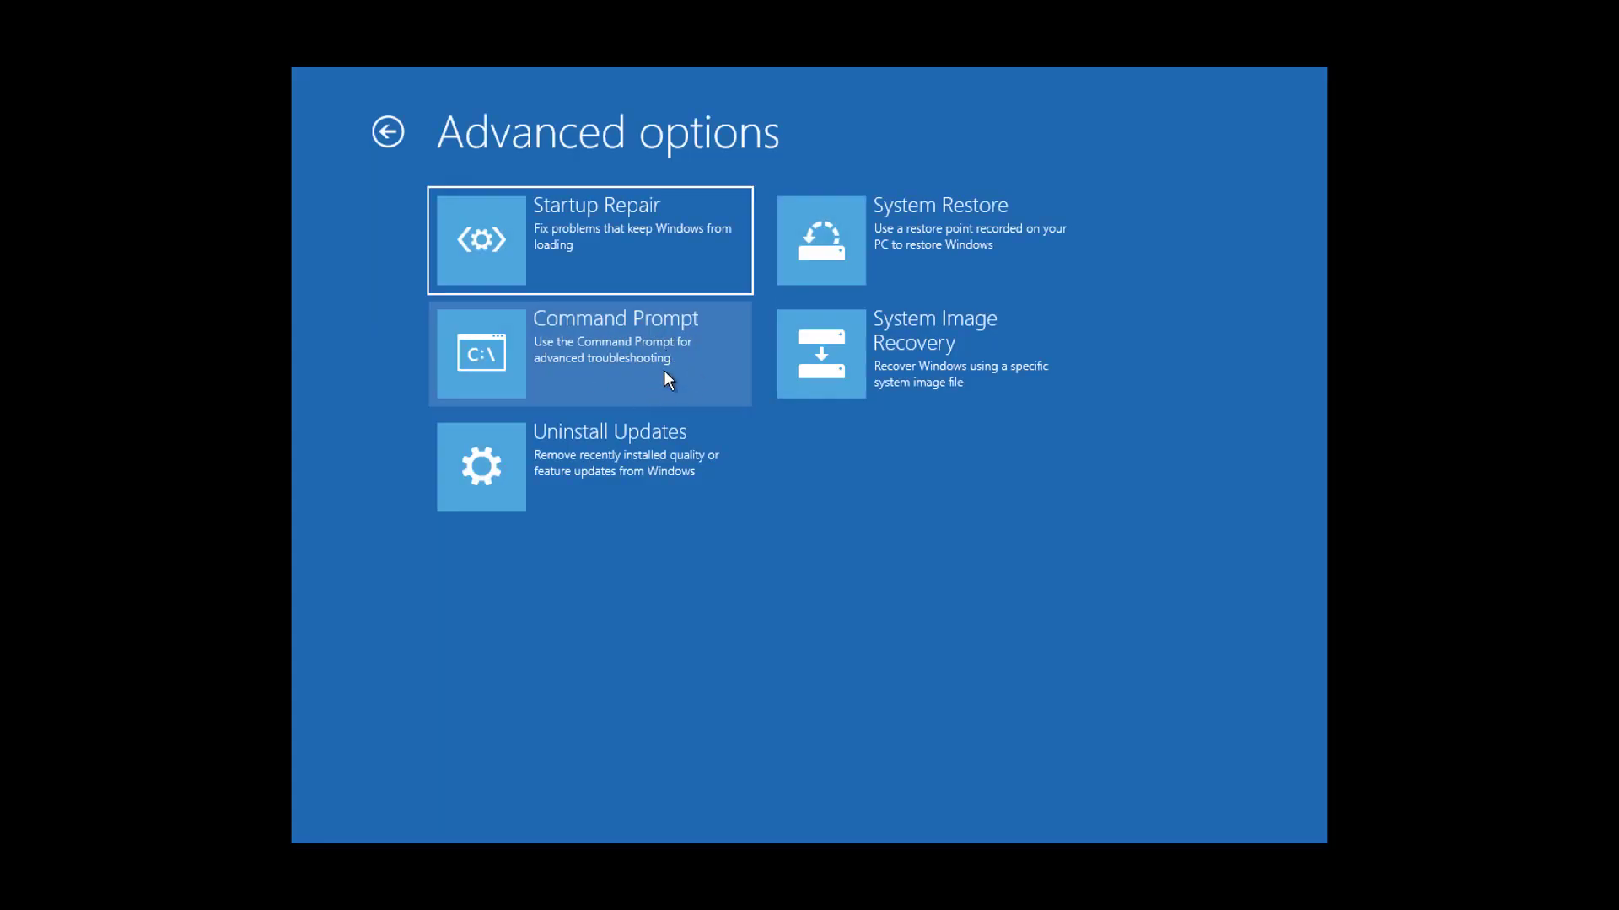
- Open Command Prompt and run bcdedit, showing the Windows 10 Pro loader on D:
click(589, 353)
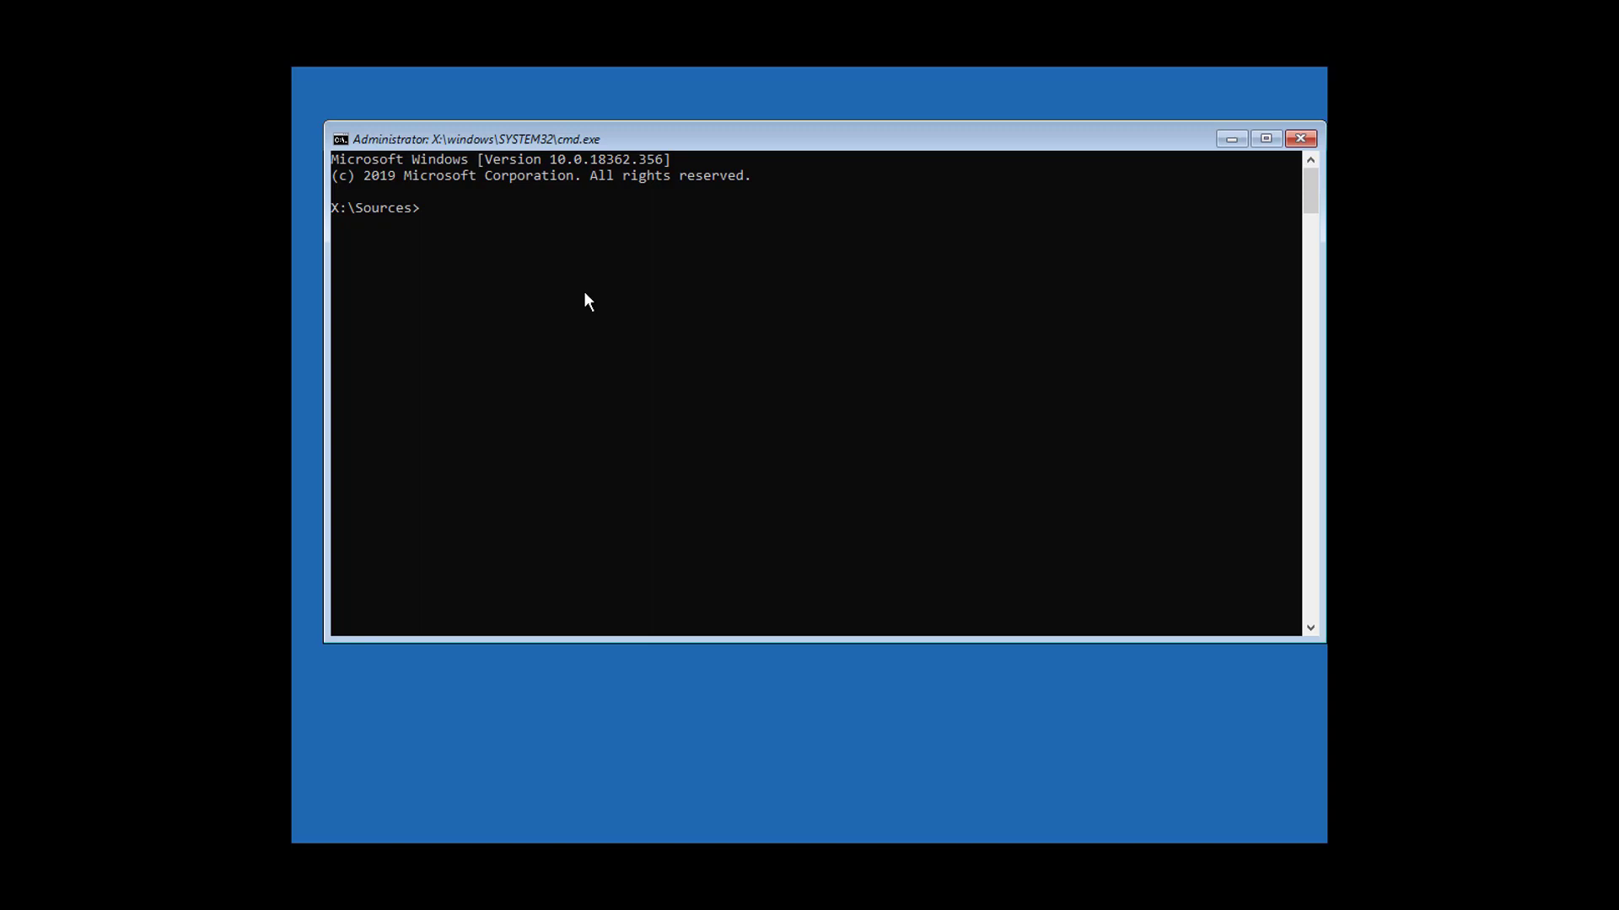
mouse_move(603, 275)
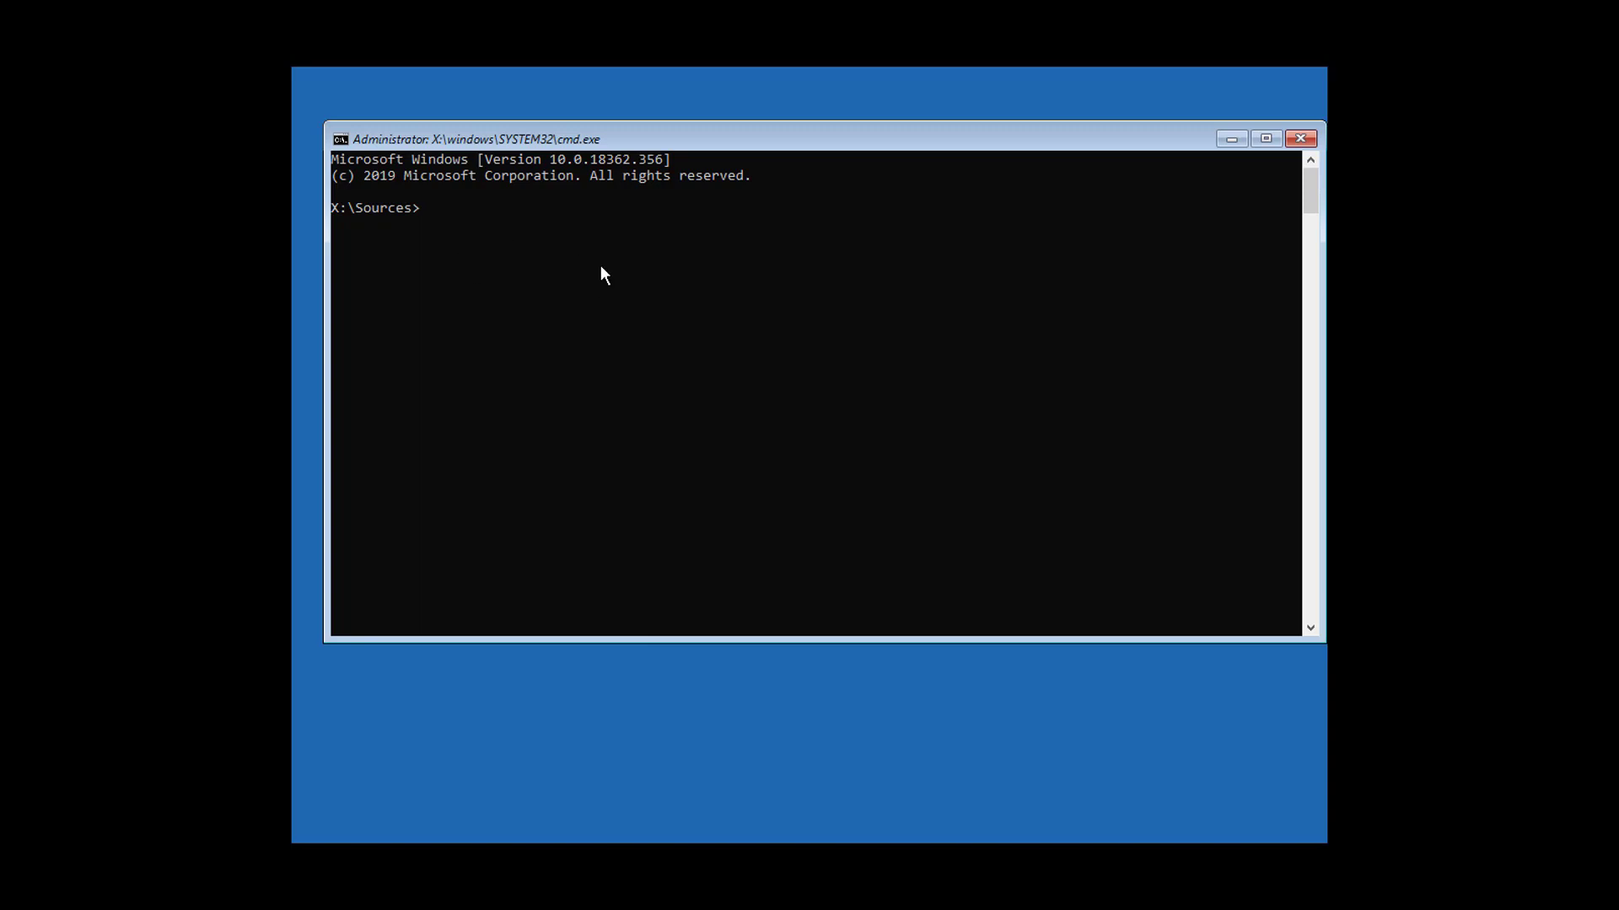
text(bcdedit)
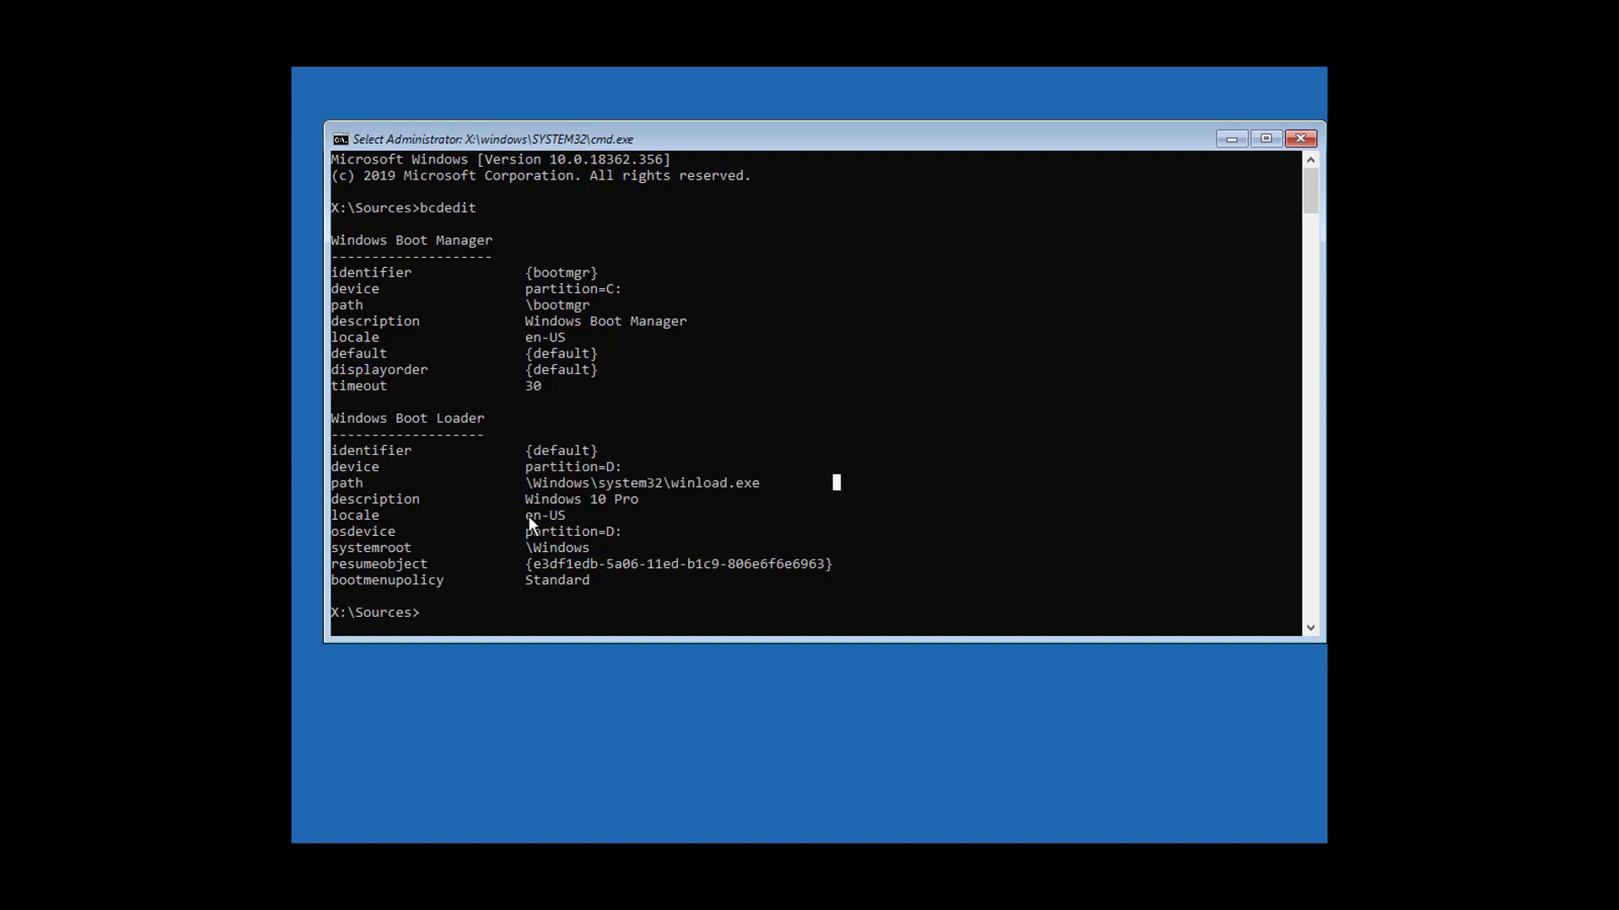
mouse_move(526, 519)
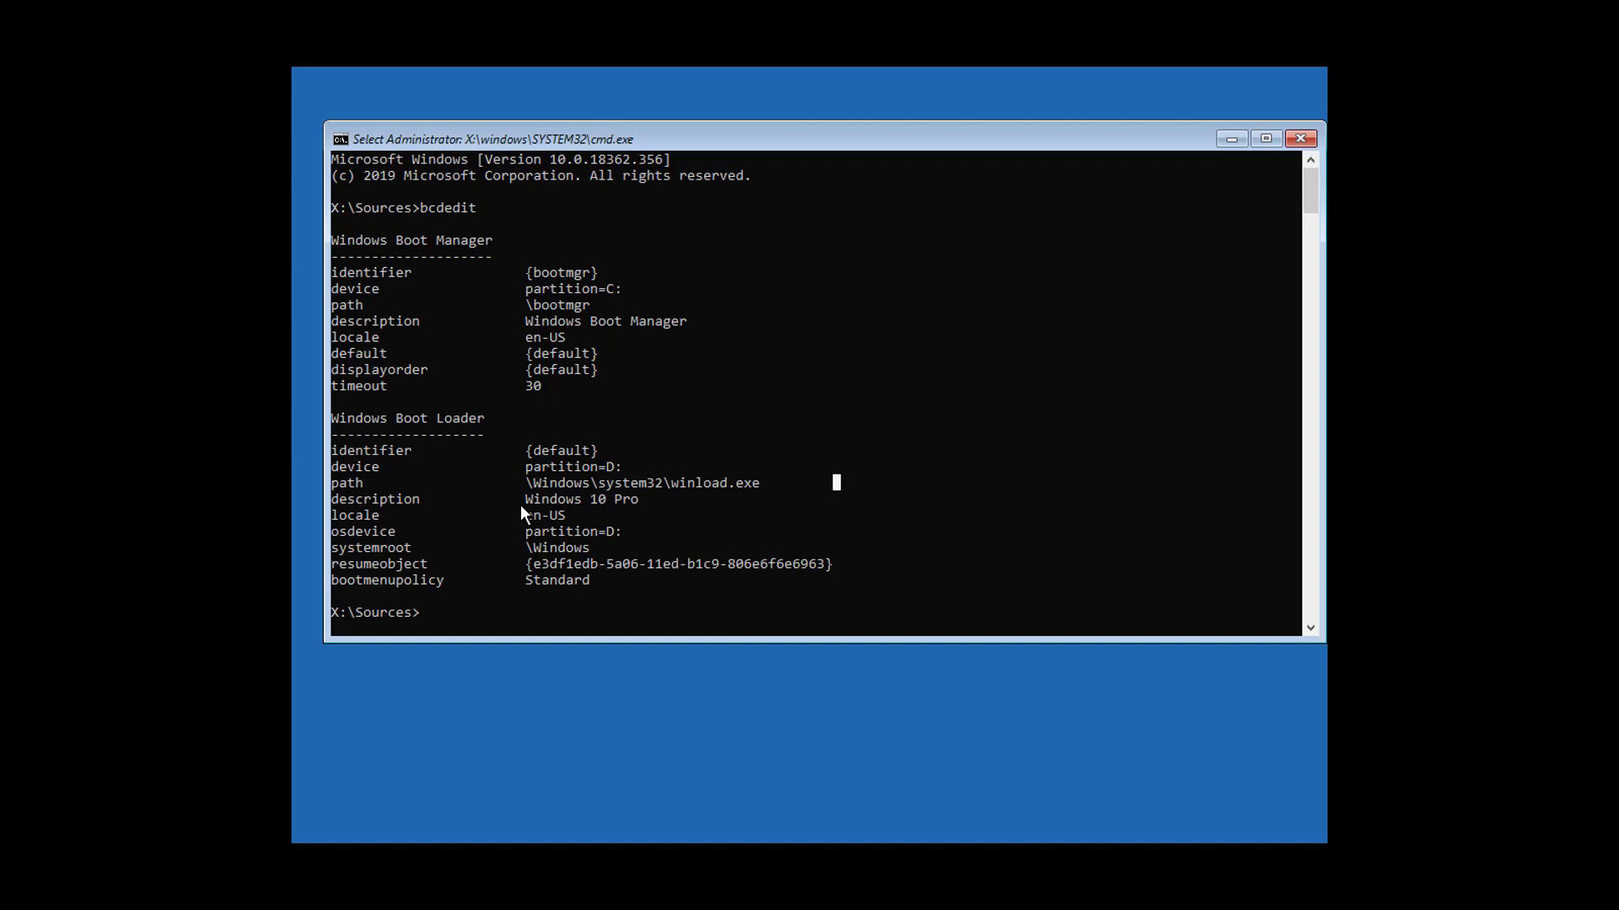
text(d:)
text(chk)
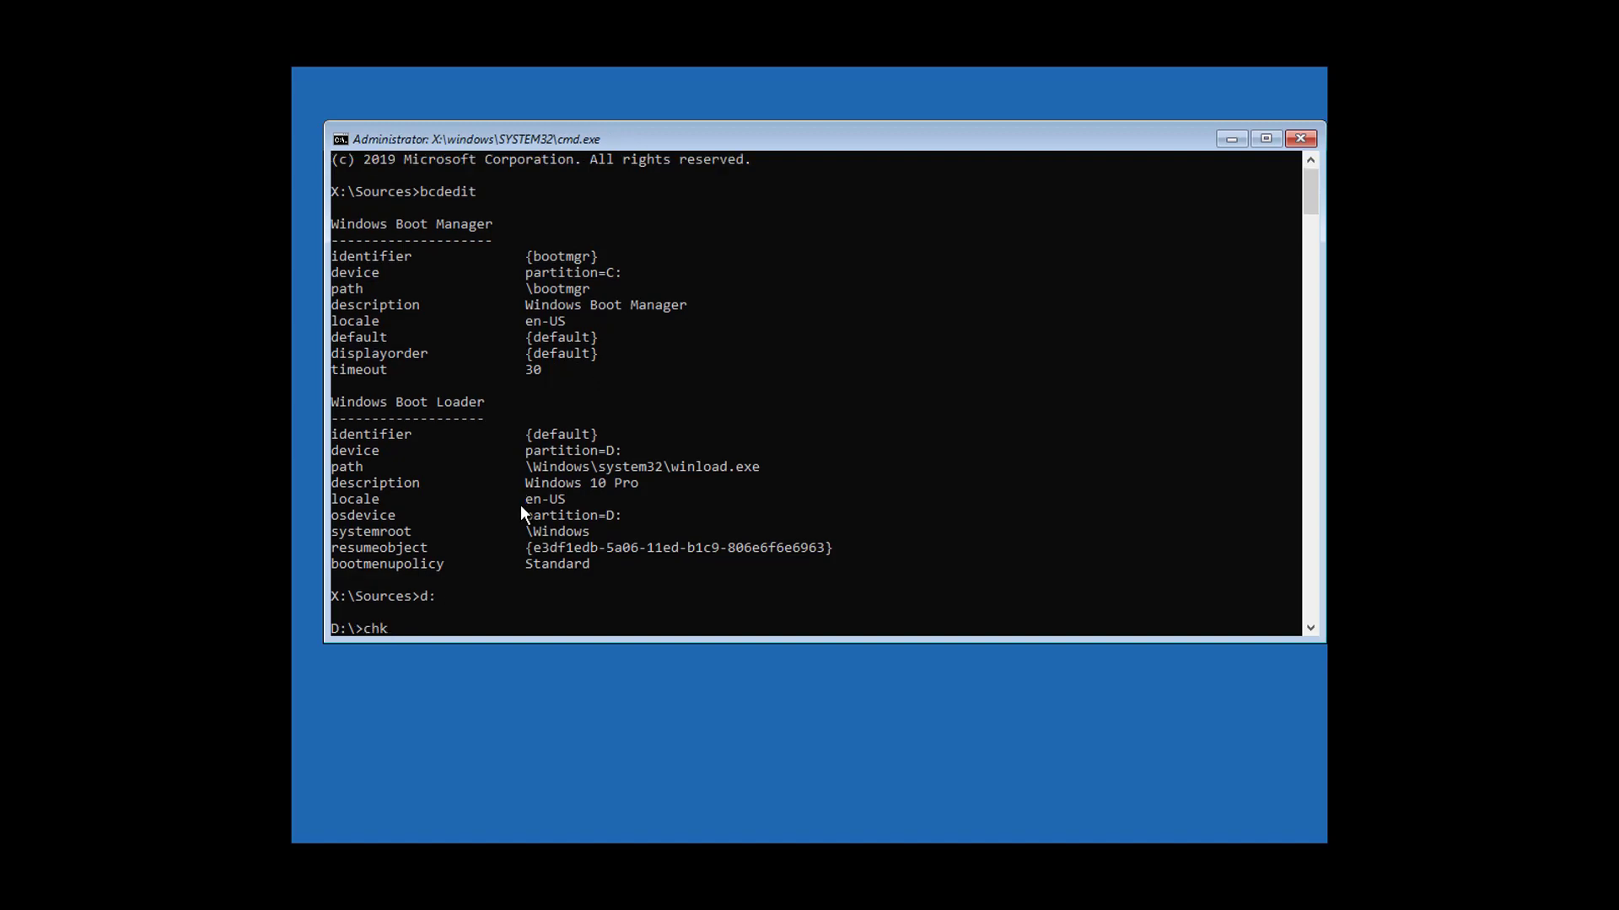
- Run chkdsk /f /r on D:, forcing a dismount, until it reports no problems
text(dsk /f /r)
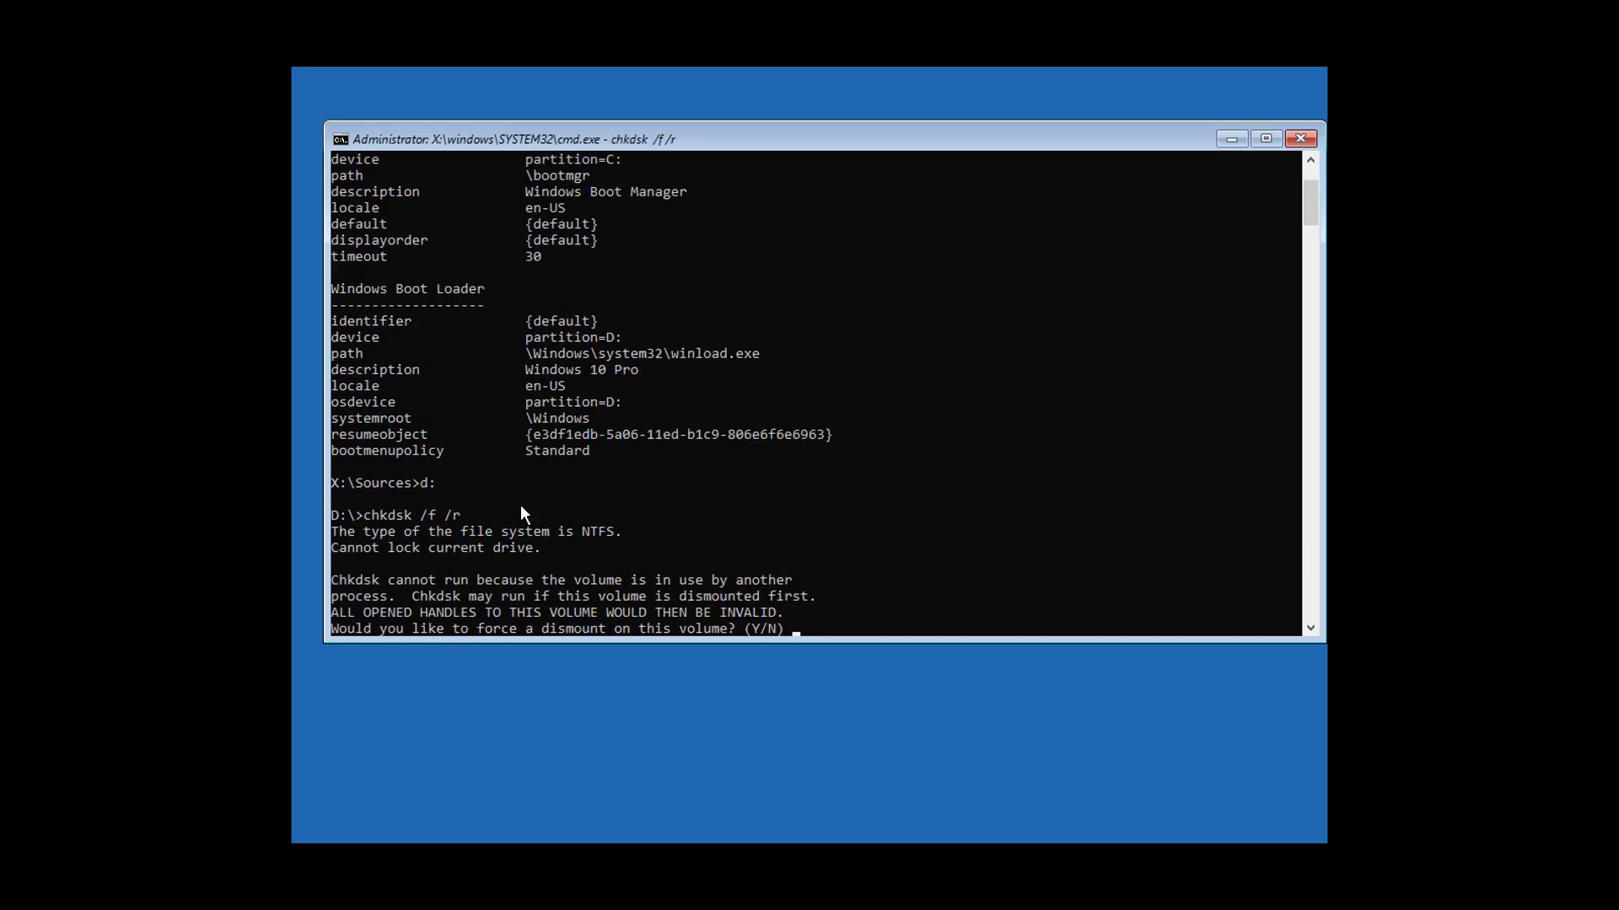
text(Y)
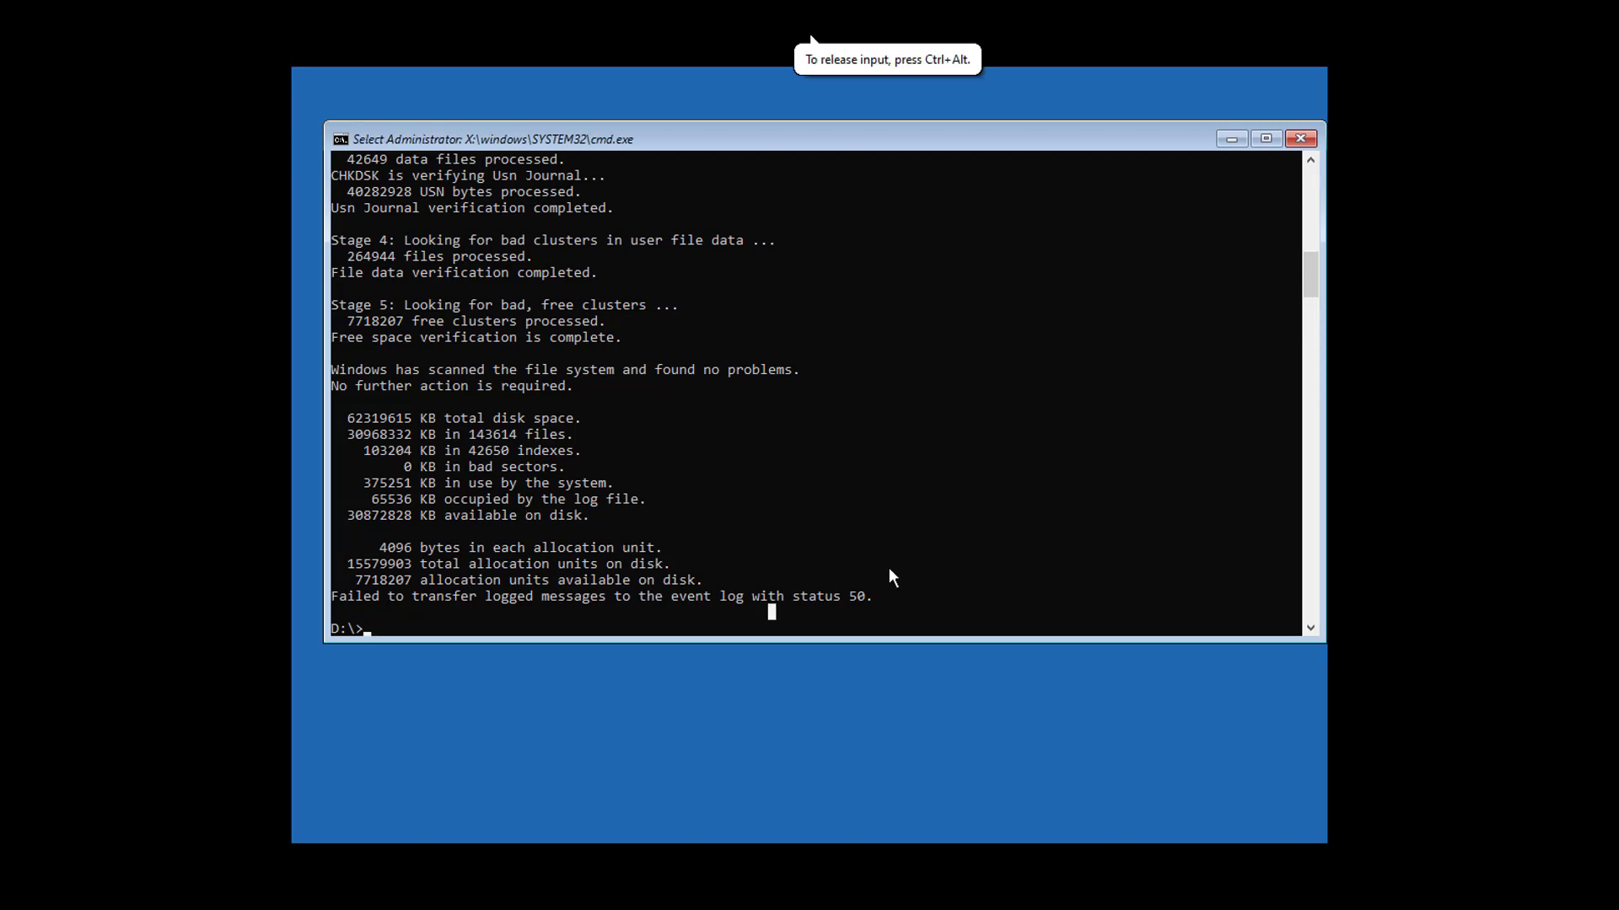
text(e)
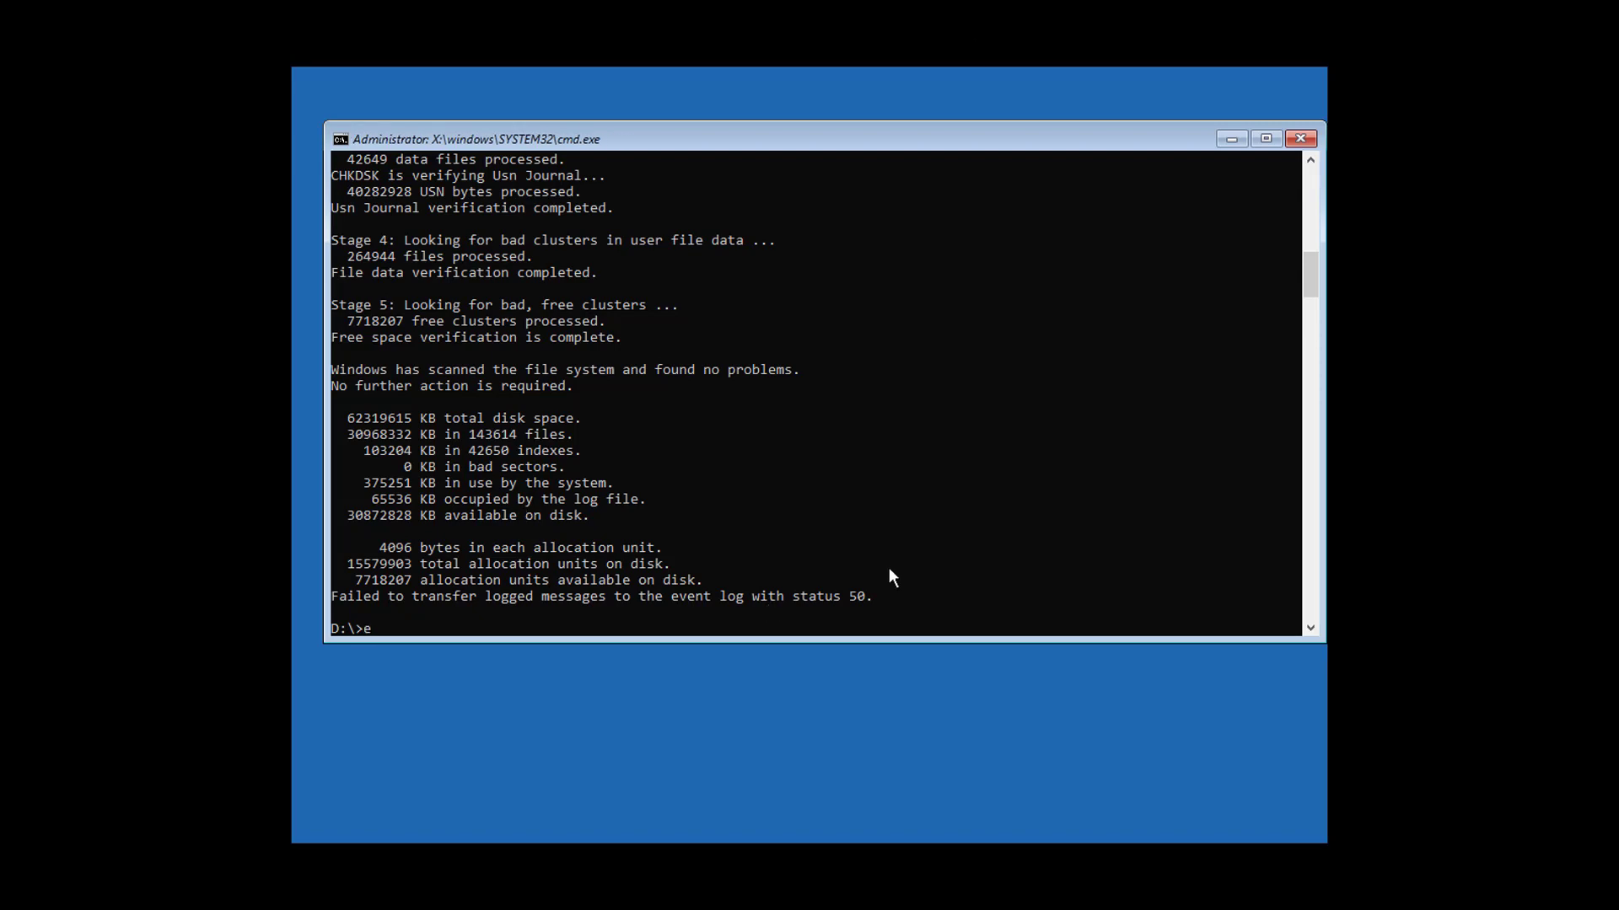
- Exit and reopen Command Prompt, rerun bcdedit, and switch to drive D:
text(xit)
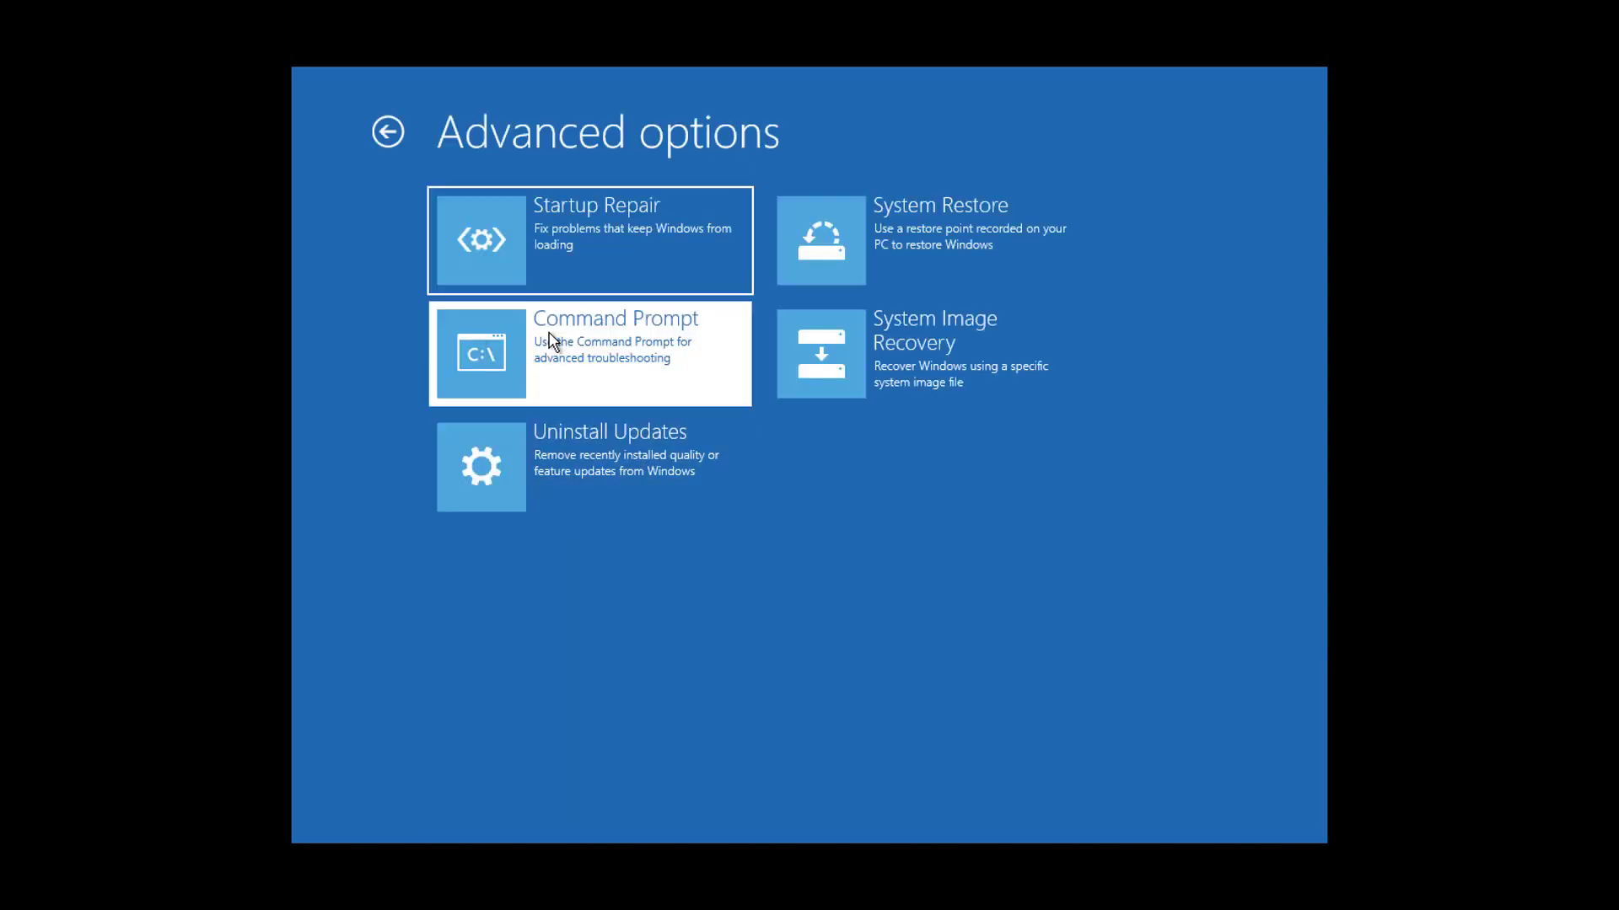
click(589, 353)
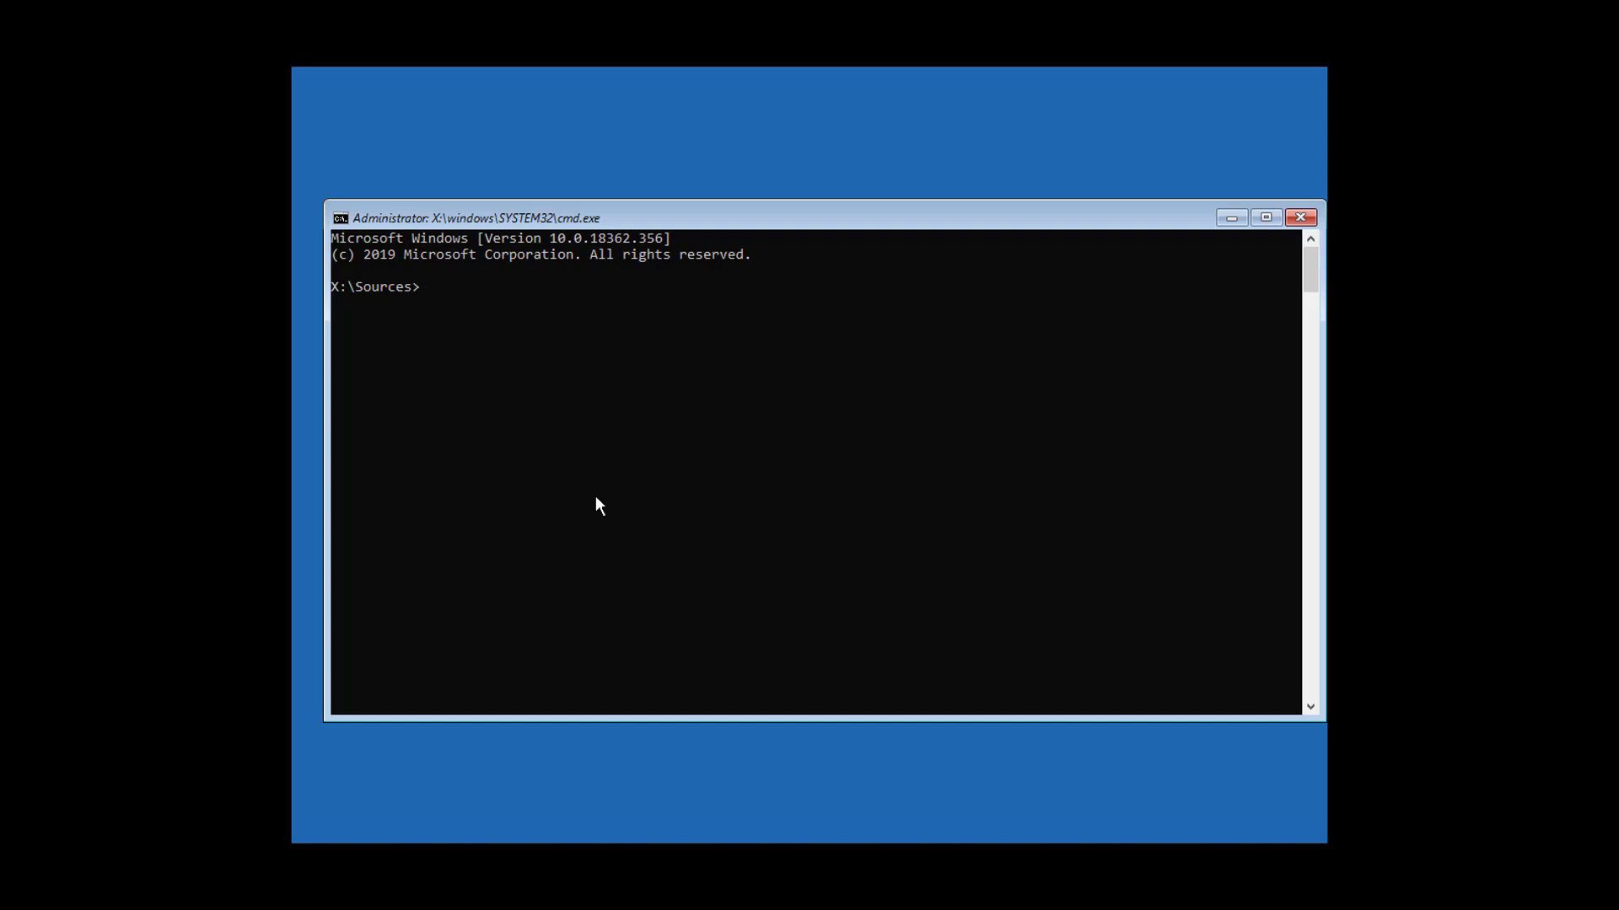
text(bcdedit)
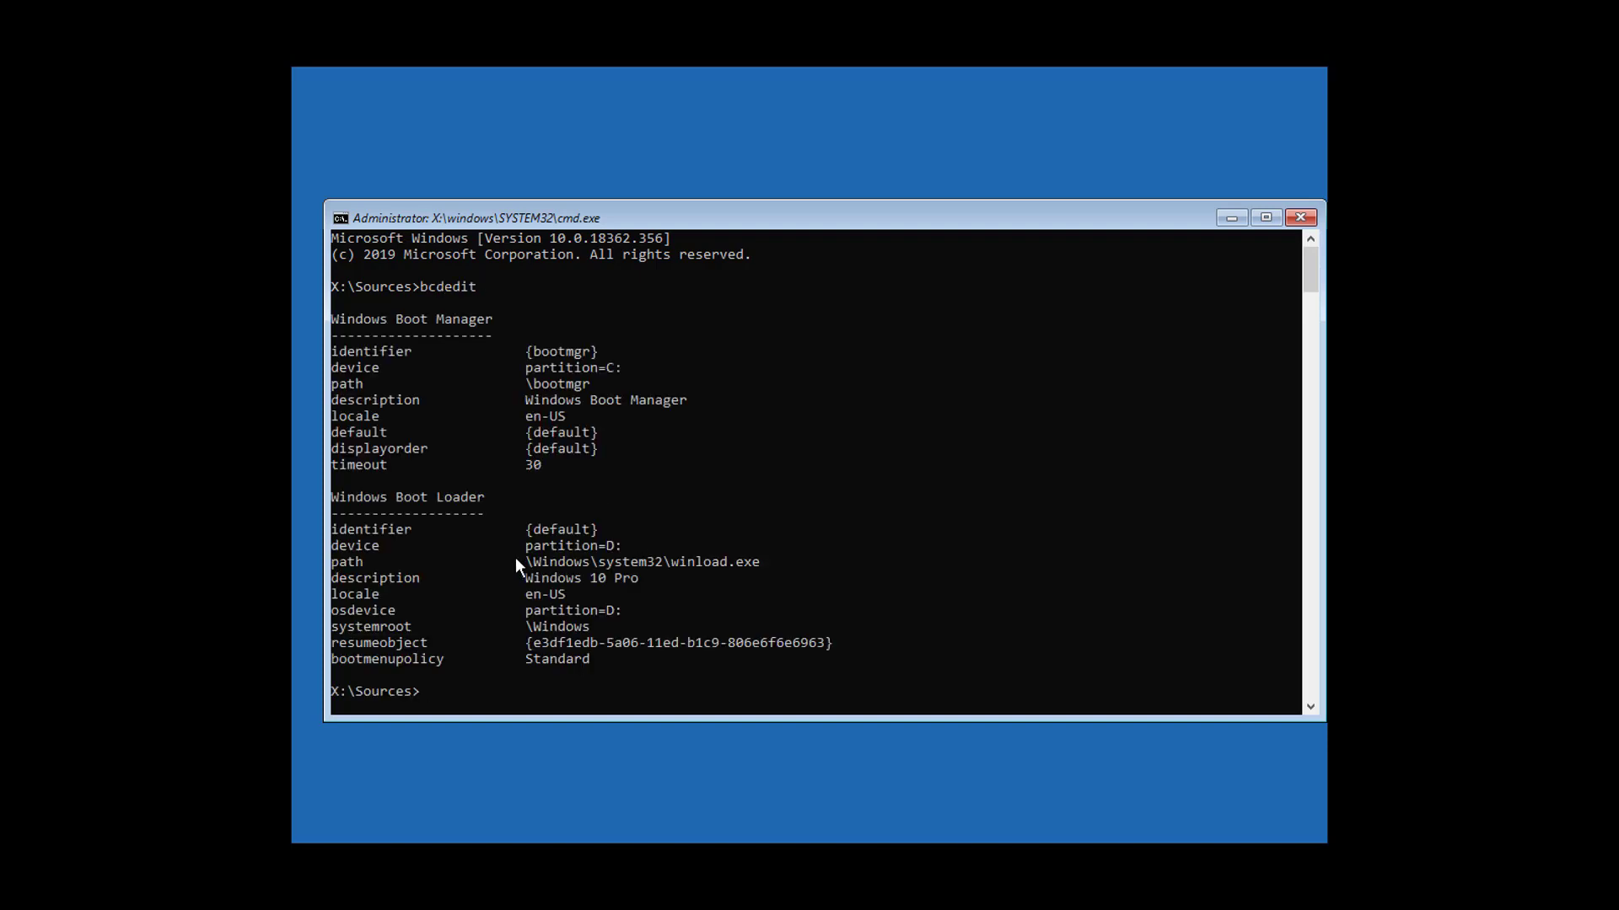
drag(516, 561, 758, 578)
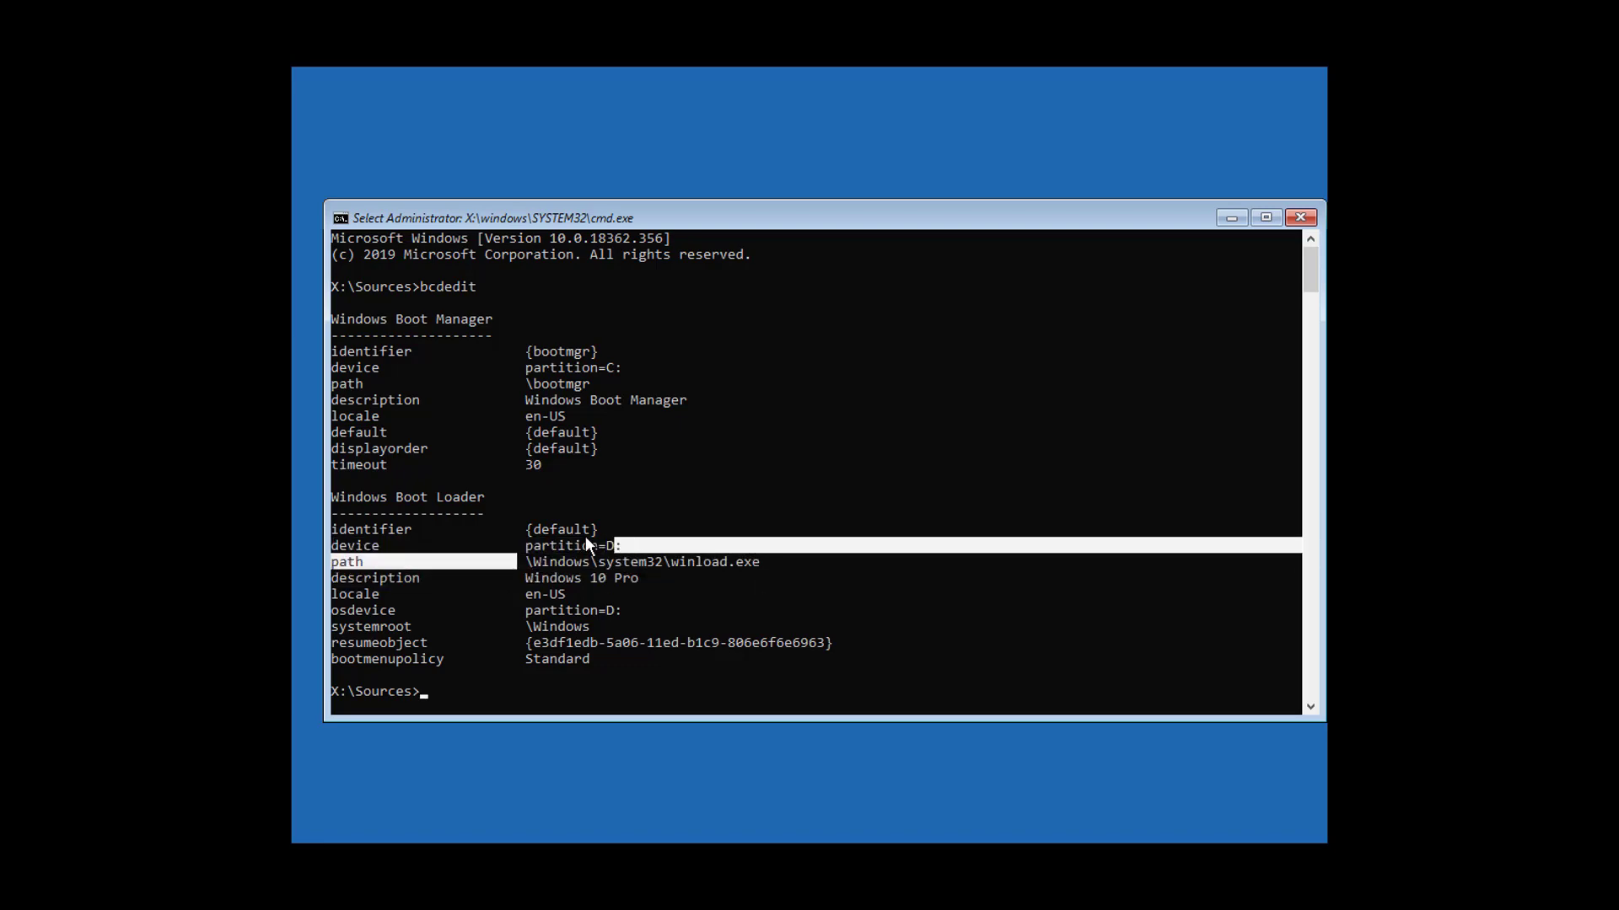
text(d:)
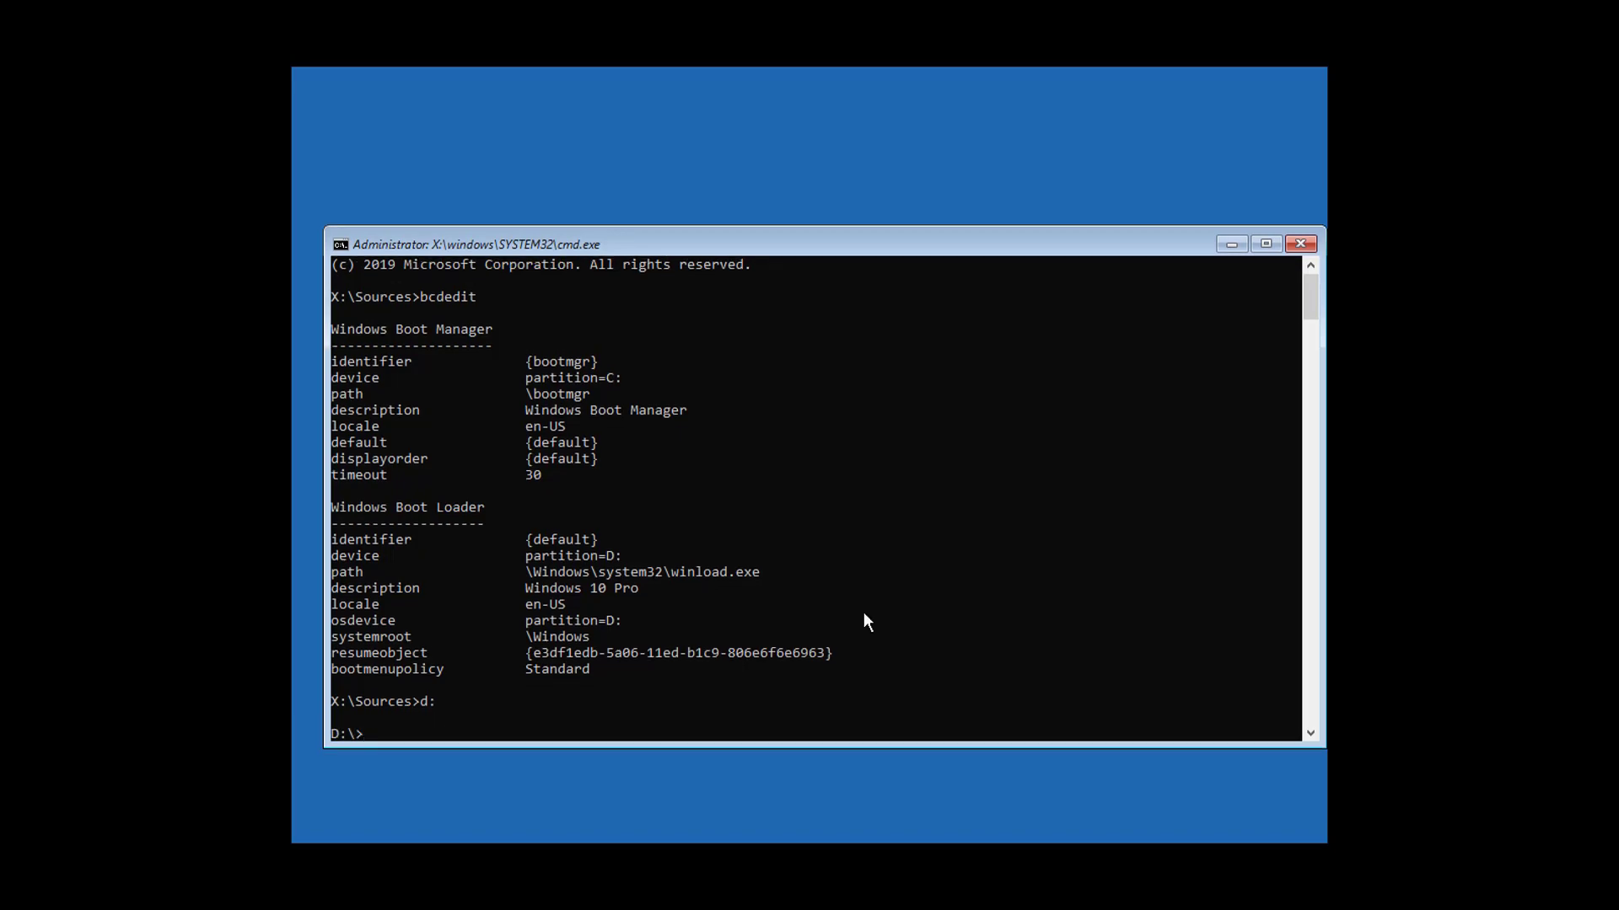
- Create a backup folder in D:\Windows\System32\config and copy all 10 registry files into it
text(cd windows)
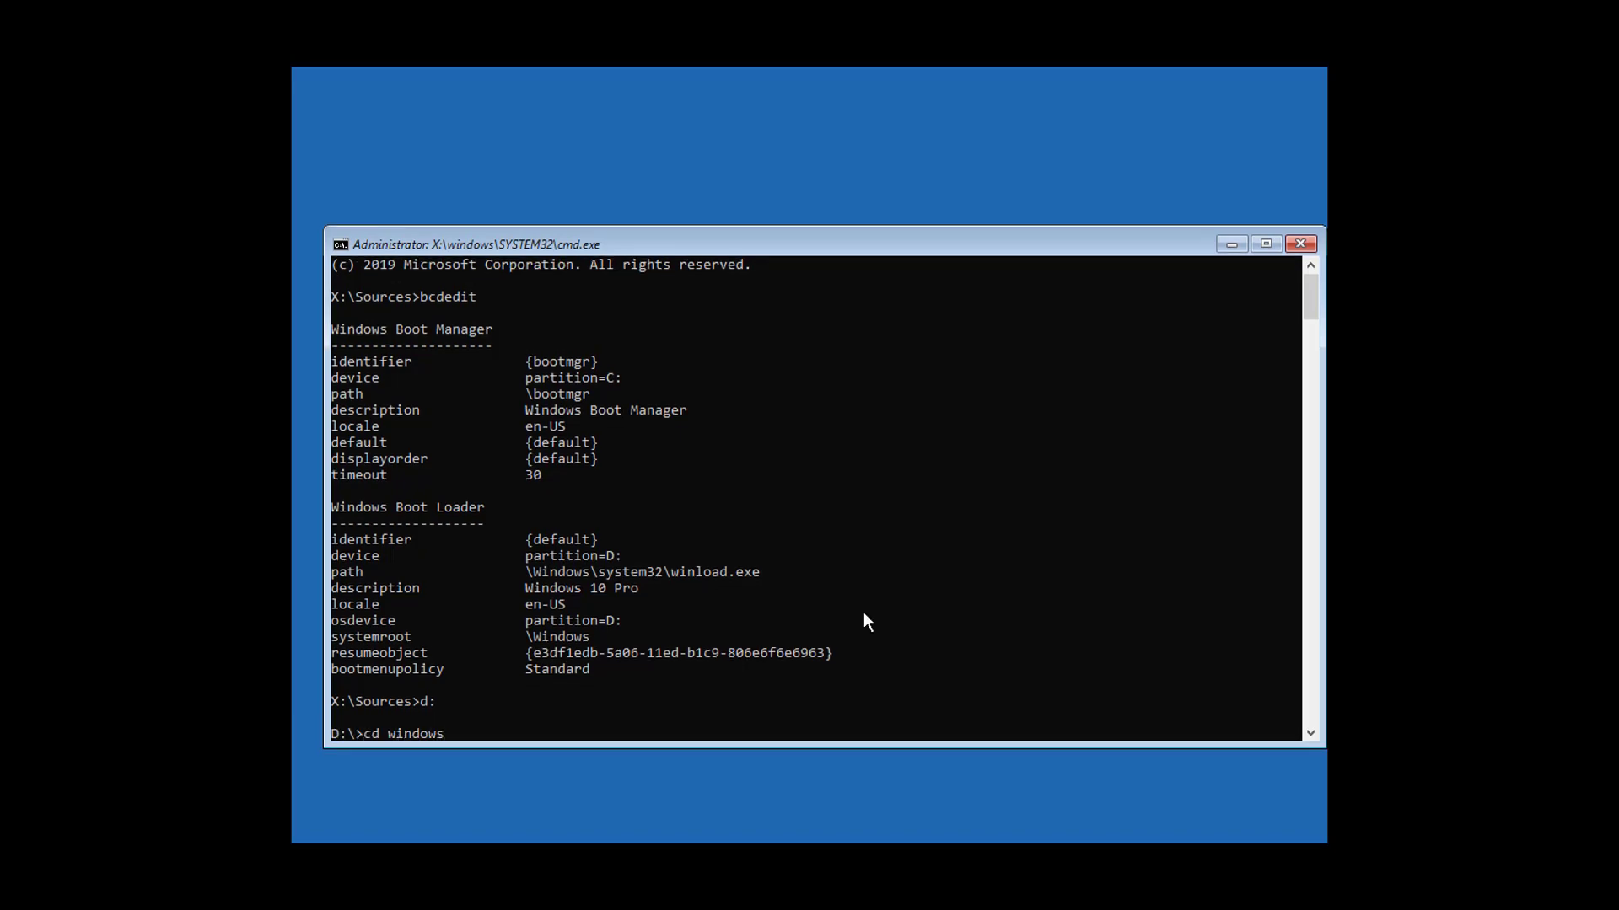
text(\)
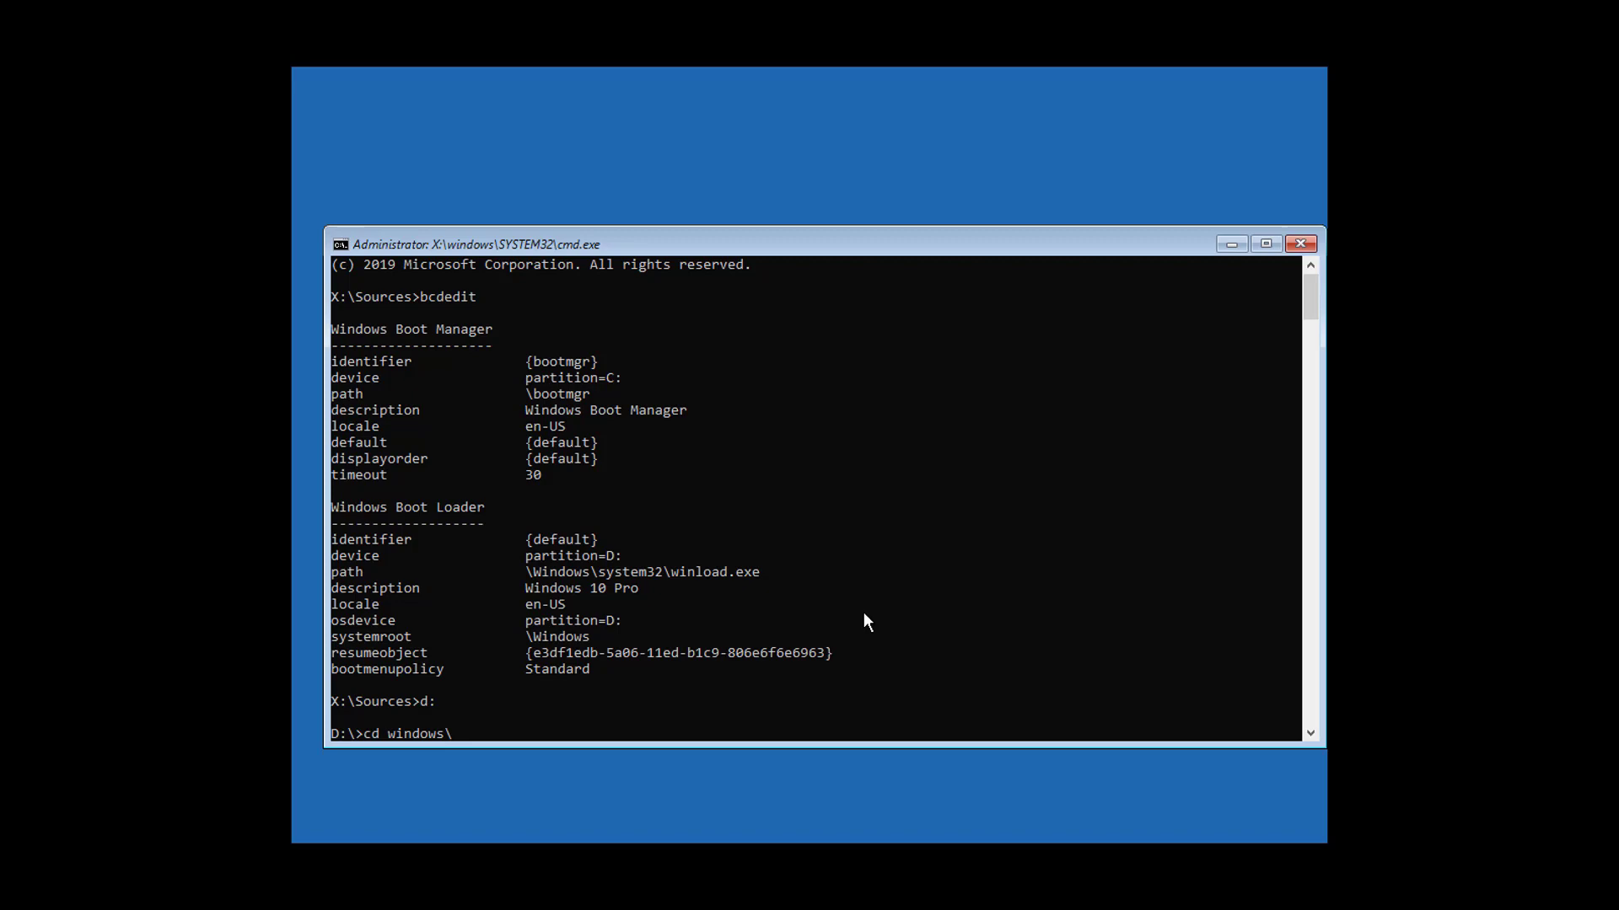
text(system)
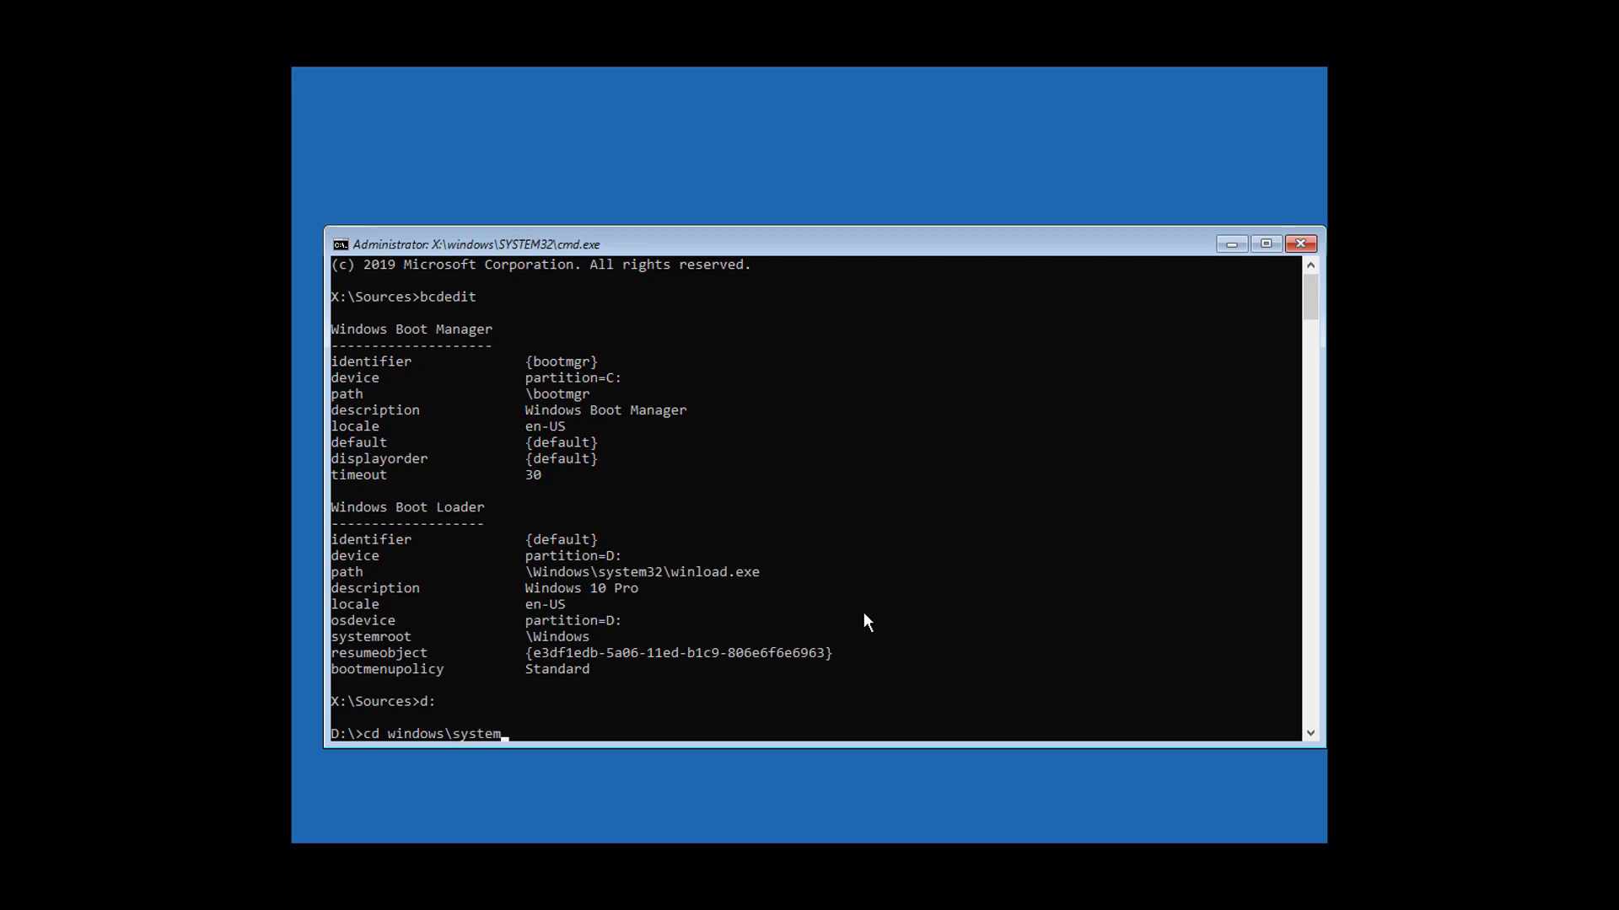
text(32\config)
text(md bac)
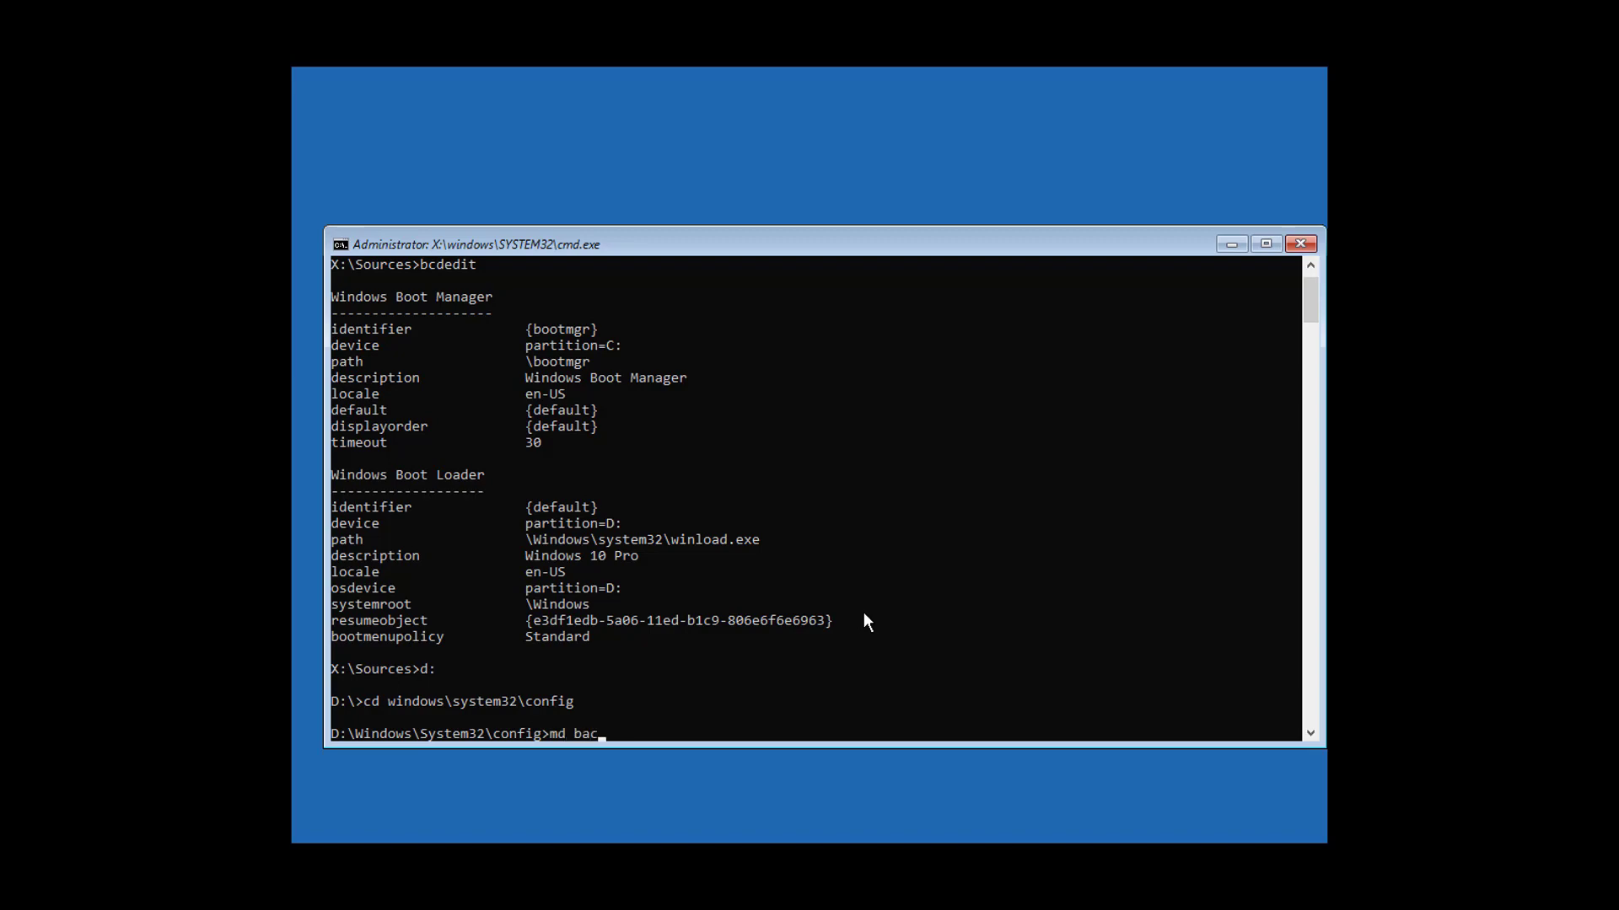
text(kup)
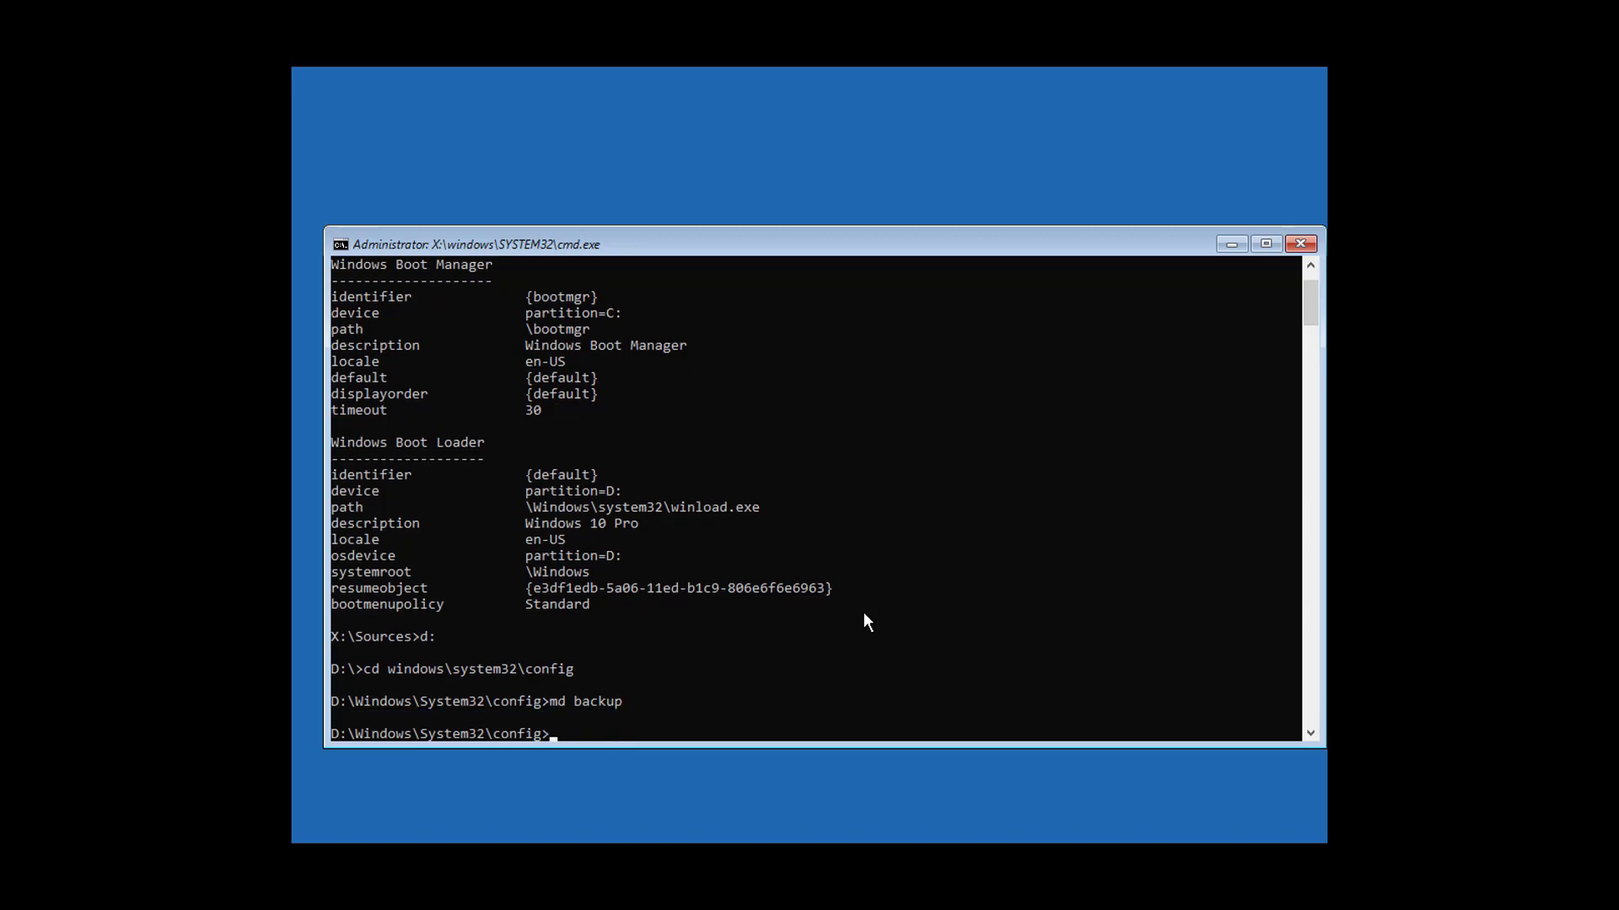
text(copy *.* backup)
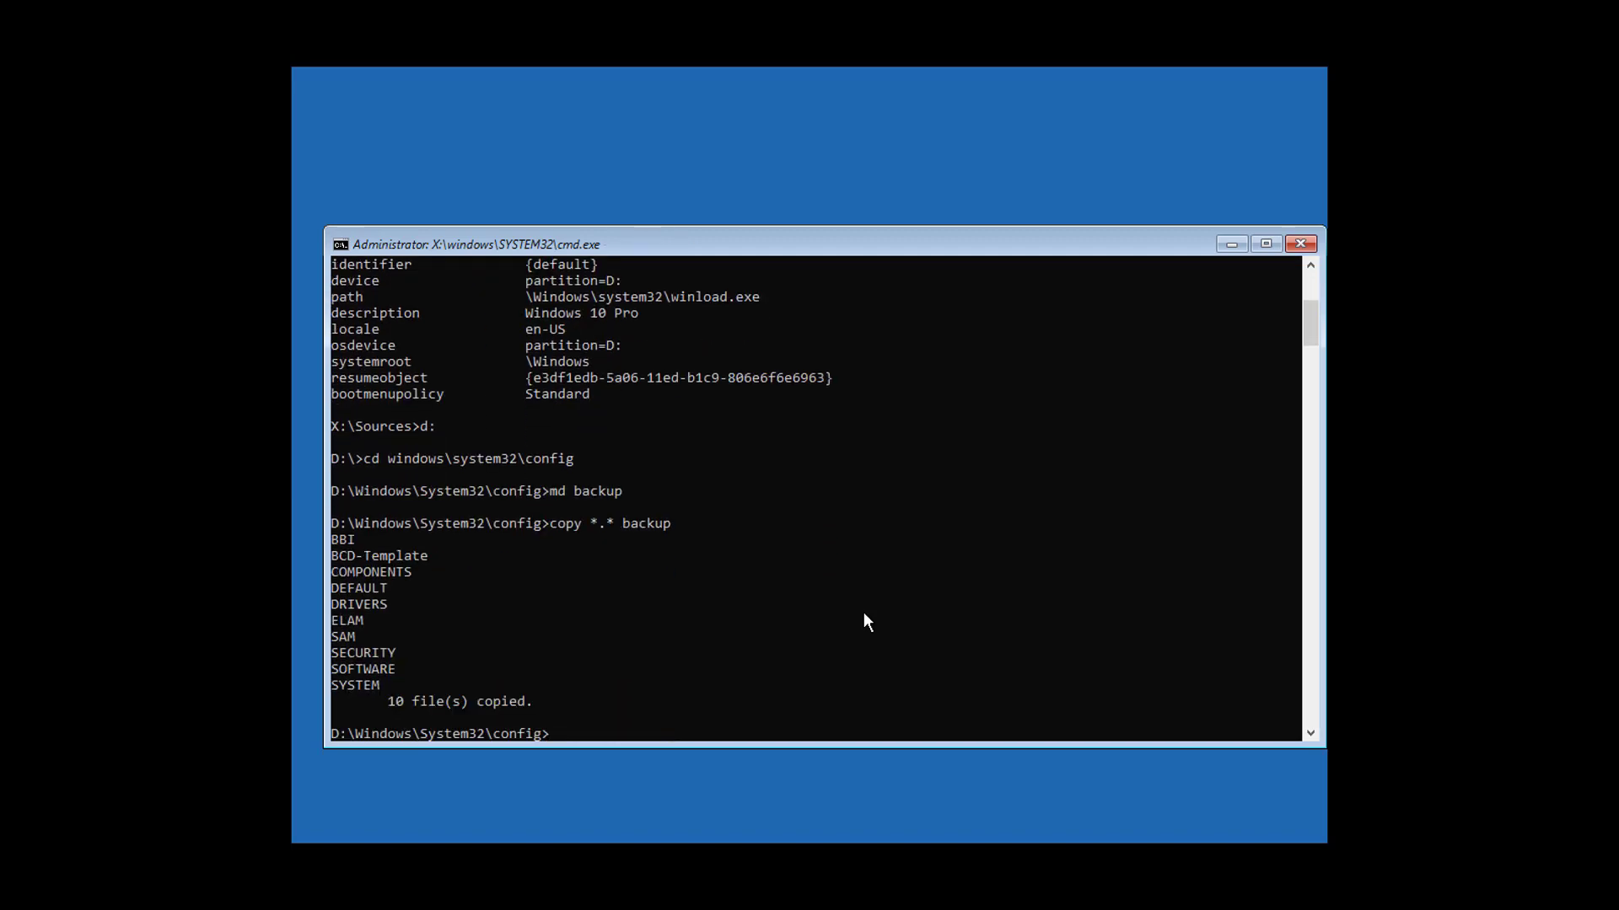
text(cd)
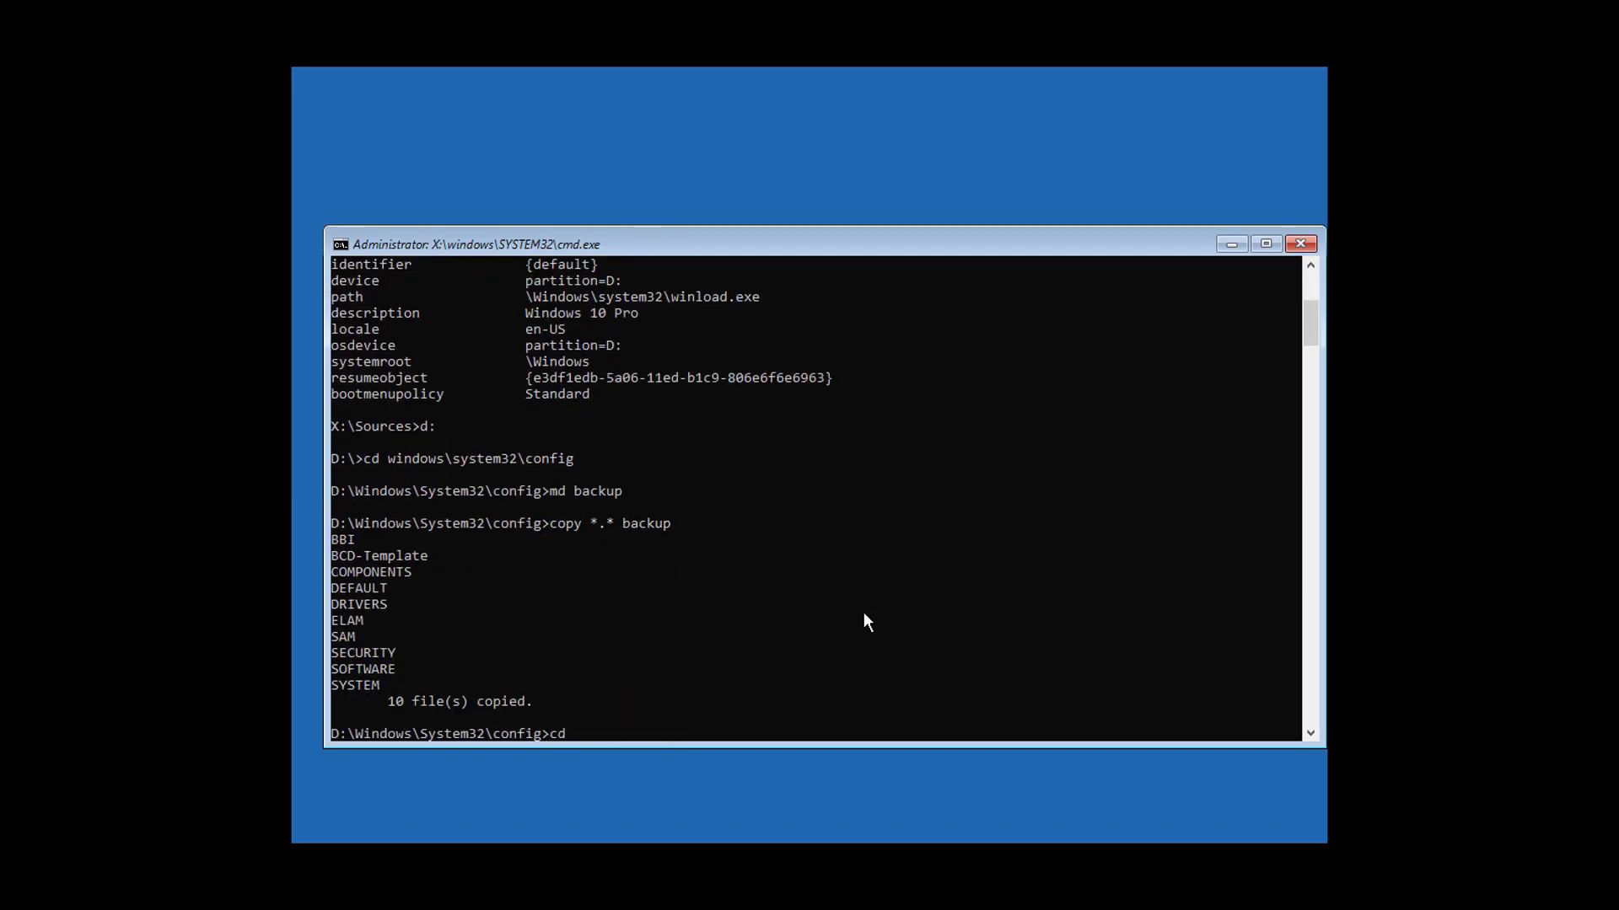
- Copy all 10 RegBack registry files into config, overwriting every original
text(regback)
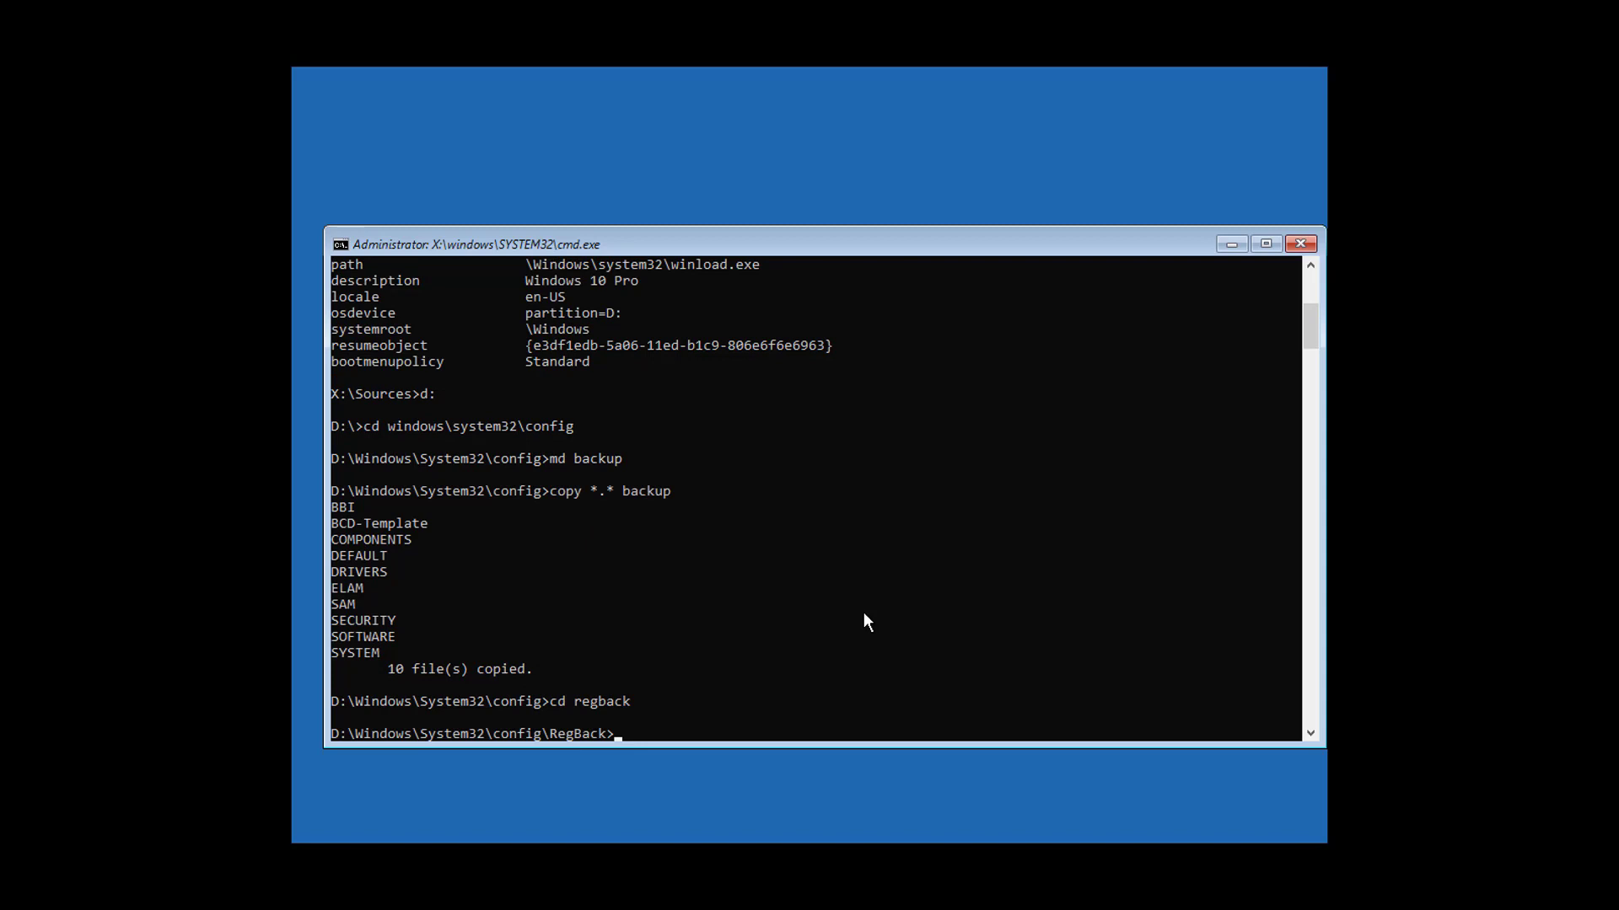
text(copy)
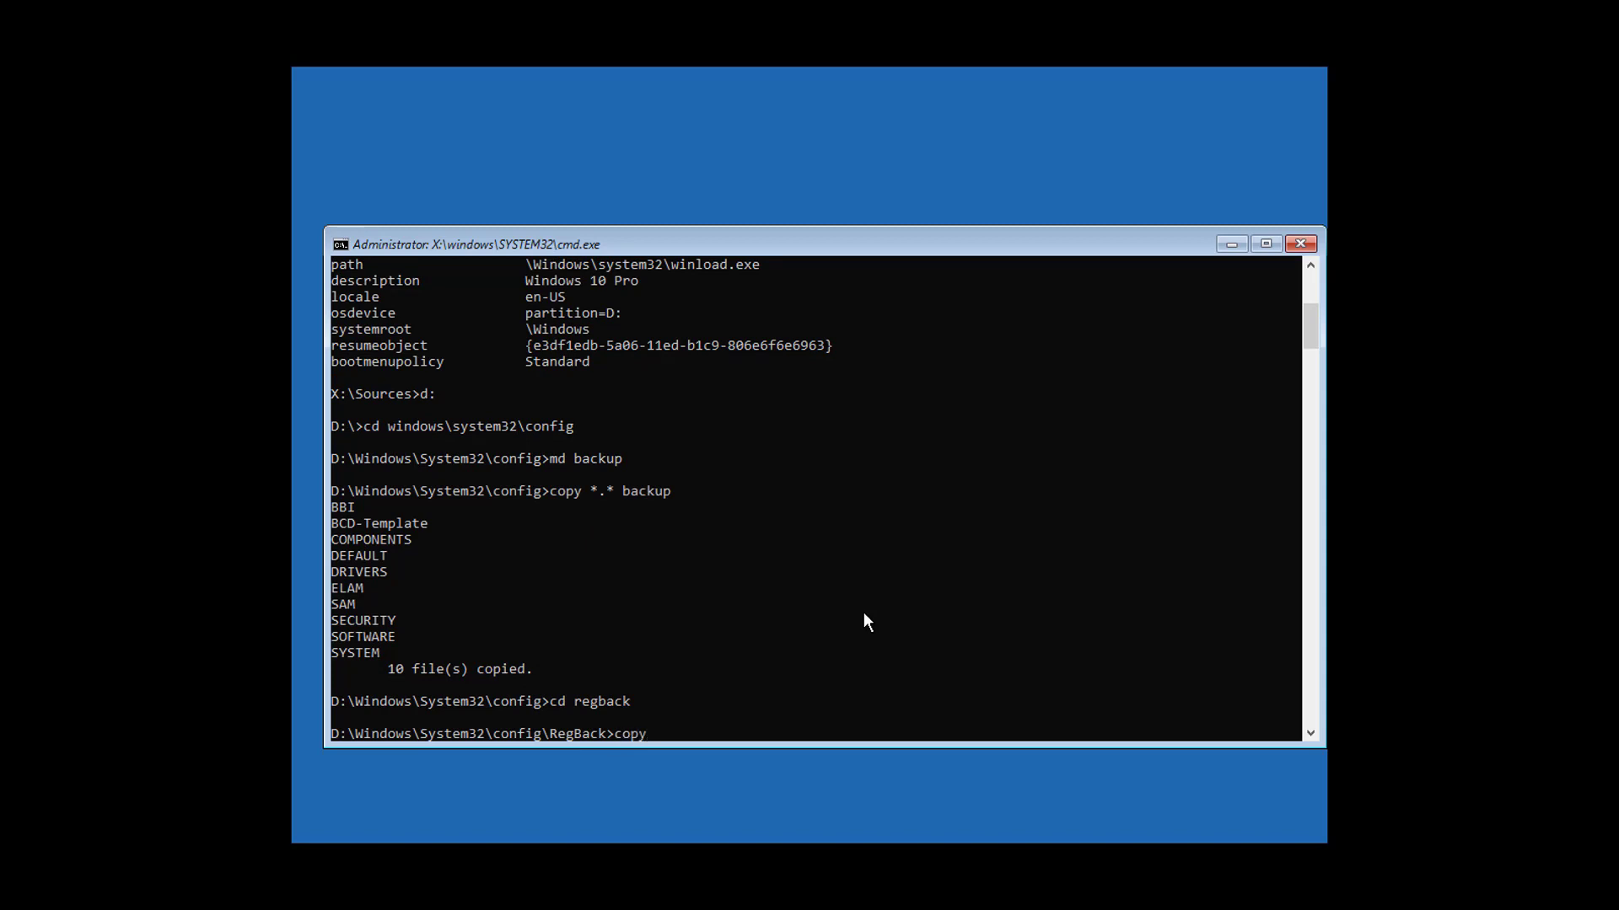
text(*)
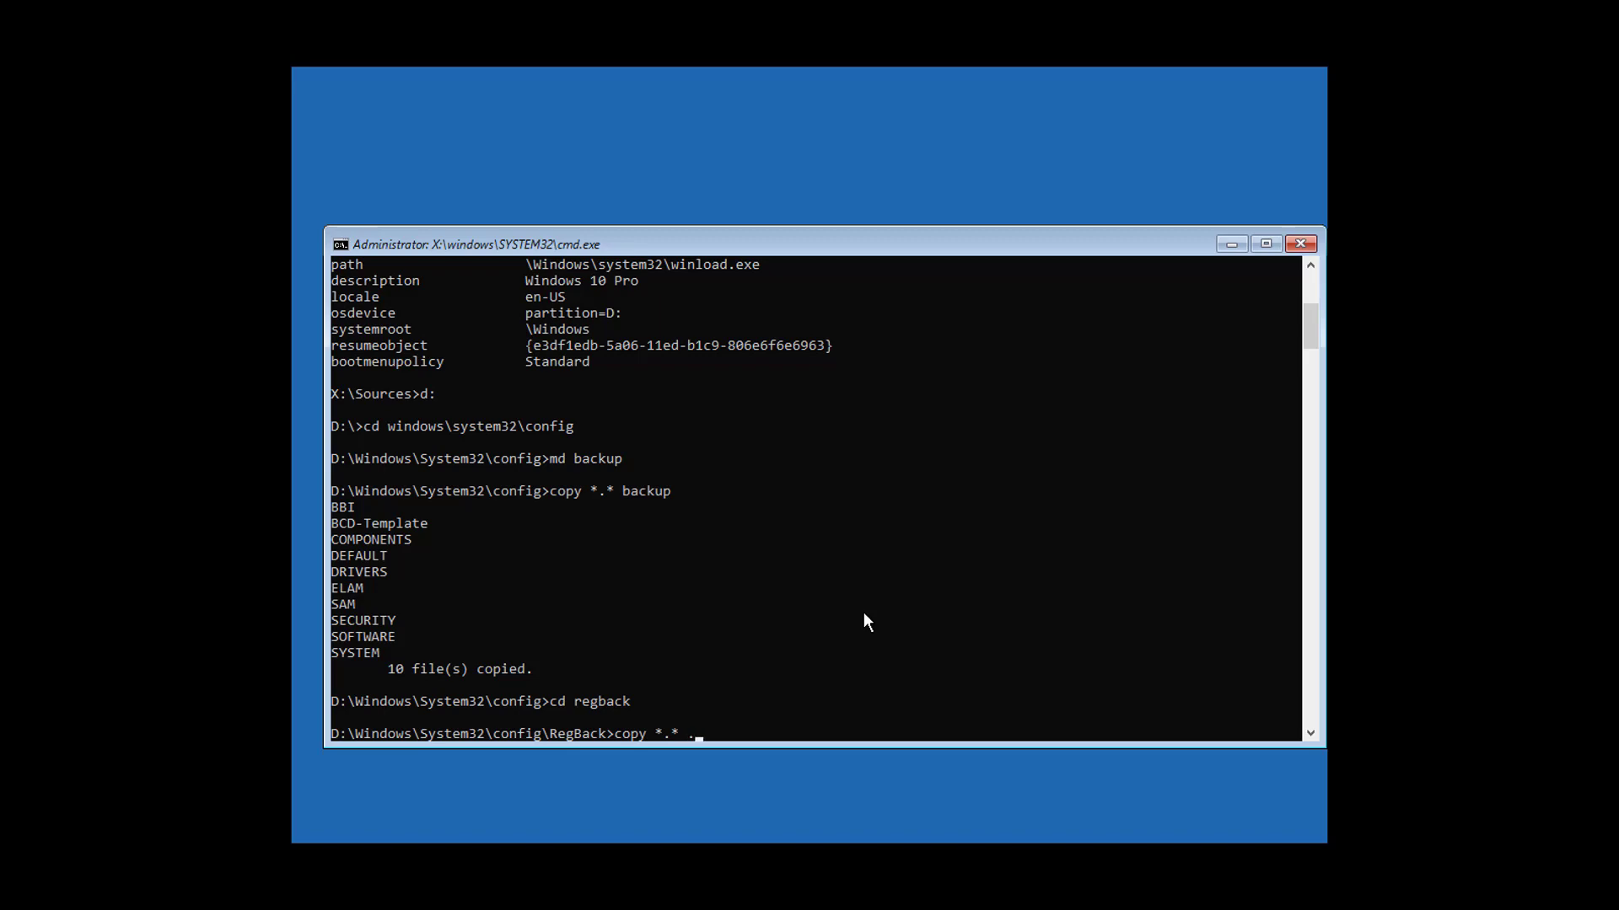
text(.)
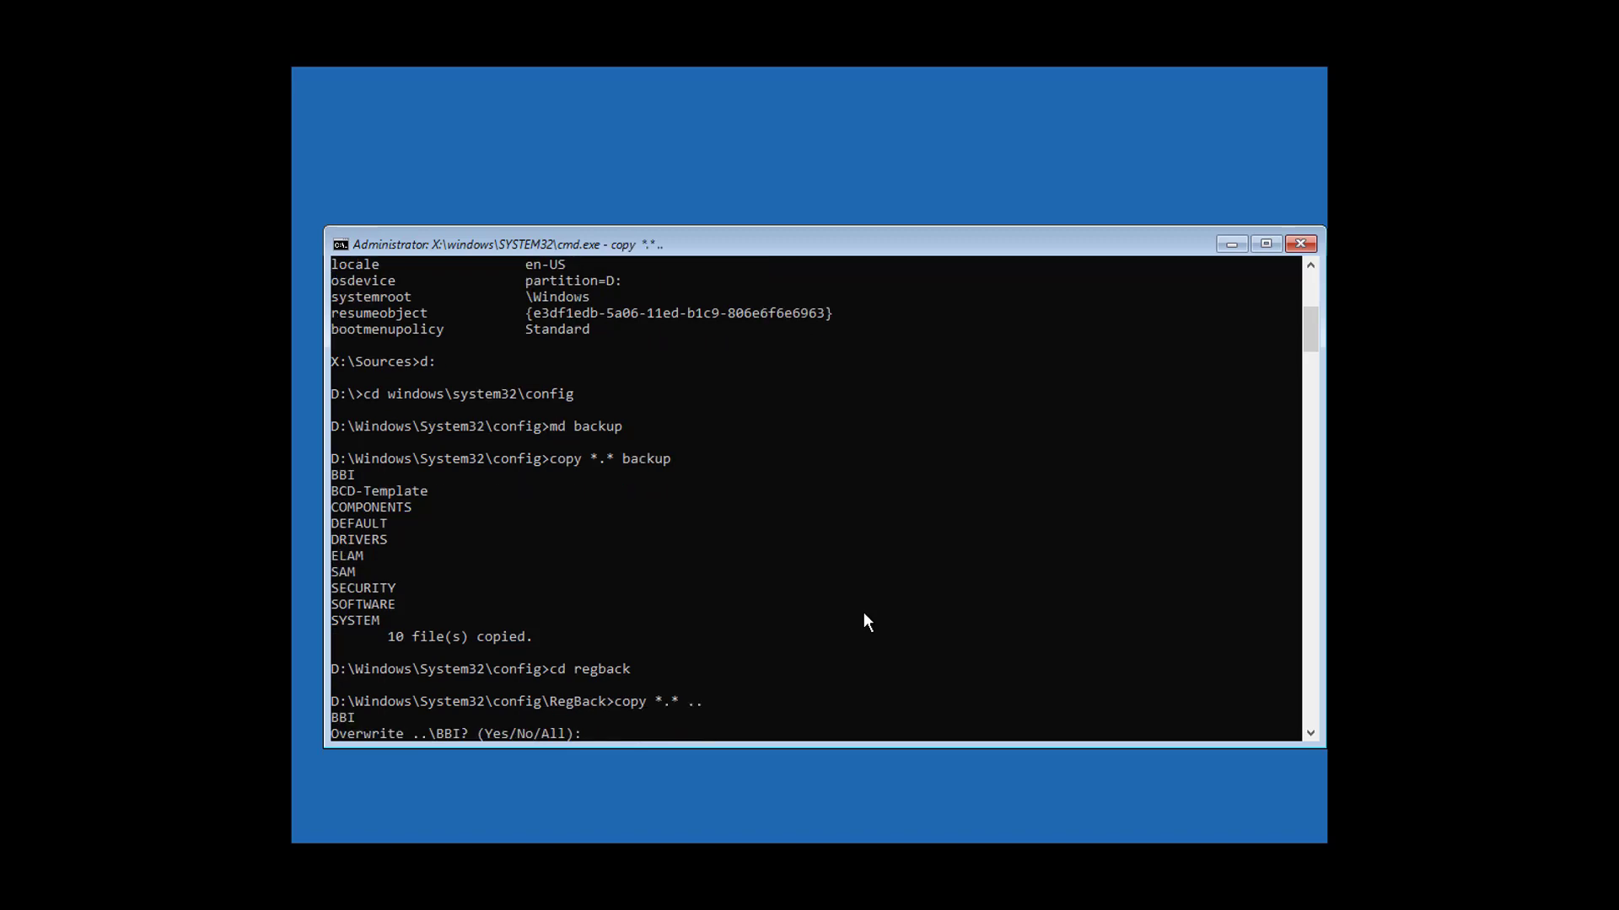
text(A)
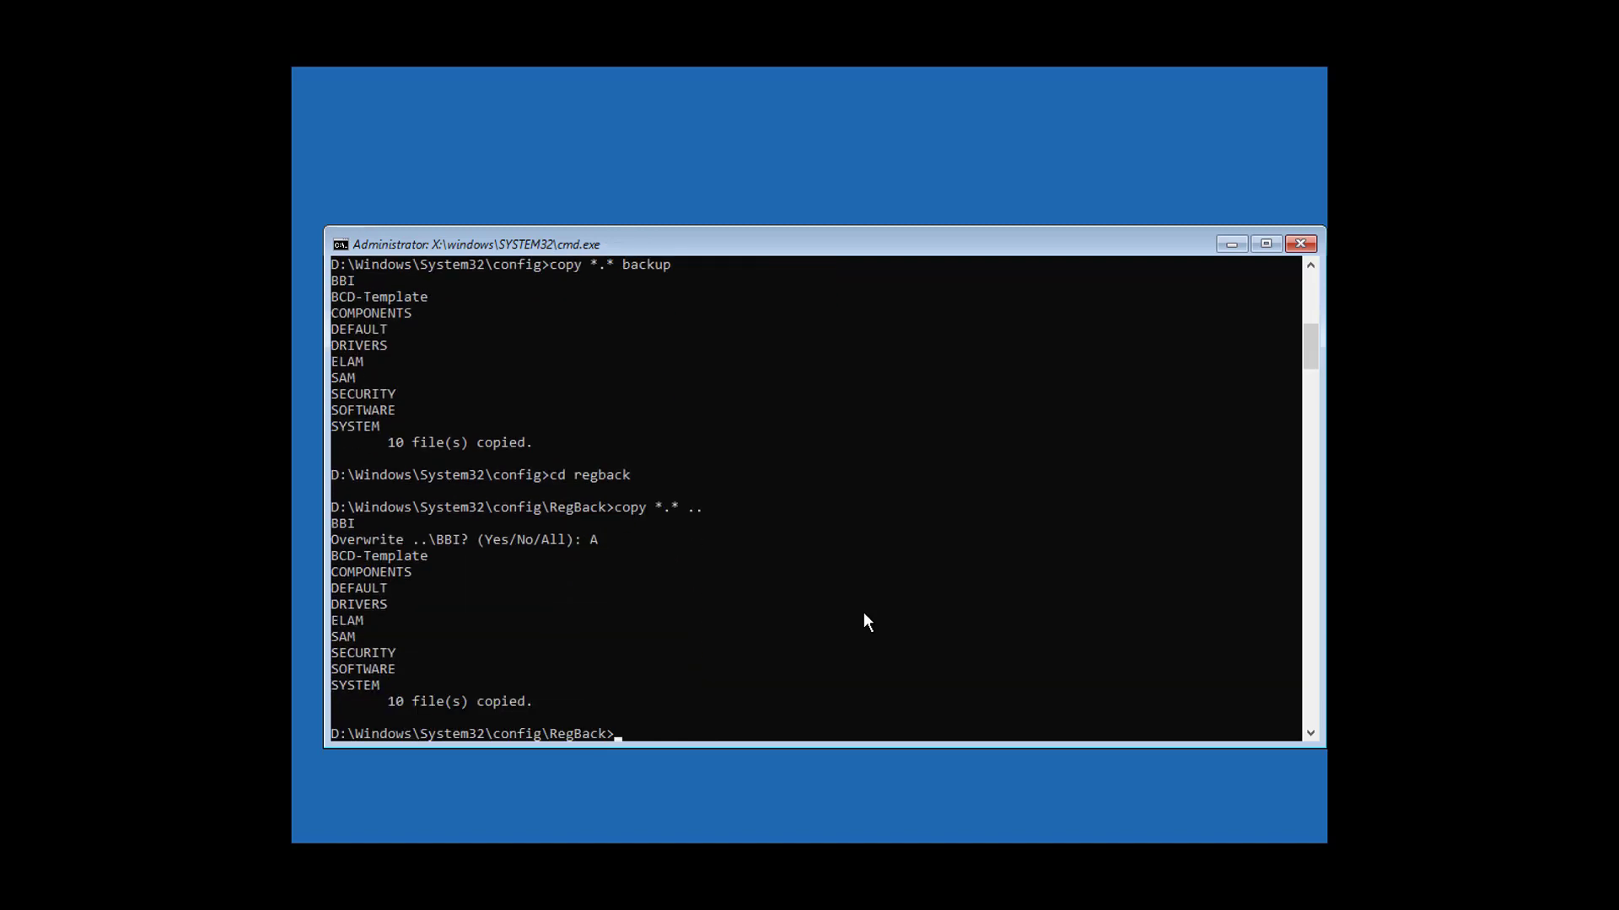
text(bootre)
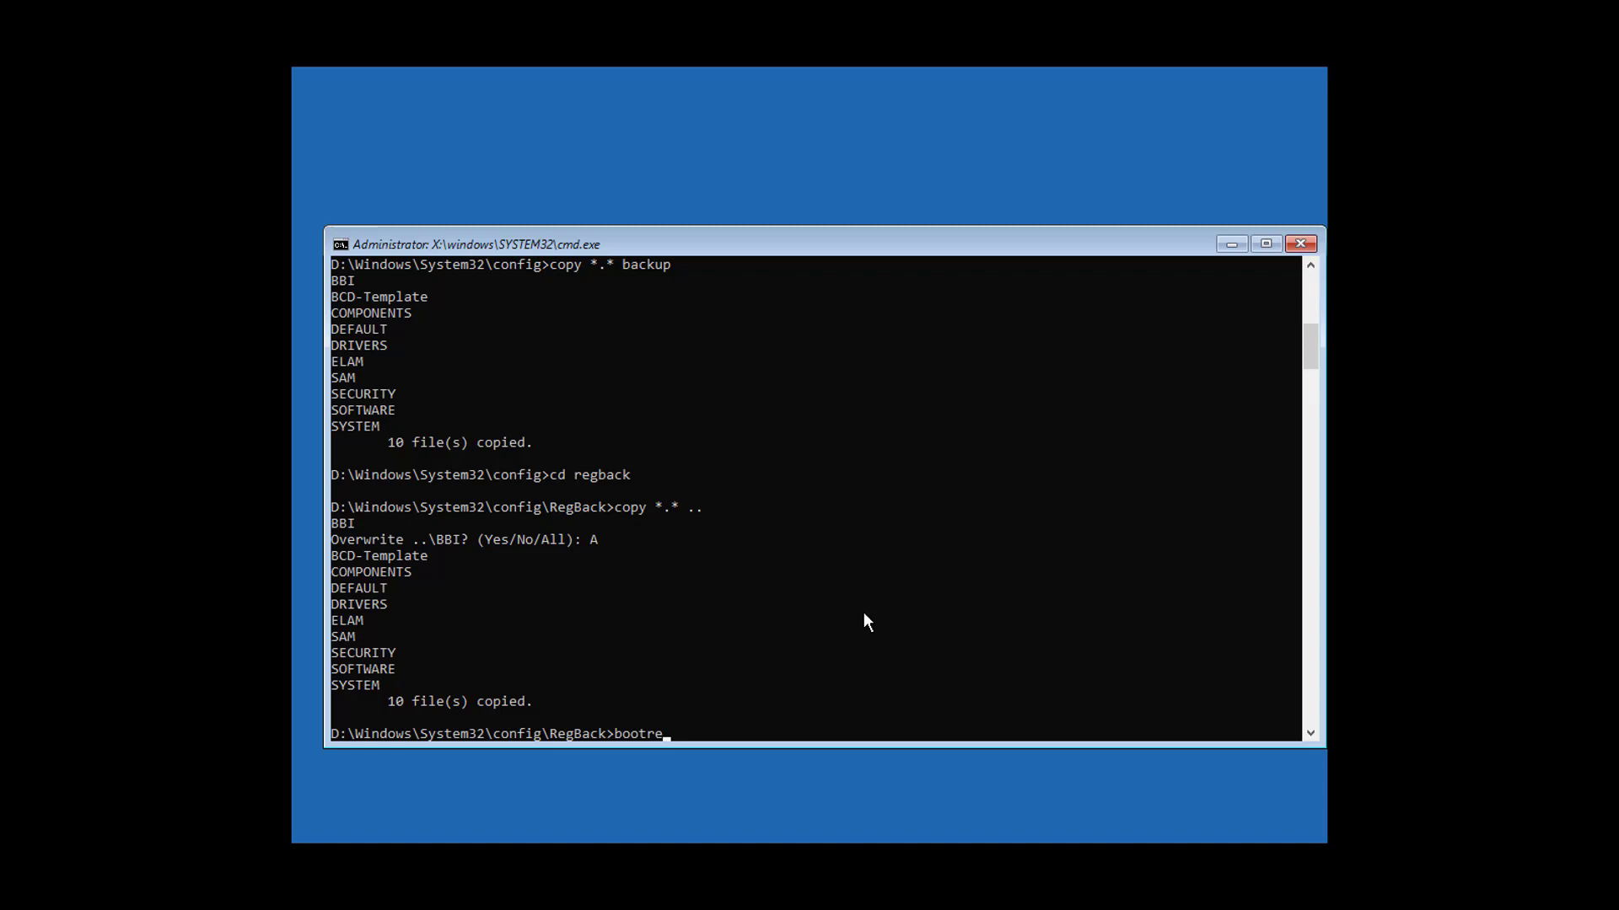
- Fix the master boot record with bootrec /fixmbr
text(c)
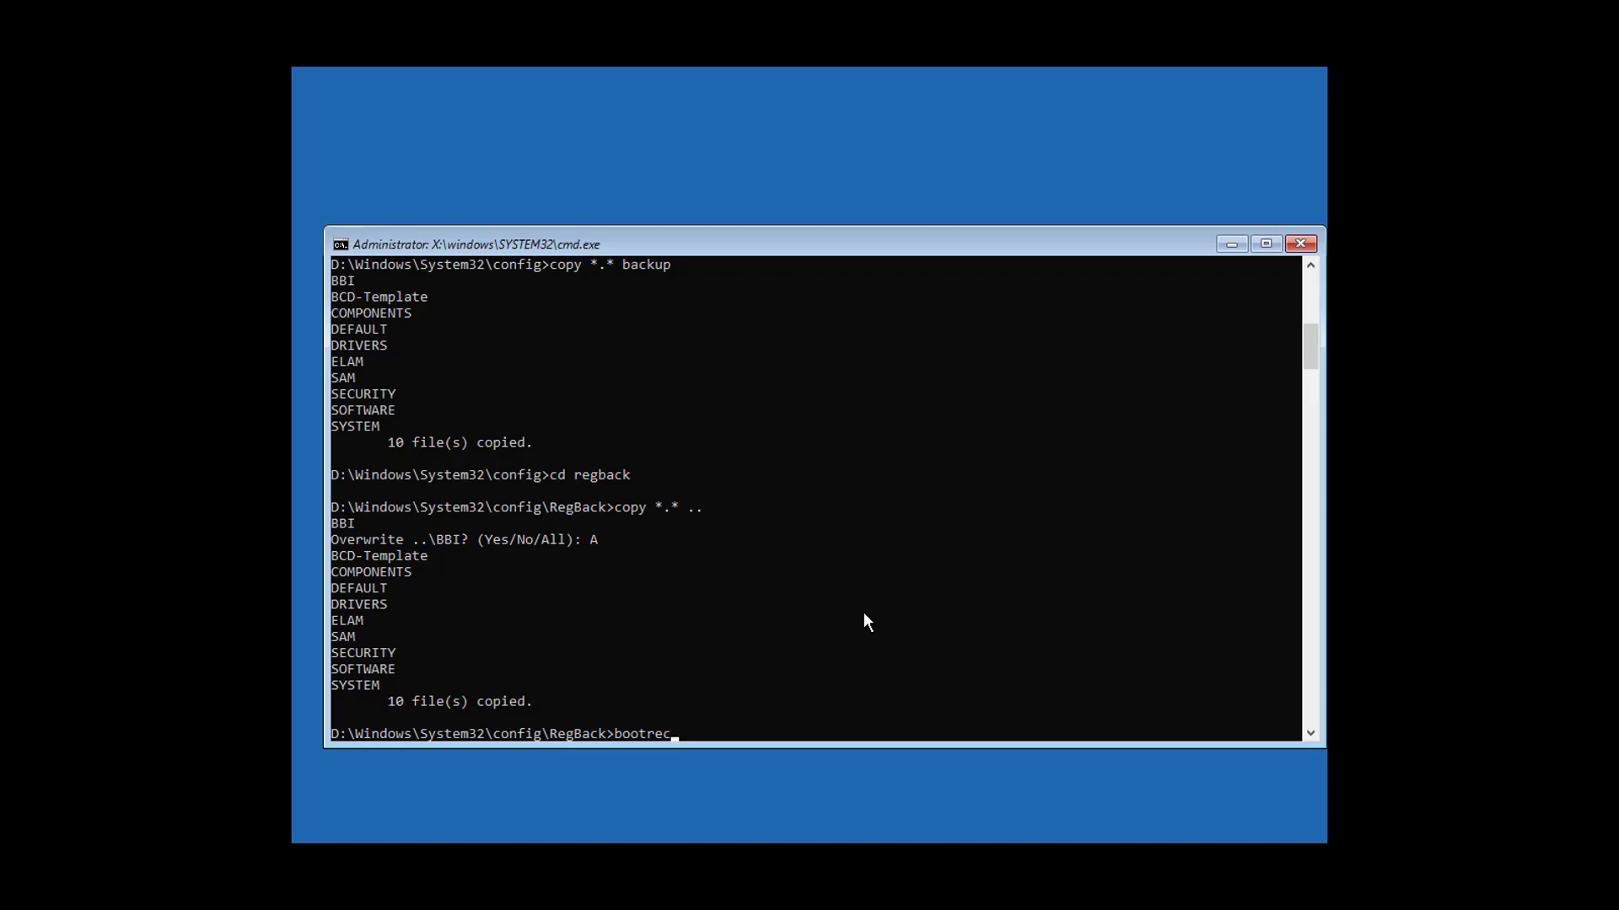
text(/fix)
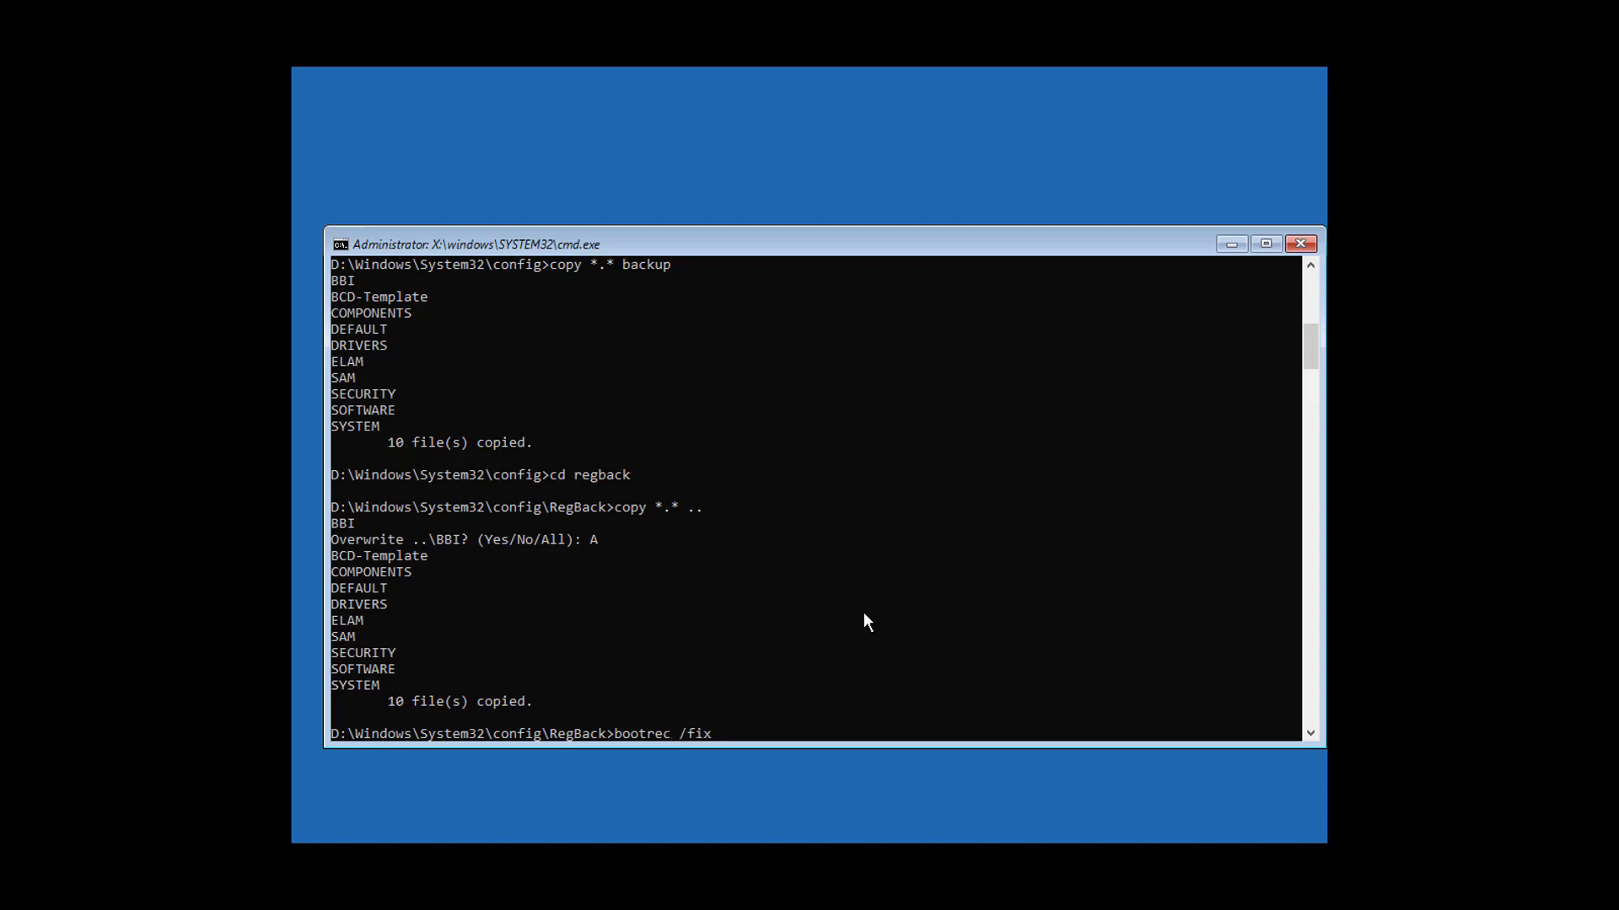
text(mbr)
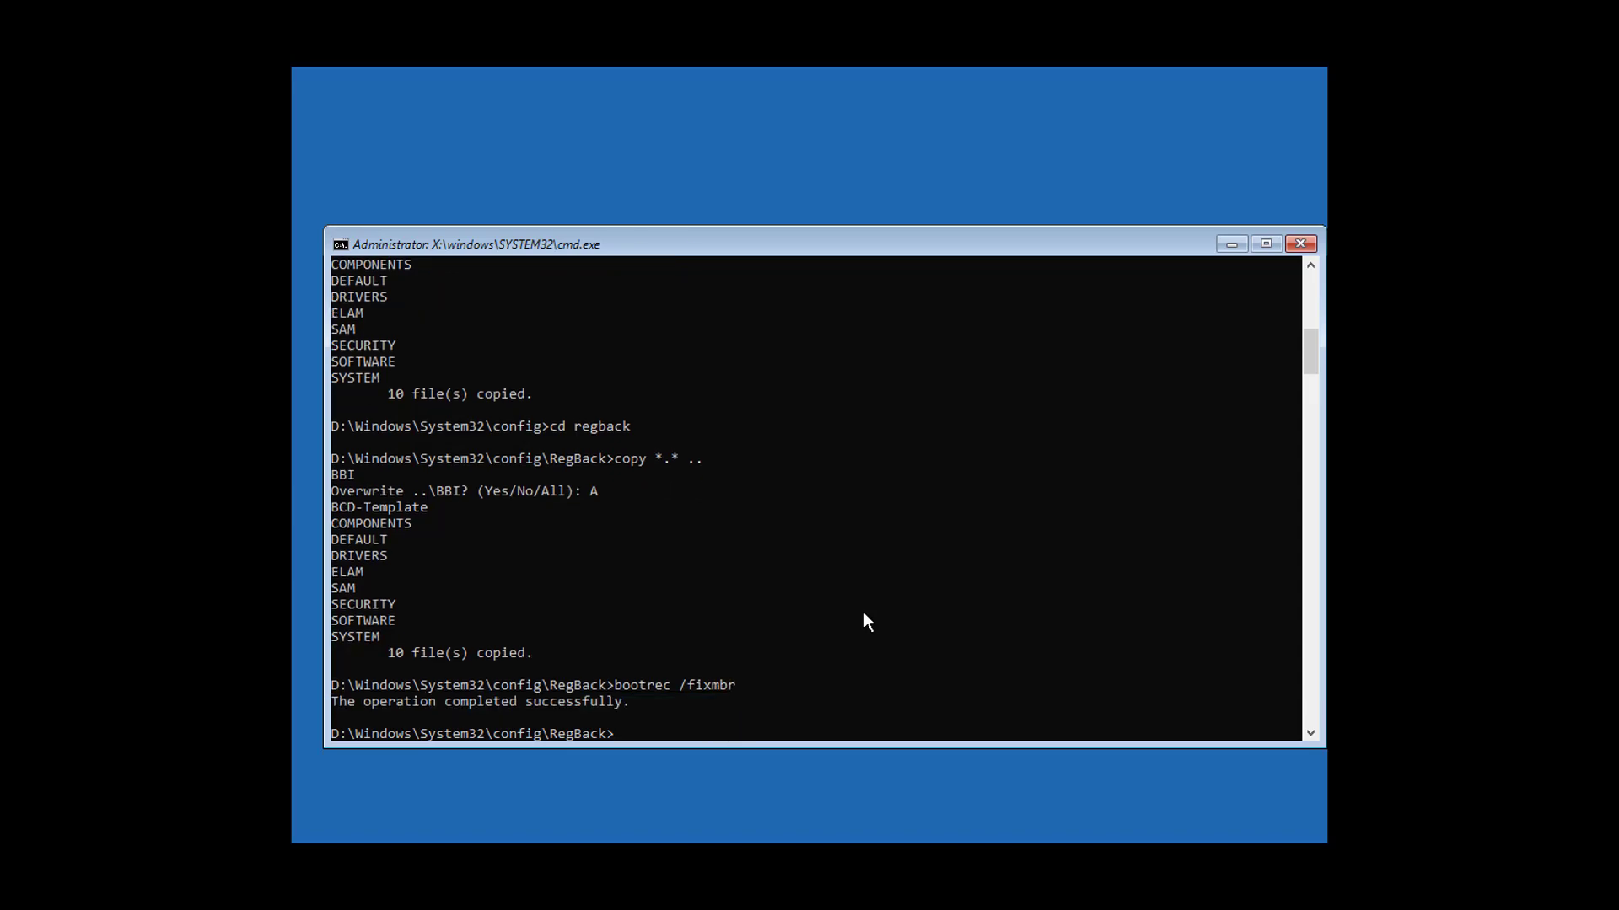
- Try bootrec /fixboot, then update bootcode on all volumes with bootsect /nt60 sys
text(bootrec /fix)
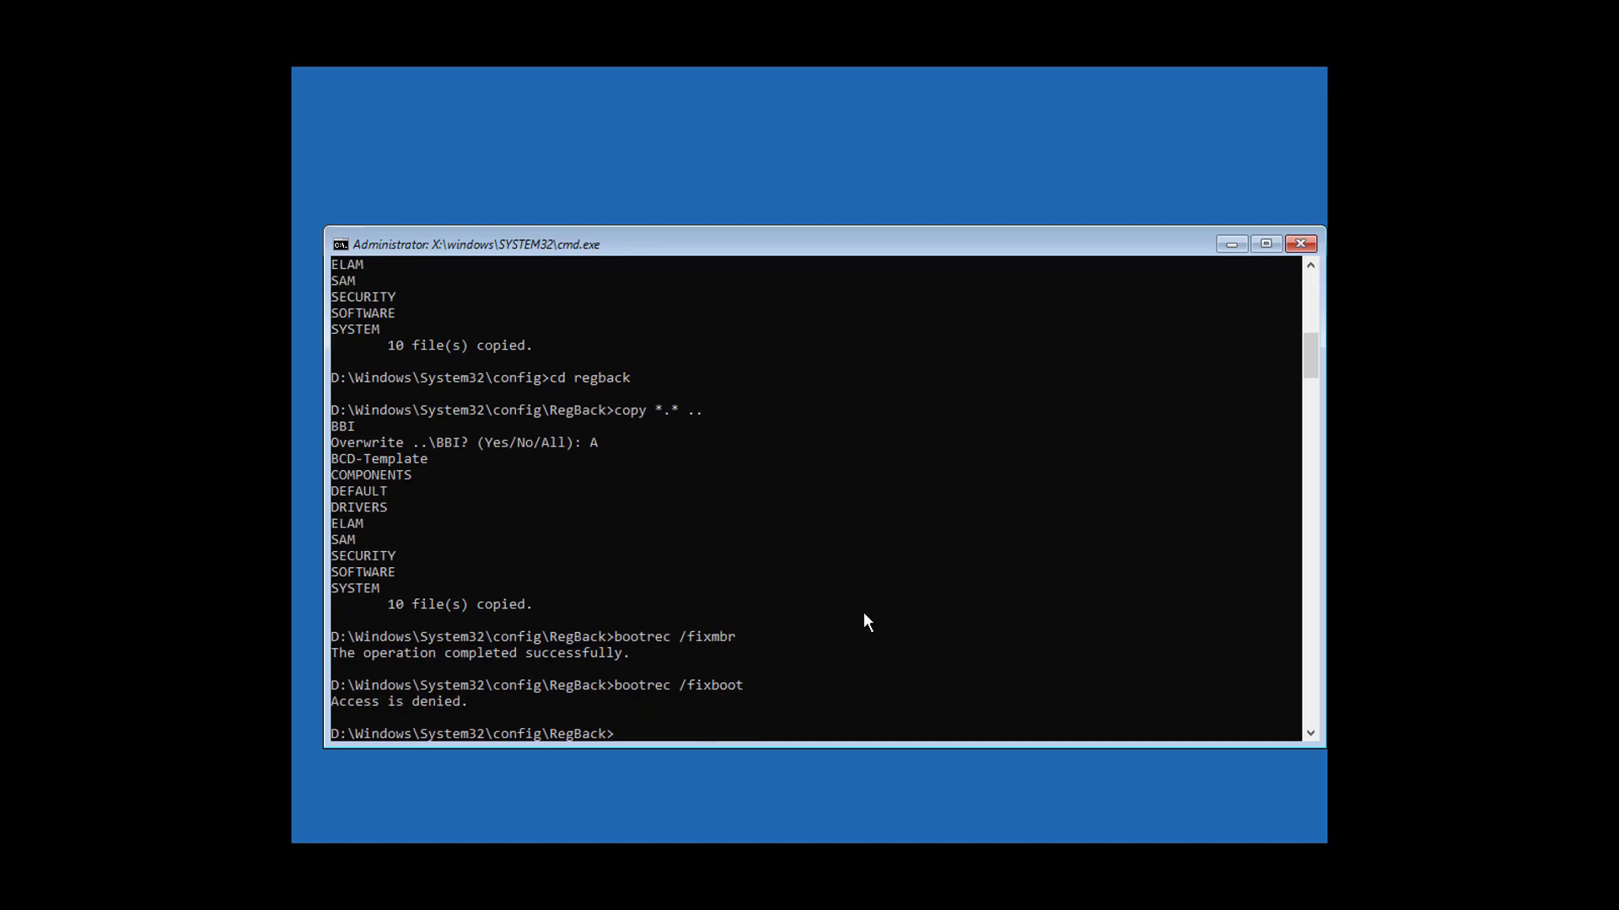
text(b)
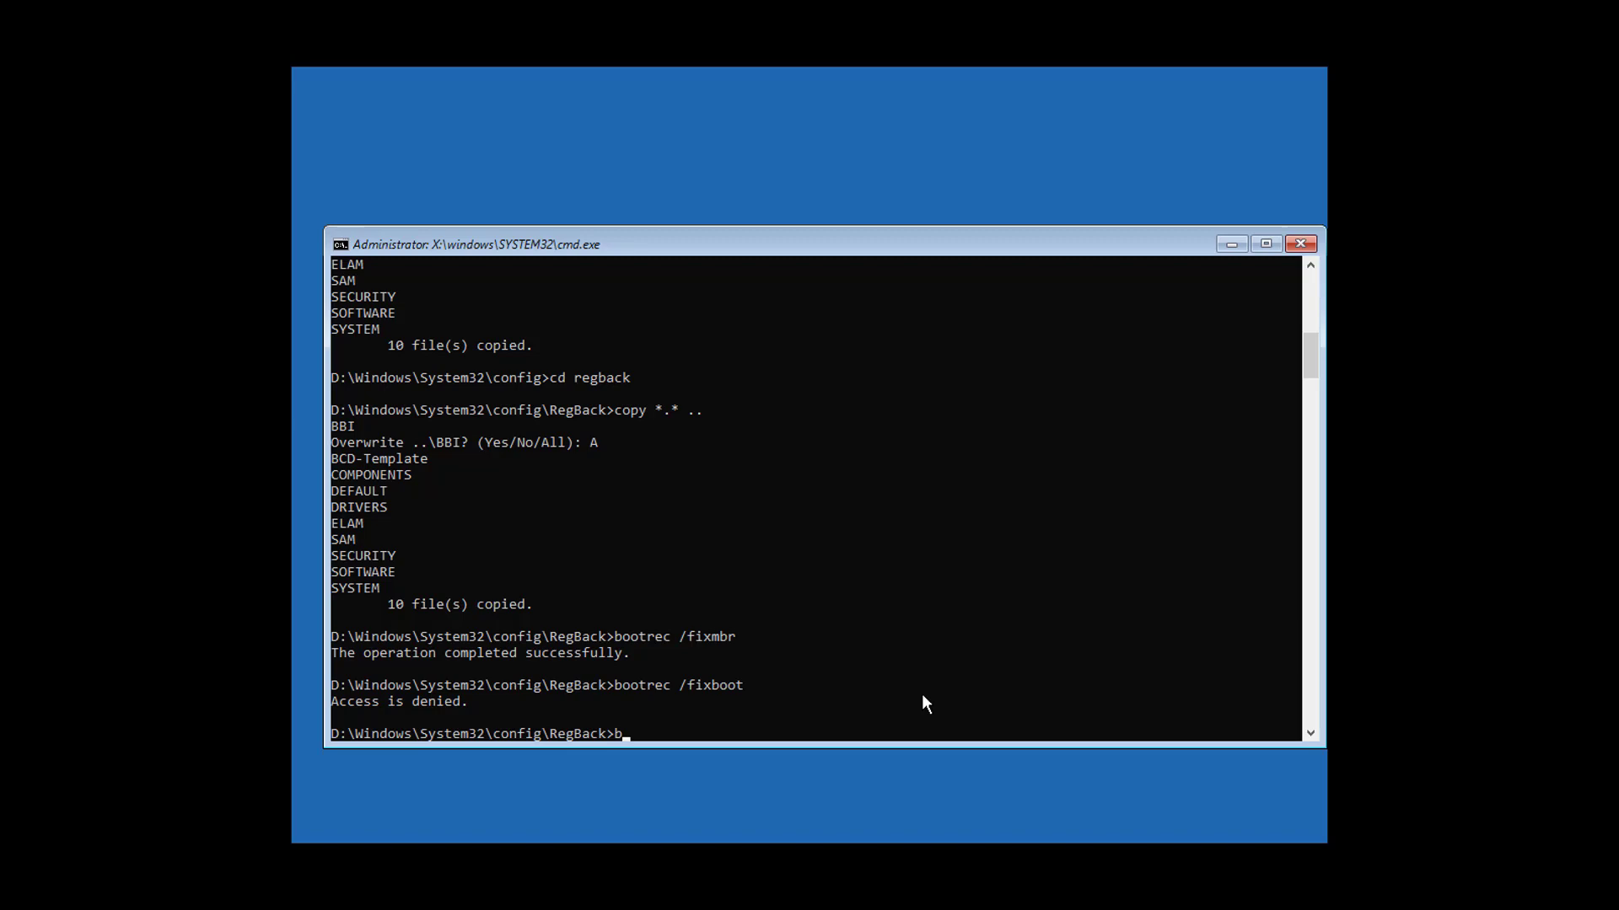
text(ootsect)
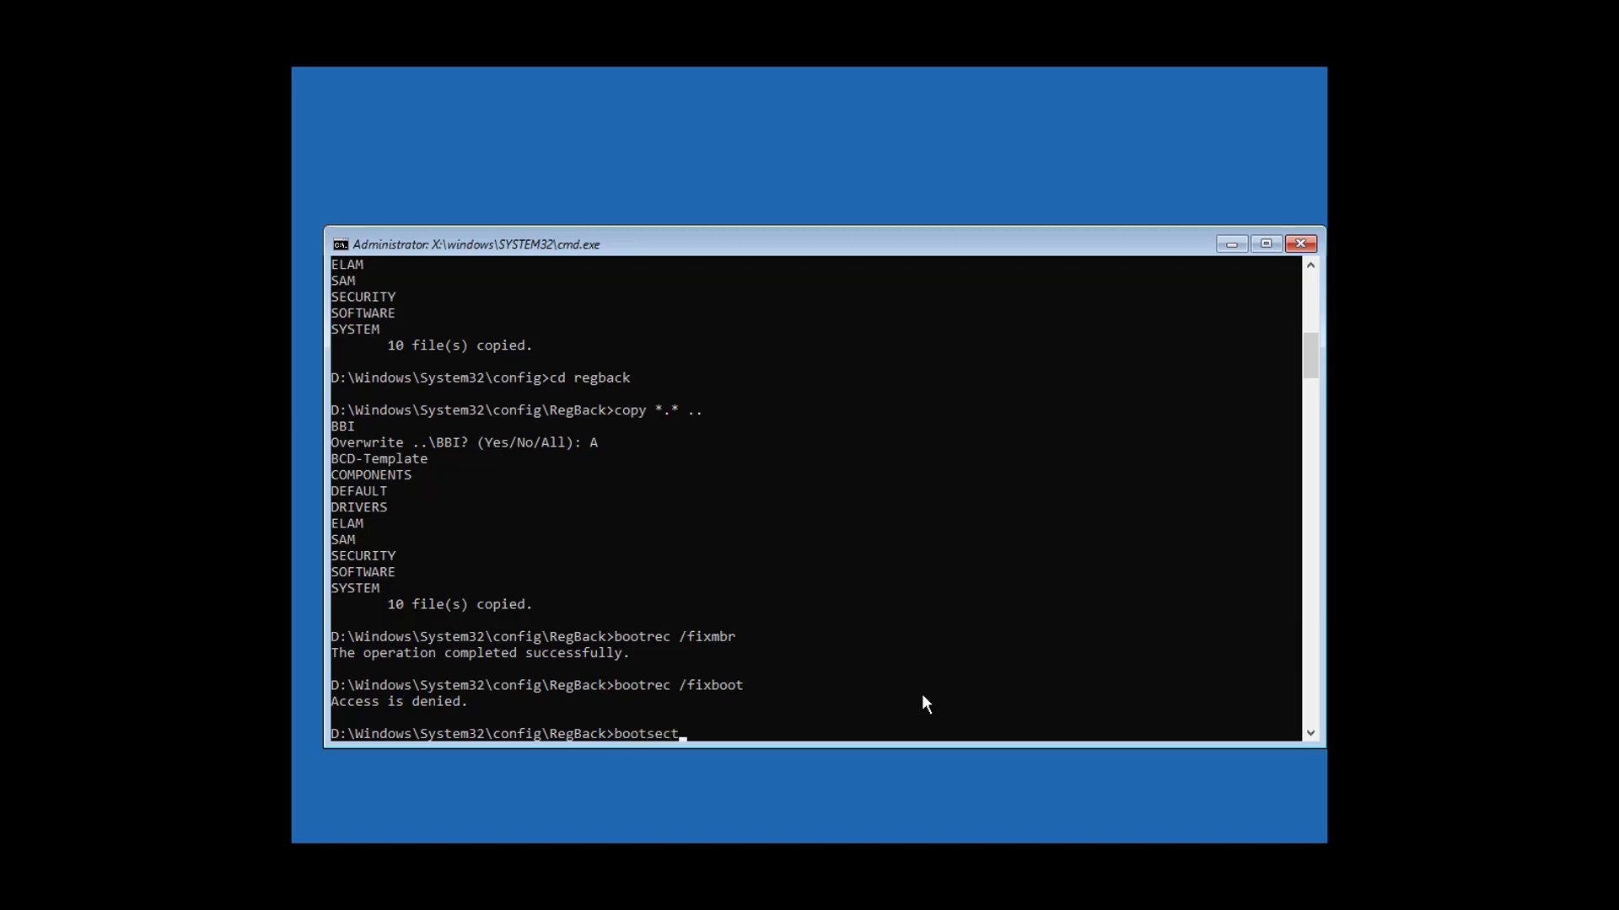
text(/nt60 sys)
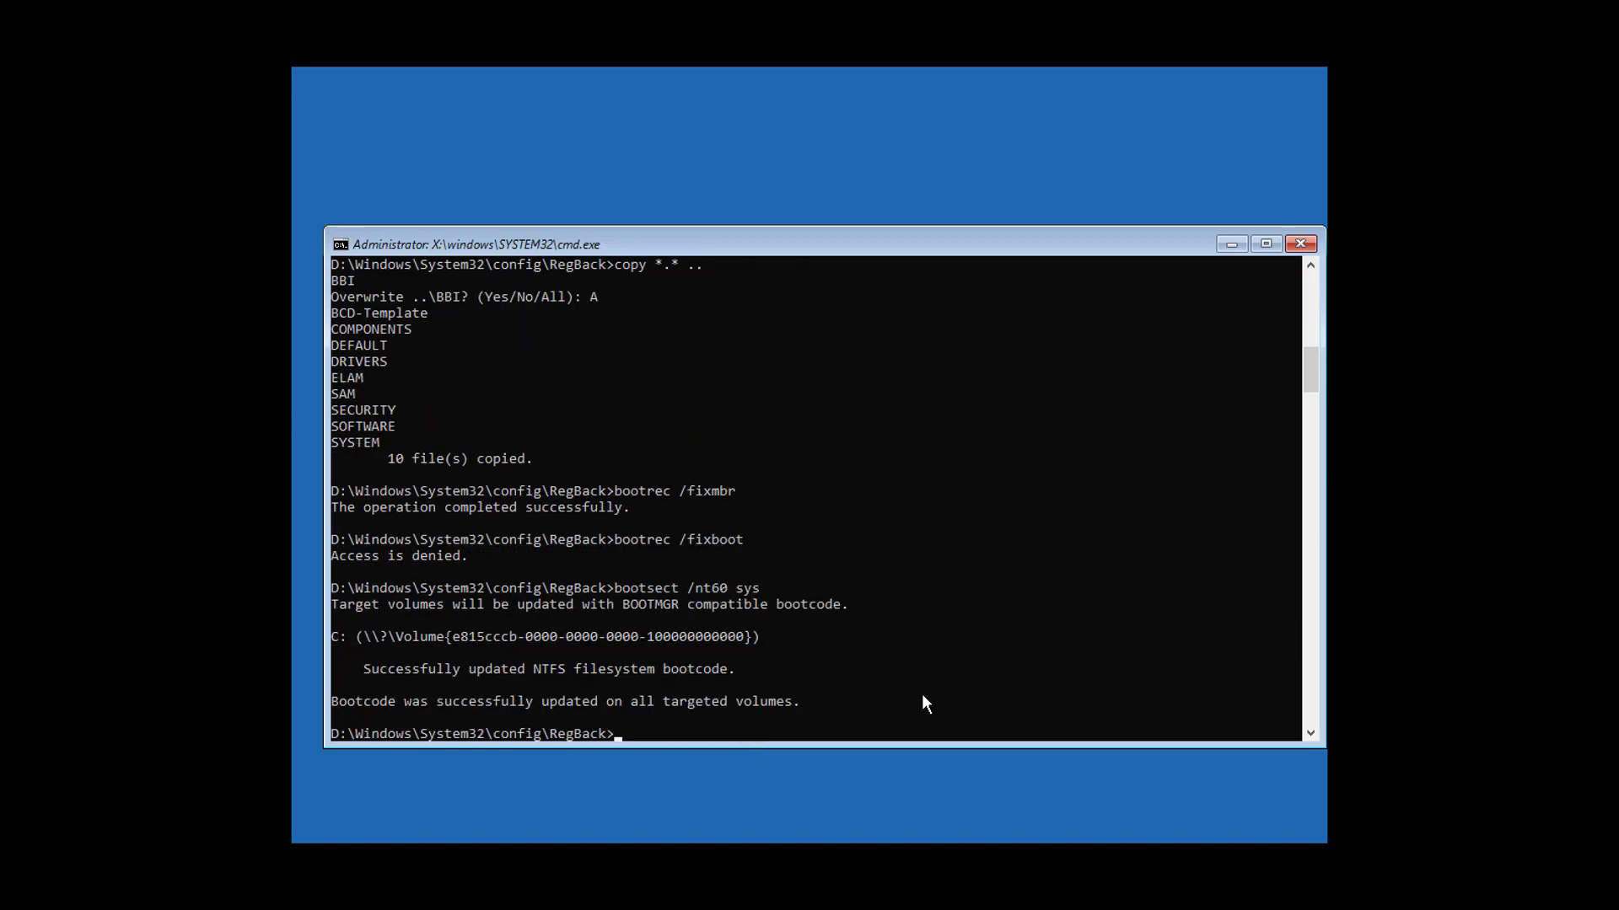
mouse_move(1025, 708)
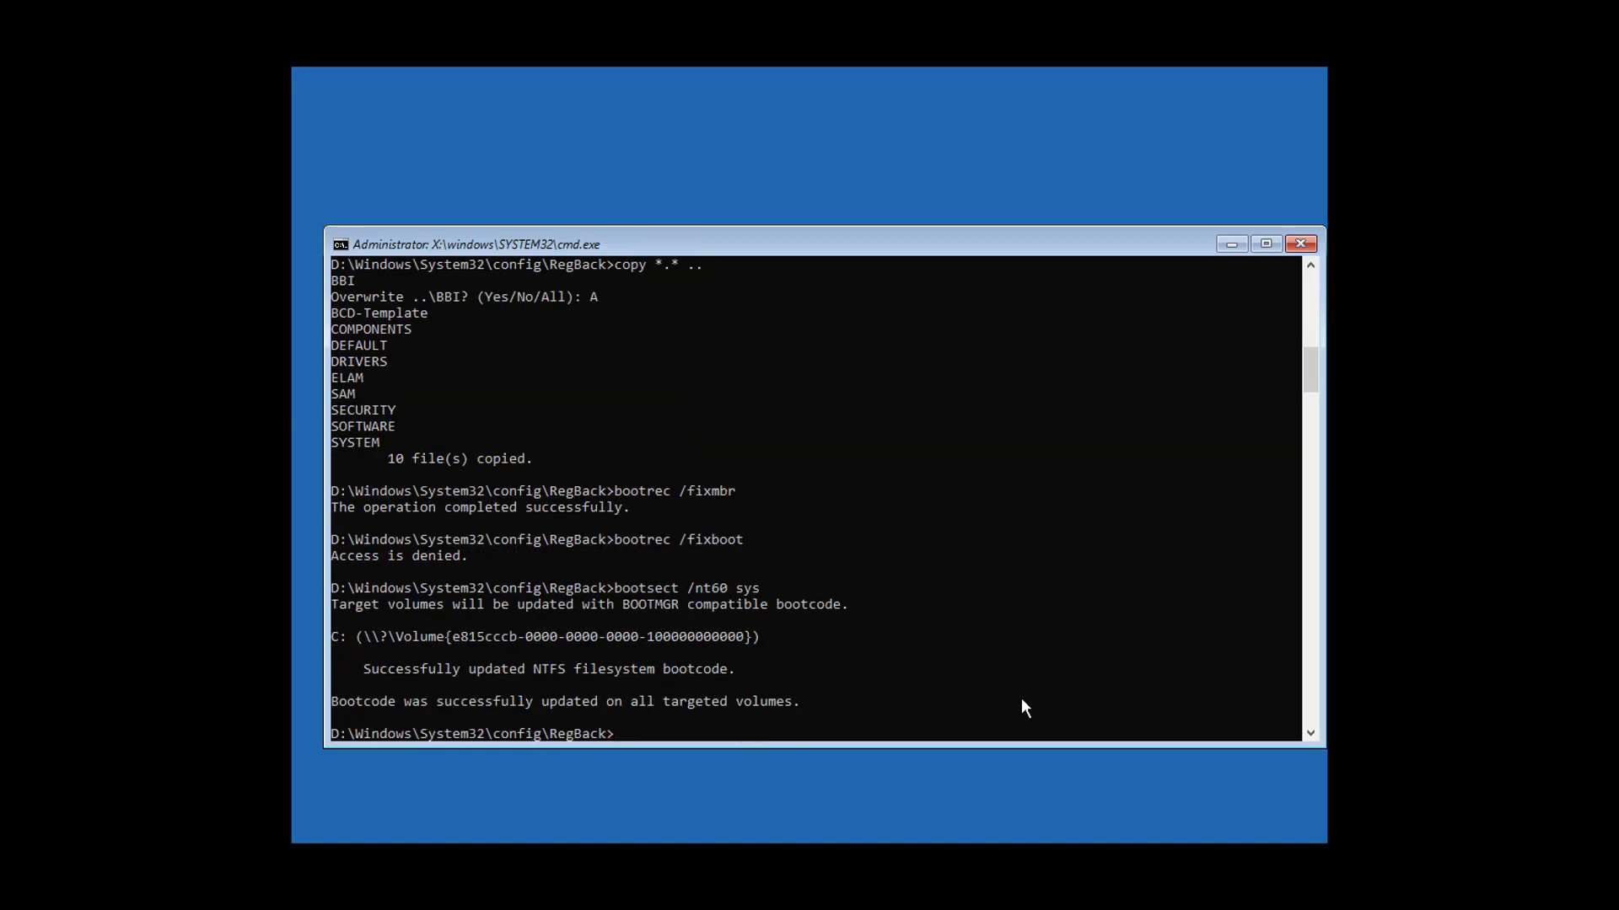
- Rerun bootrec /fixboot successfully and export the BCD store to c:\bcdbackup2
text(bootrec /fixboot)
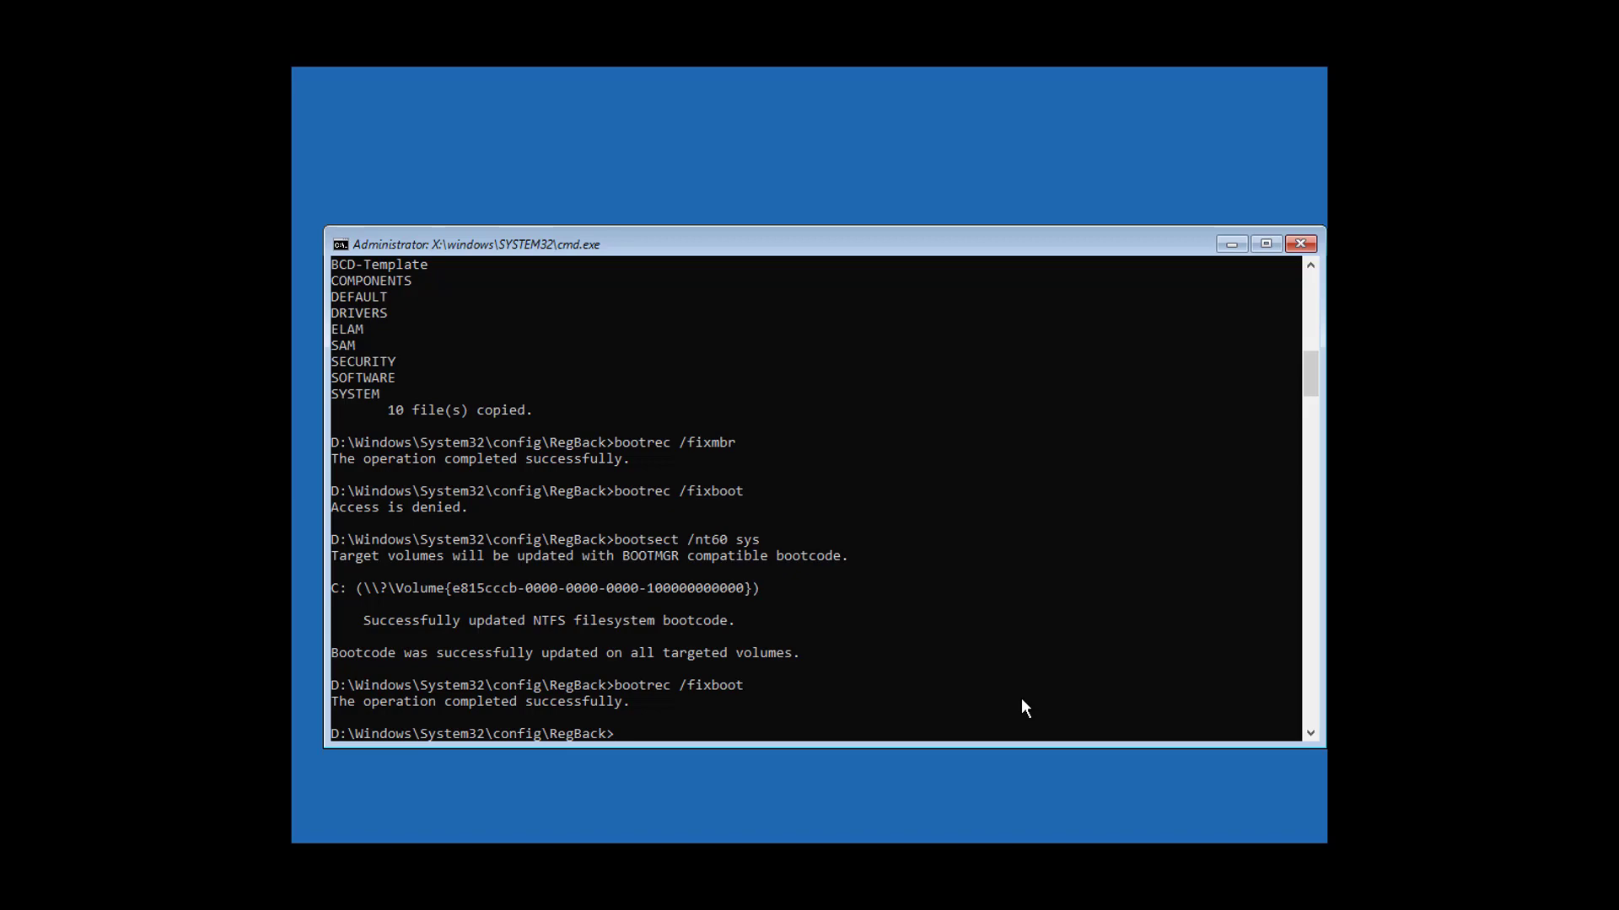
text(bcdedit)
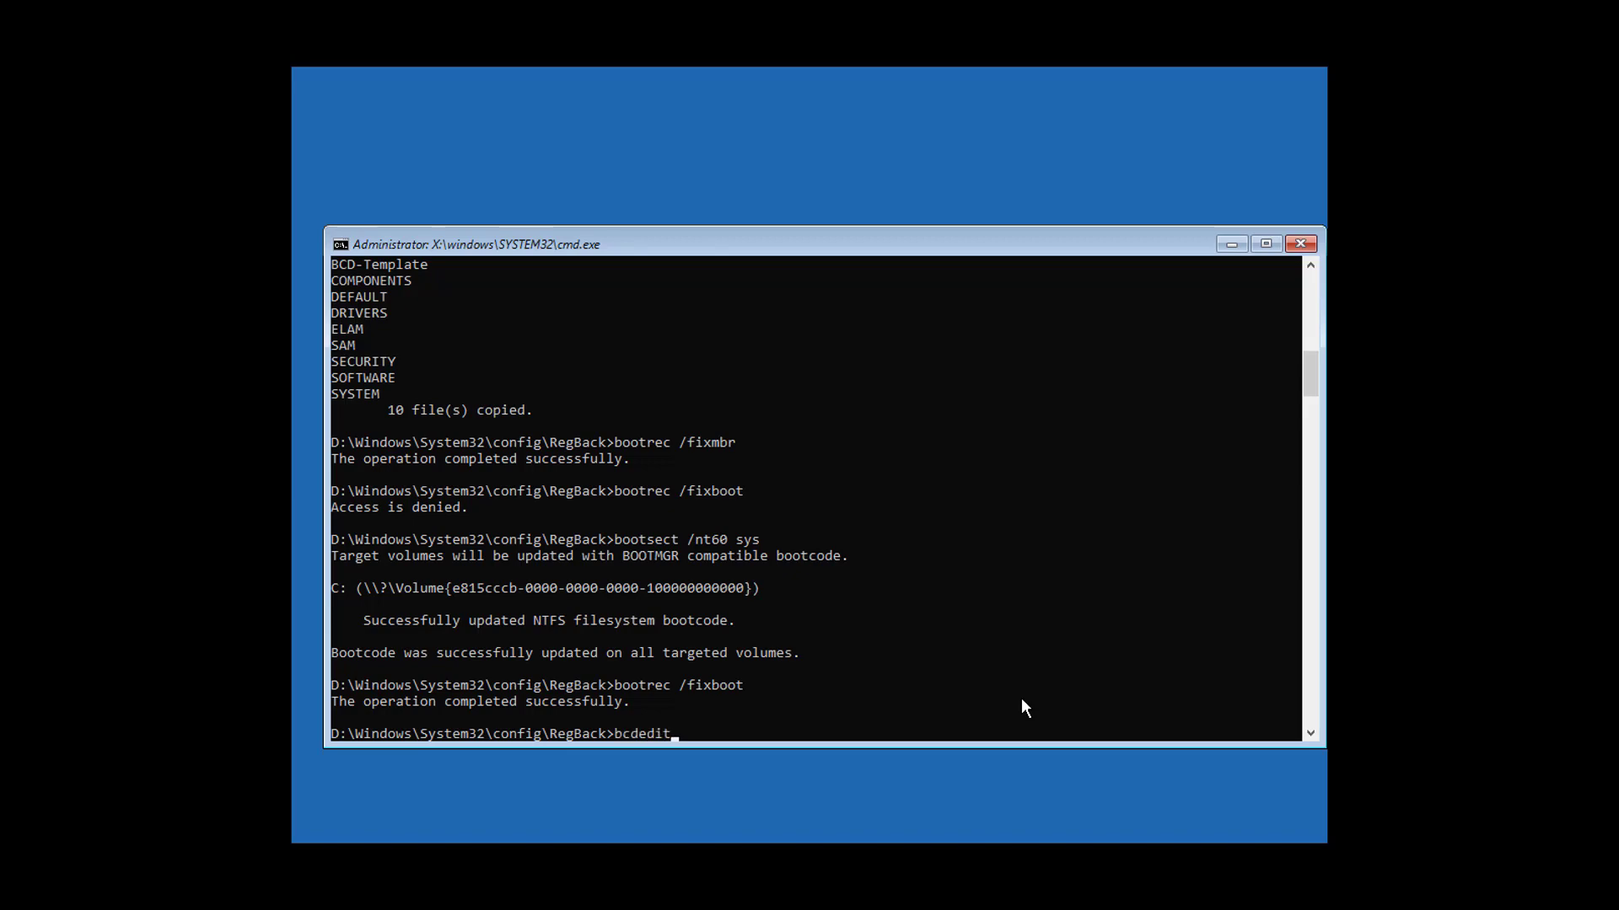
text(/exp)
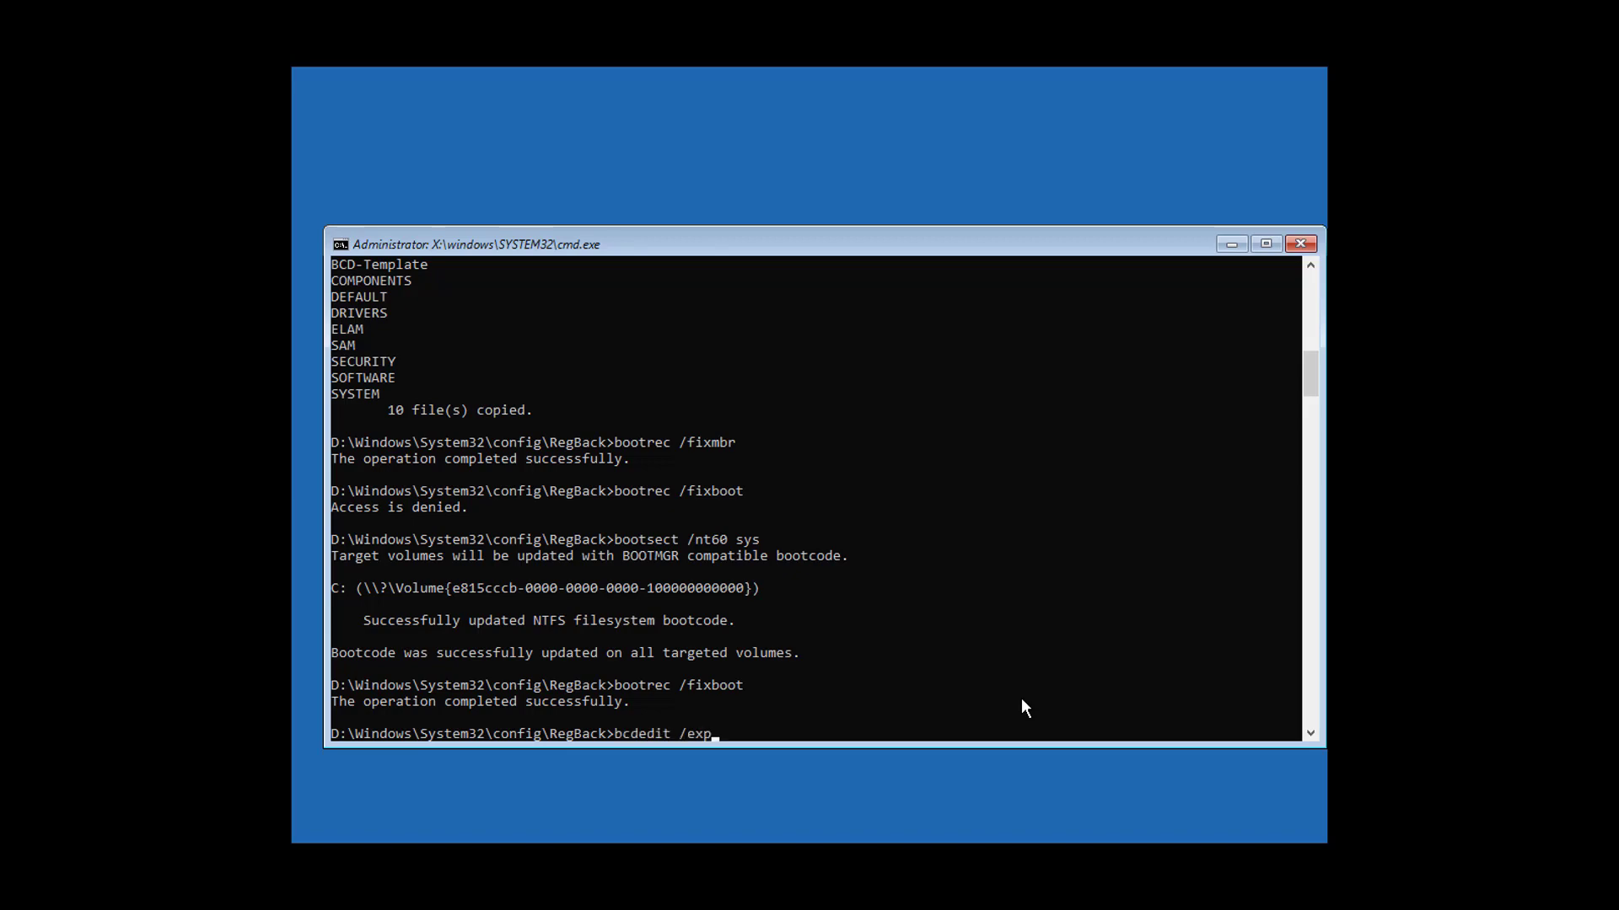
text(ort)
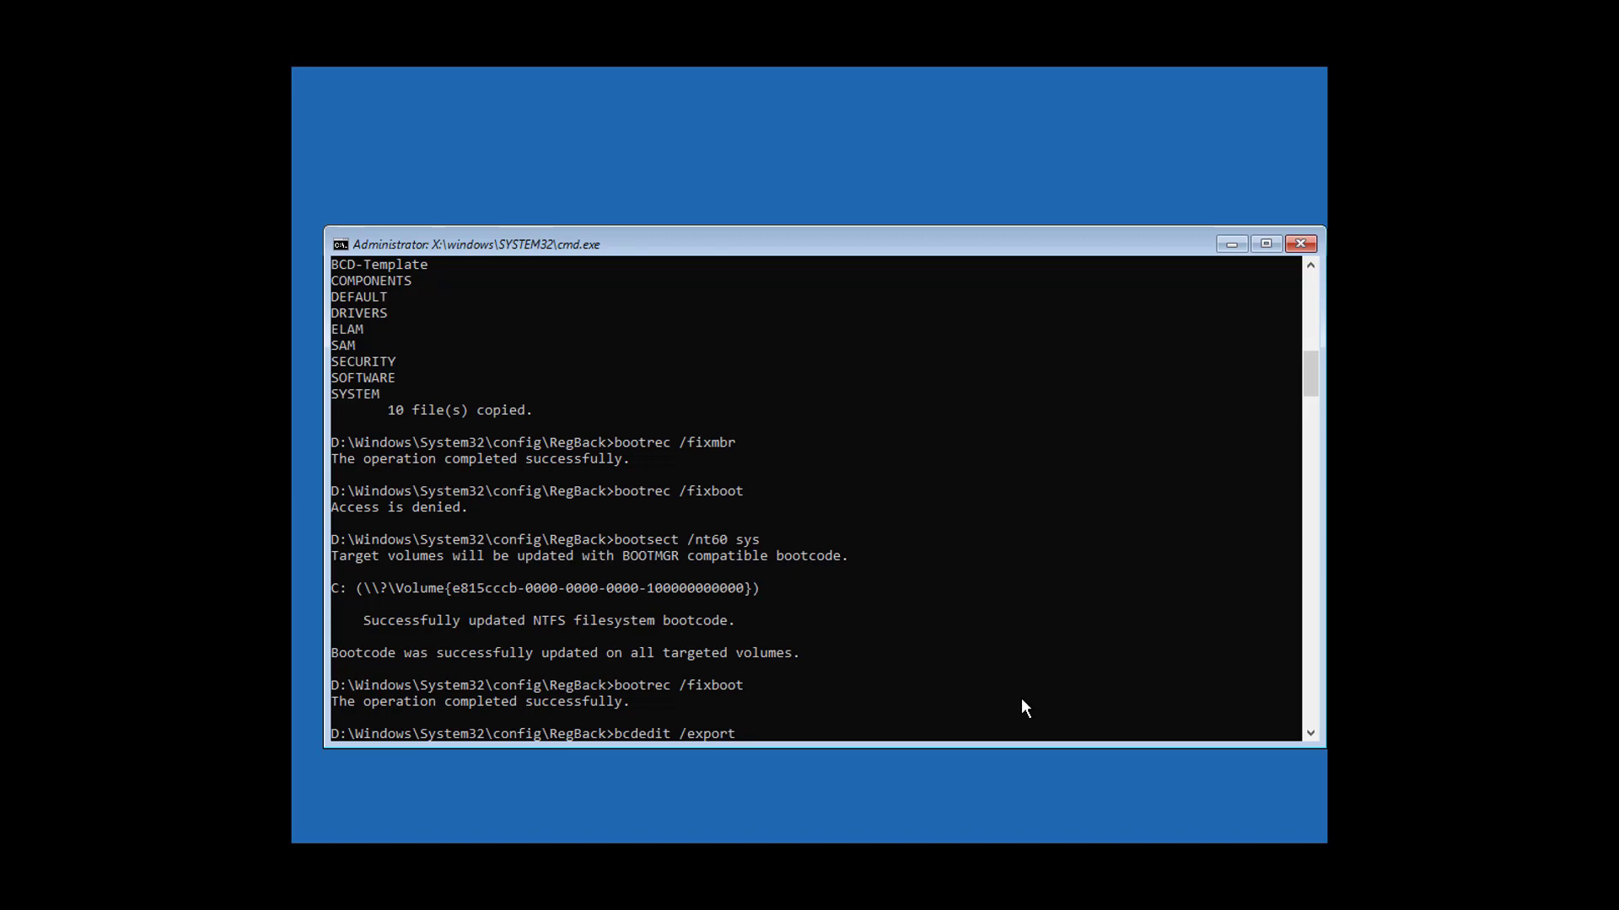
text(c:\)
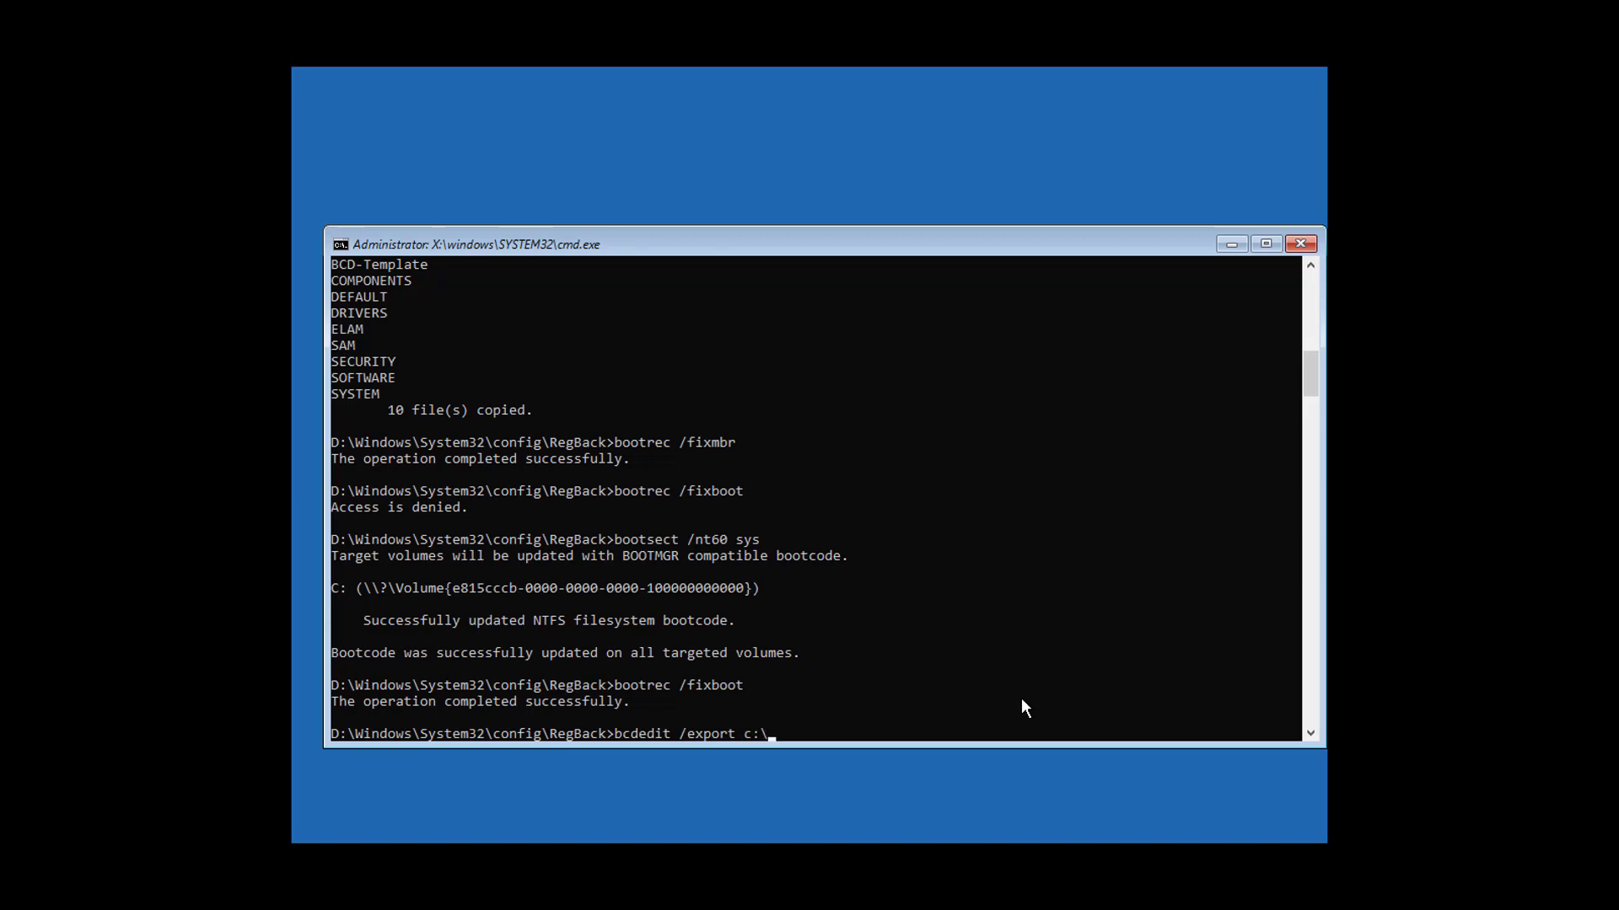
text(bcdbackup2)
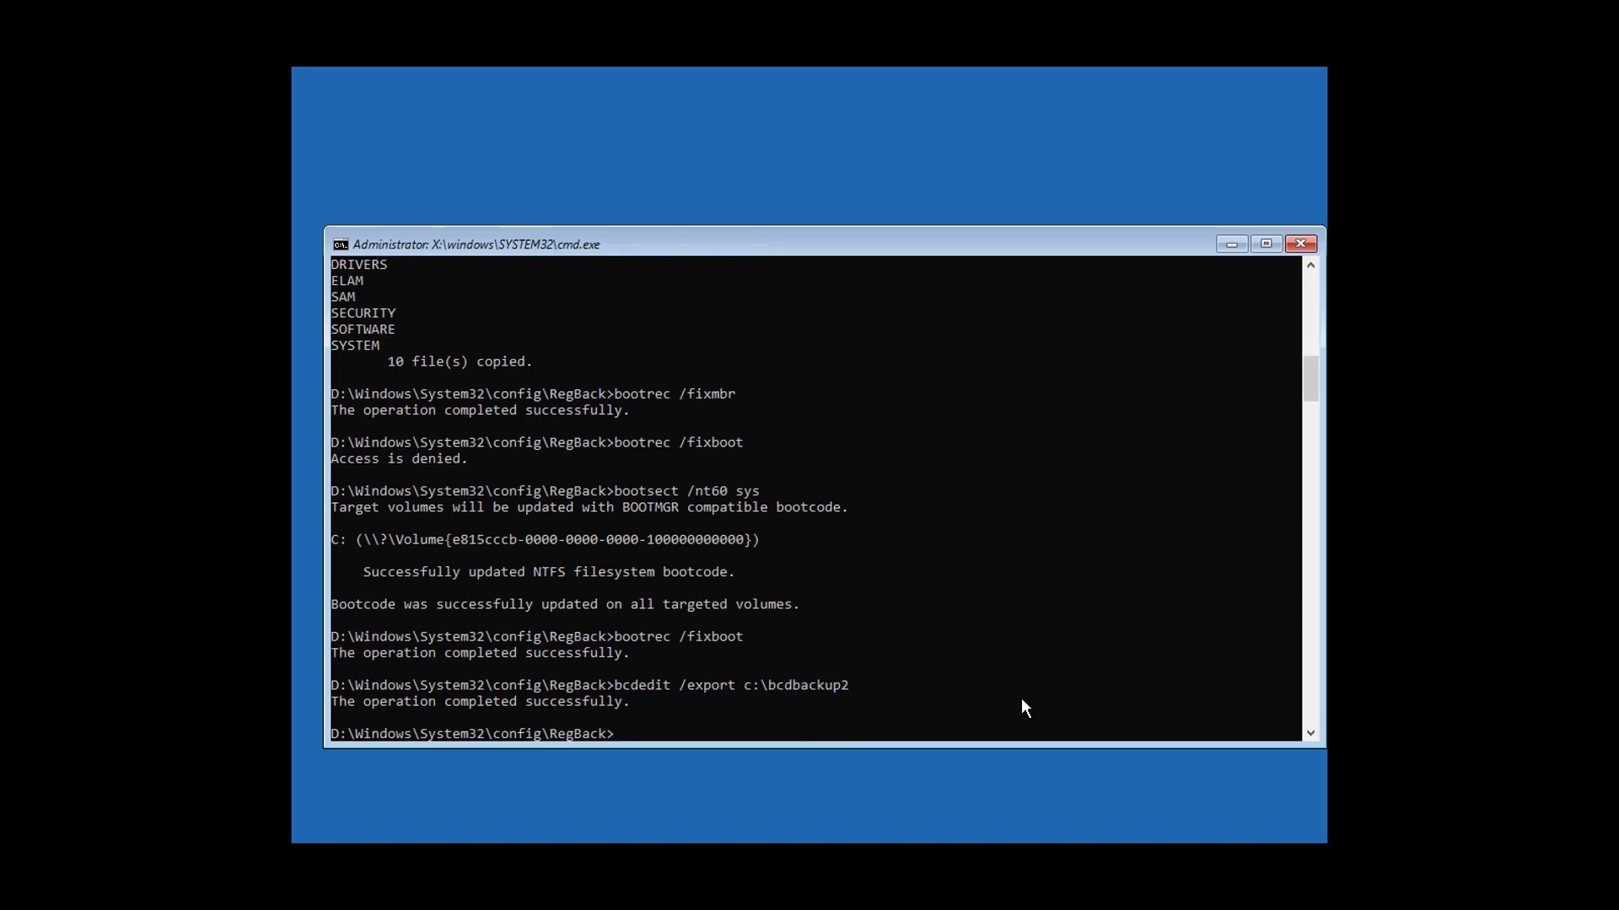
mouse_move(898, 666)
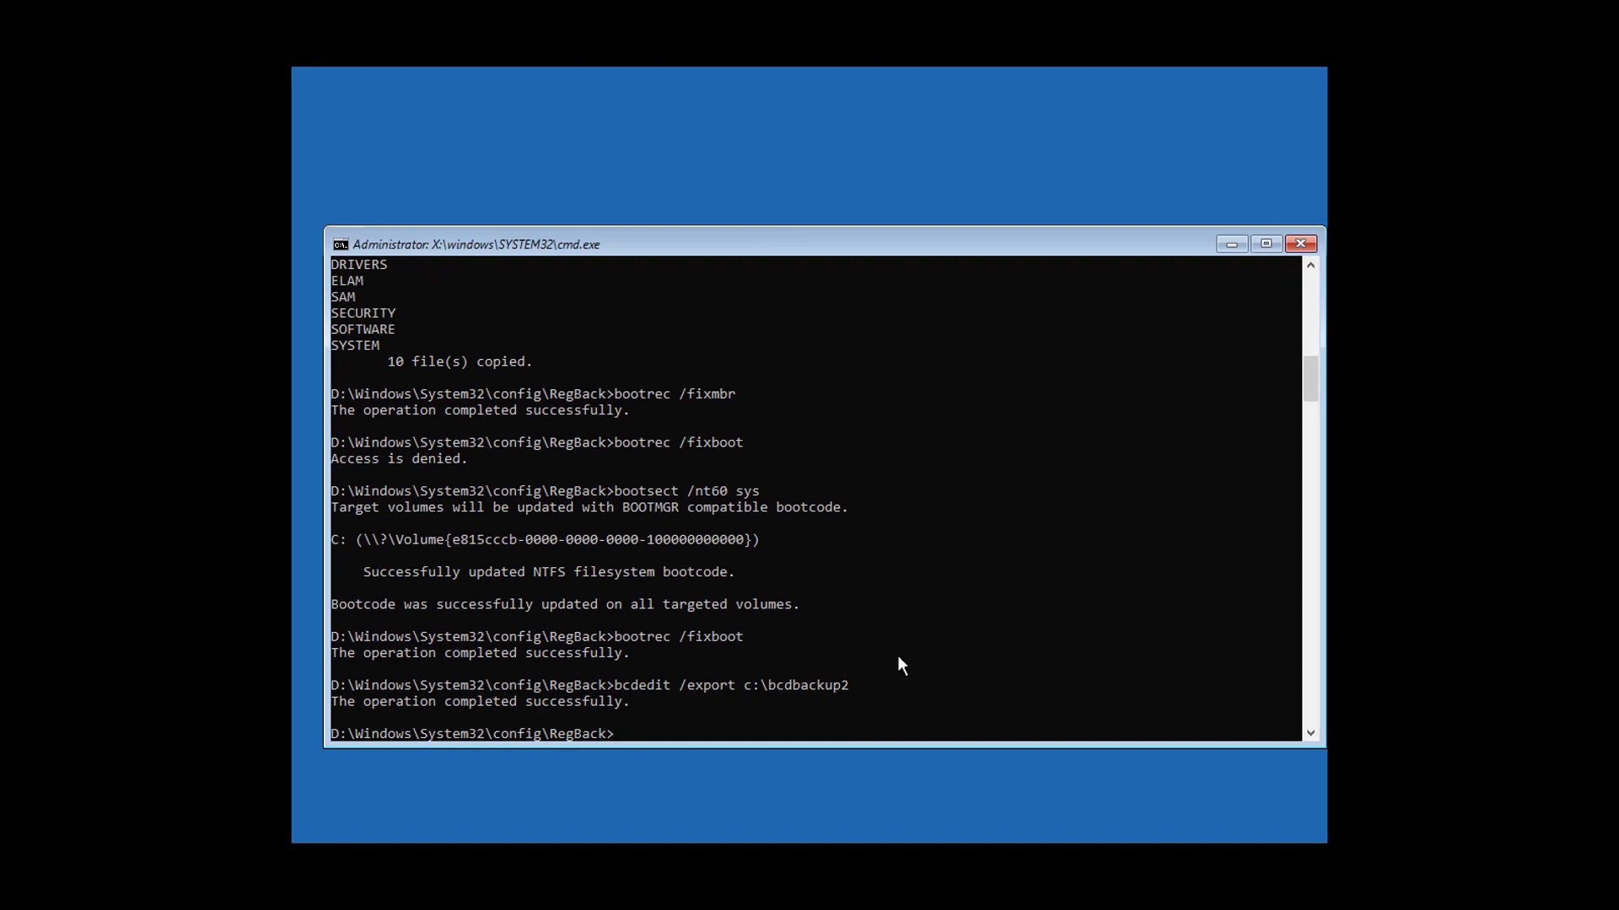
- Clear the hidden, read-only and system attributes on c:\boot\bcd
text(attrib)
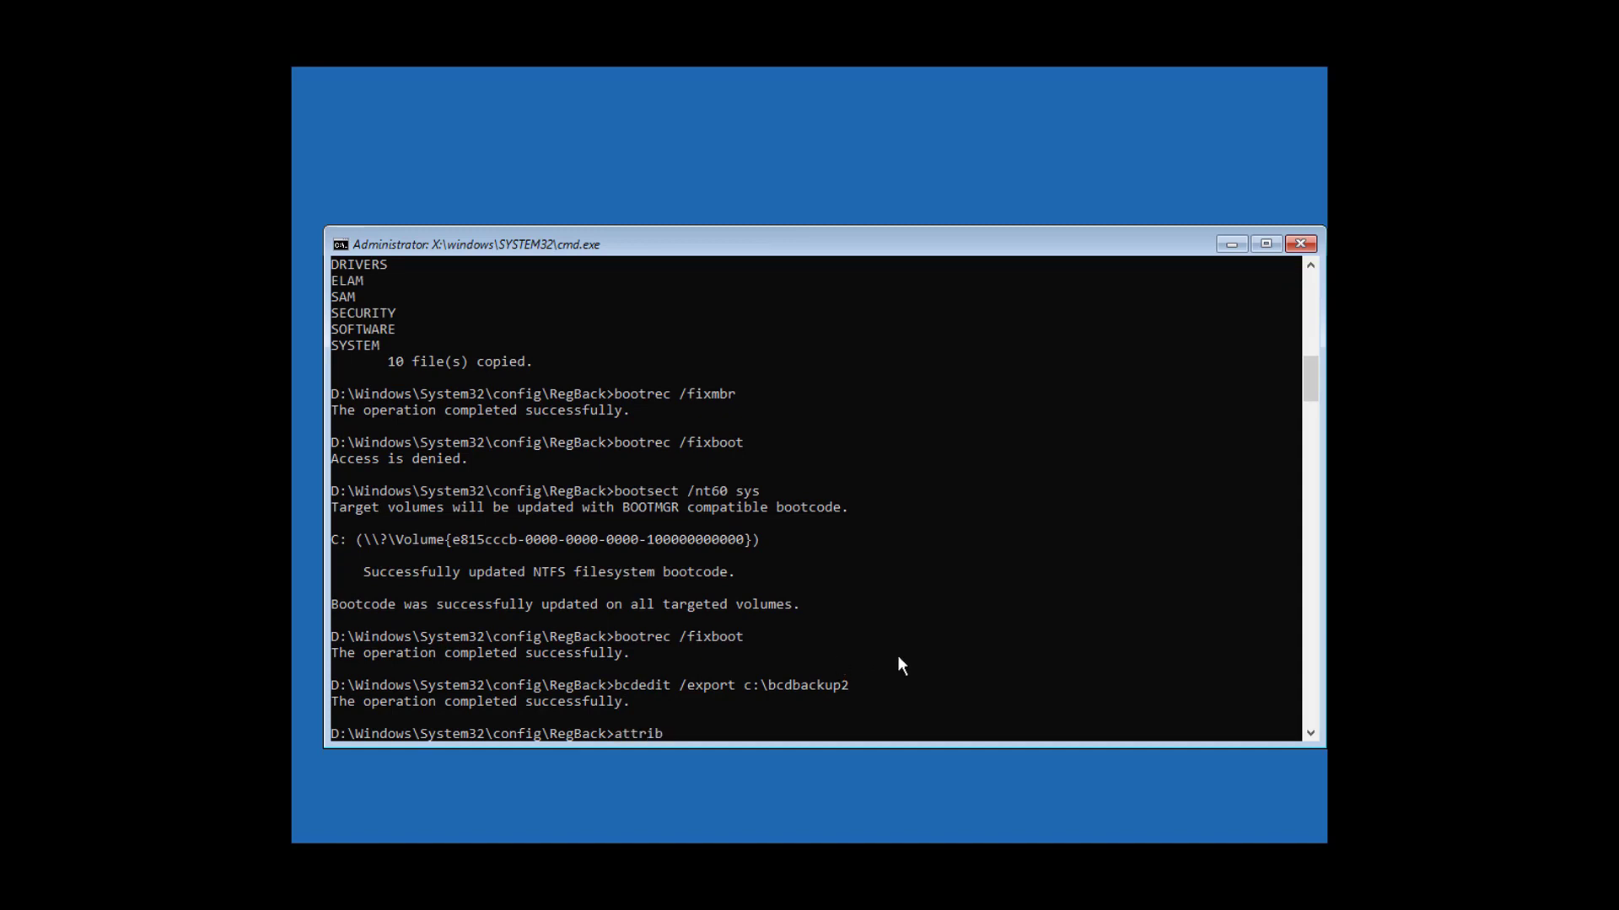
text(c:\)
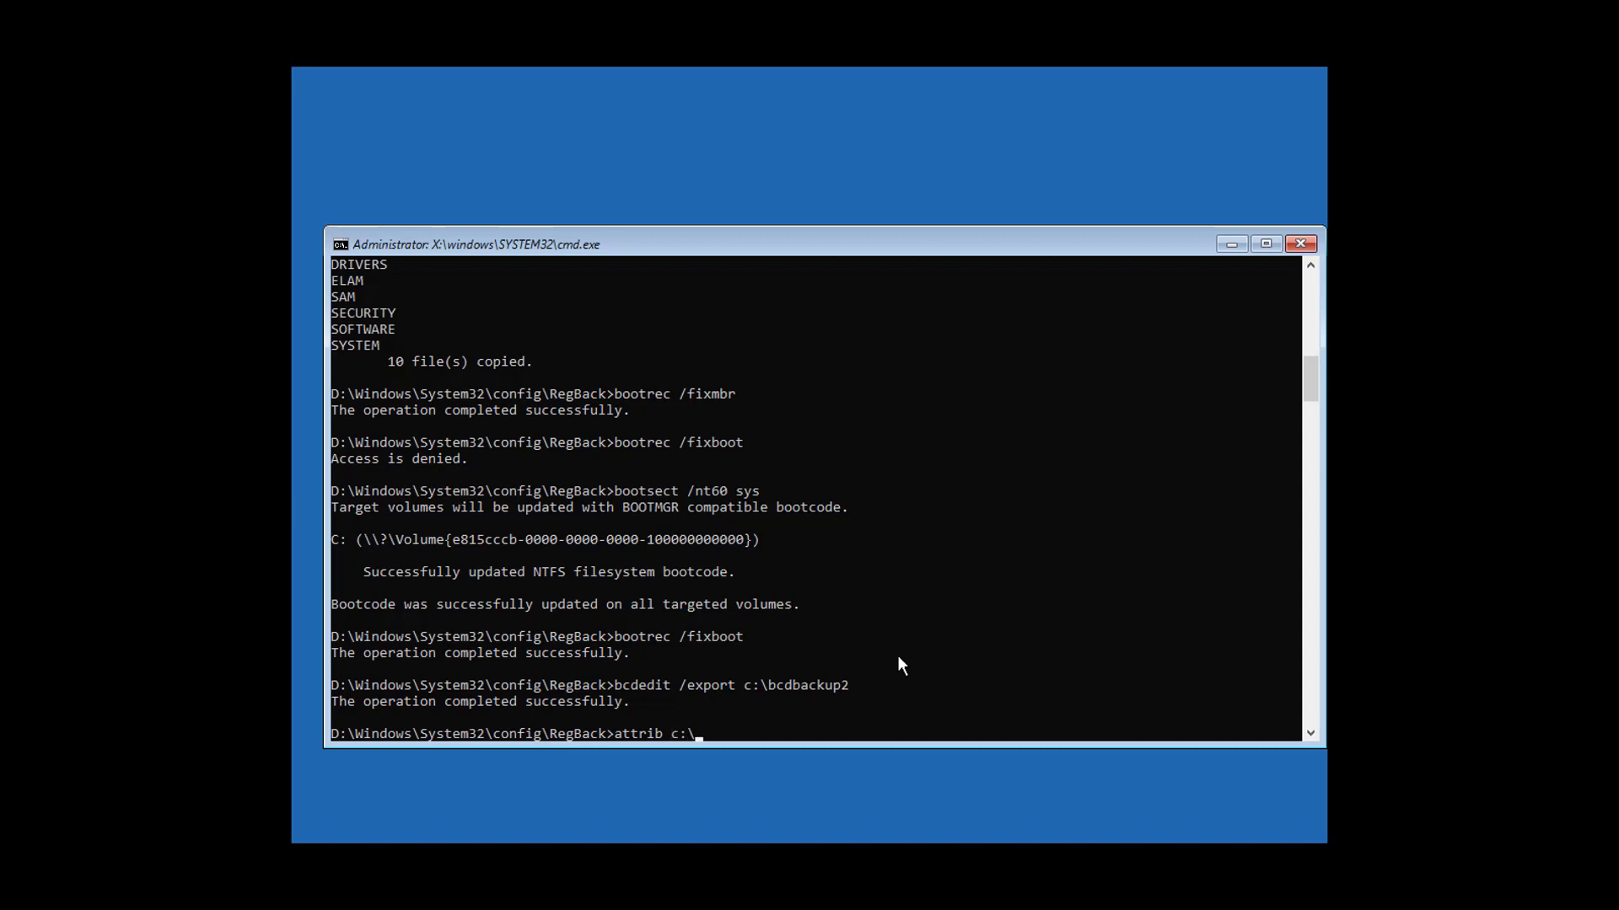
text(boot)
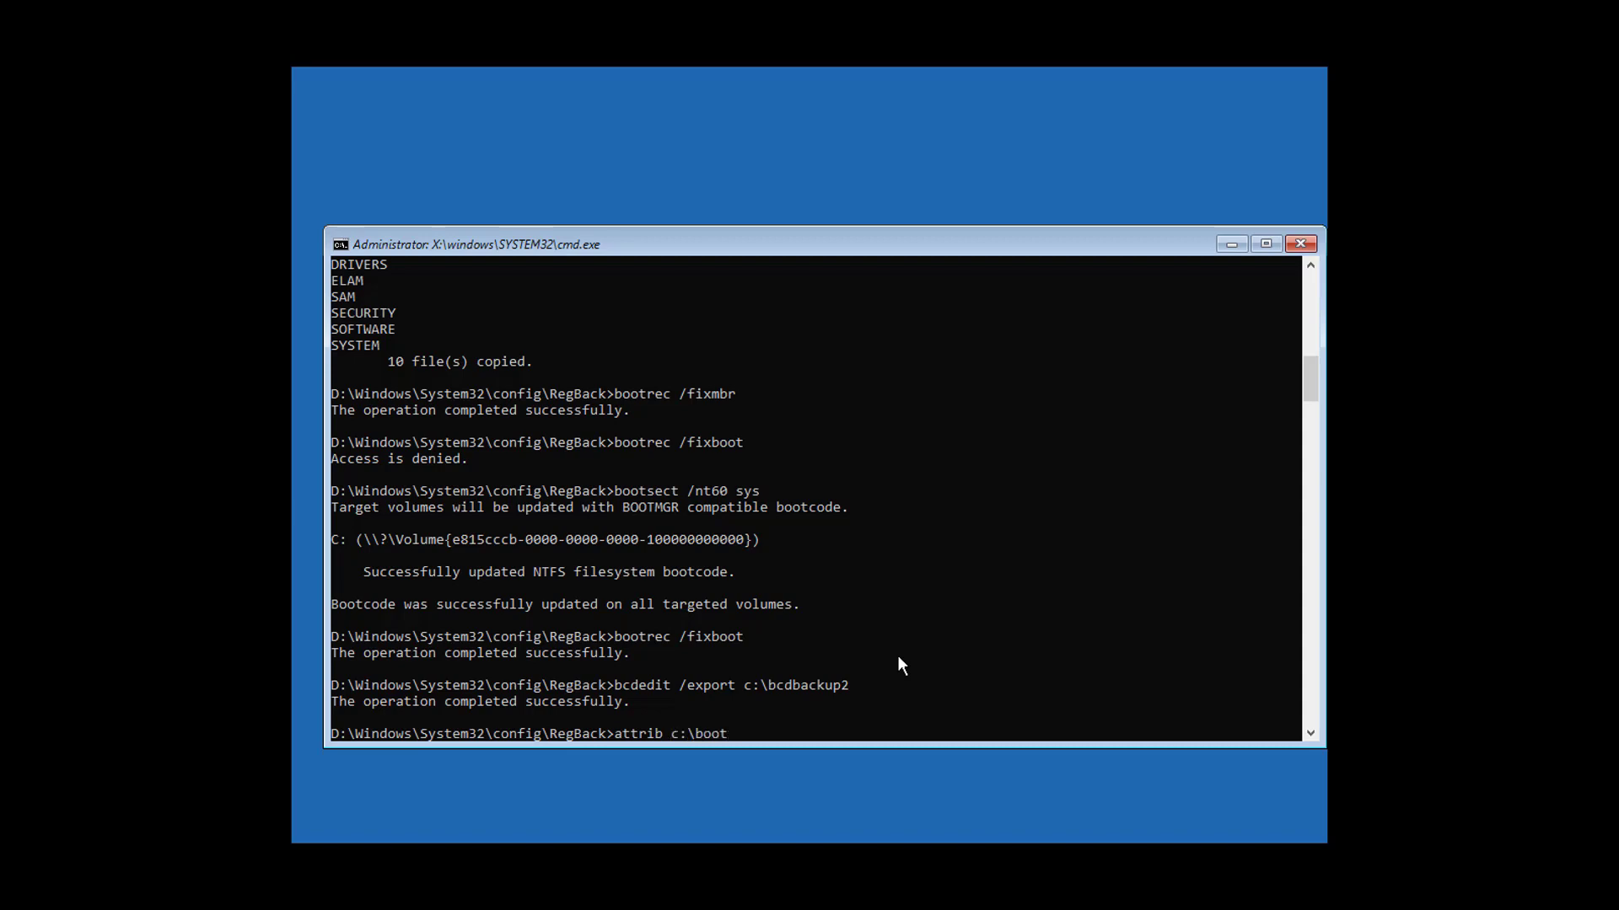
text(\bcd)
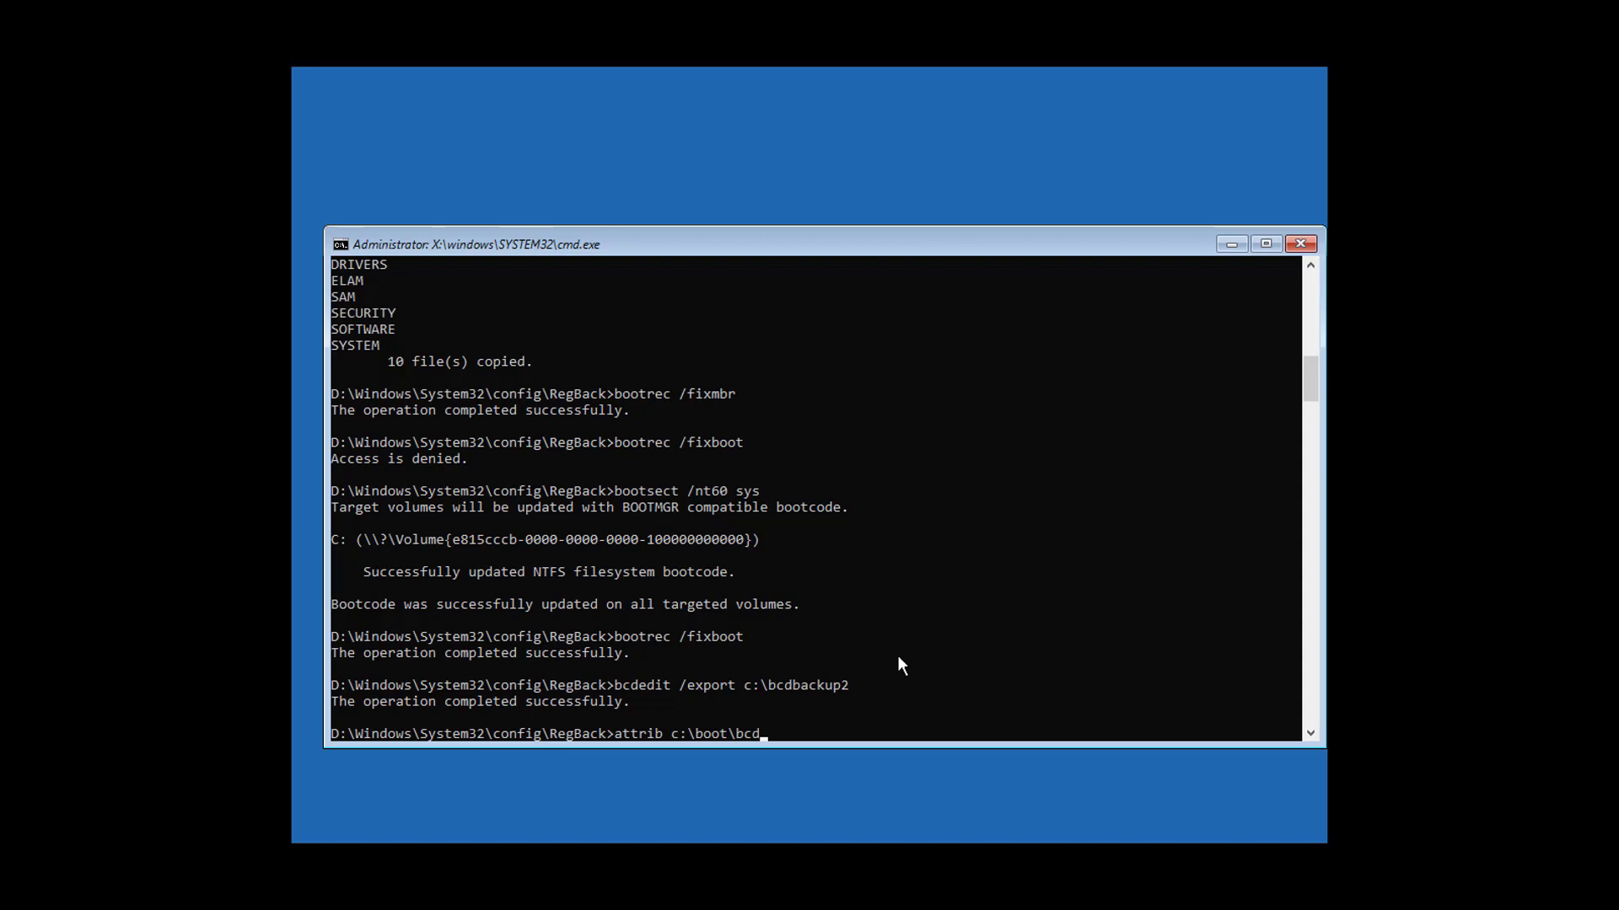
text(-h -r)
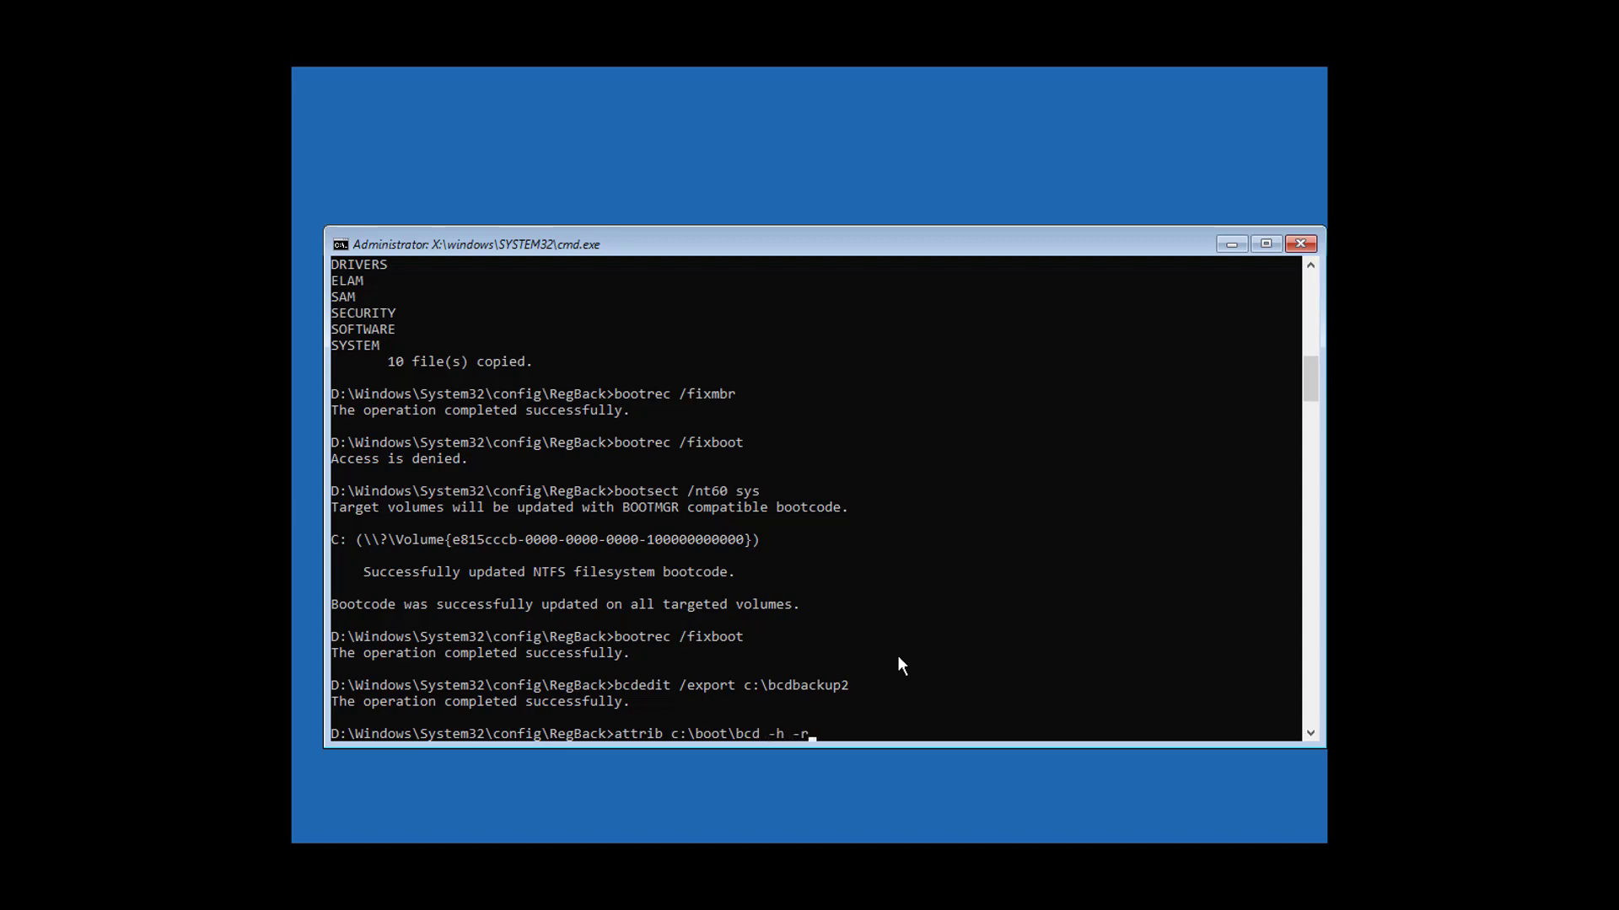
text(-s)
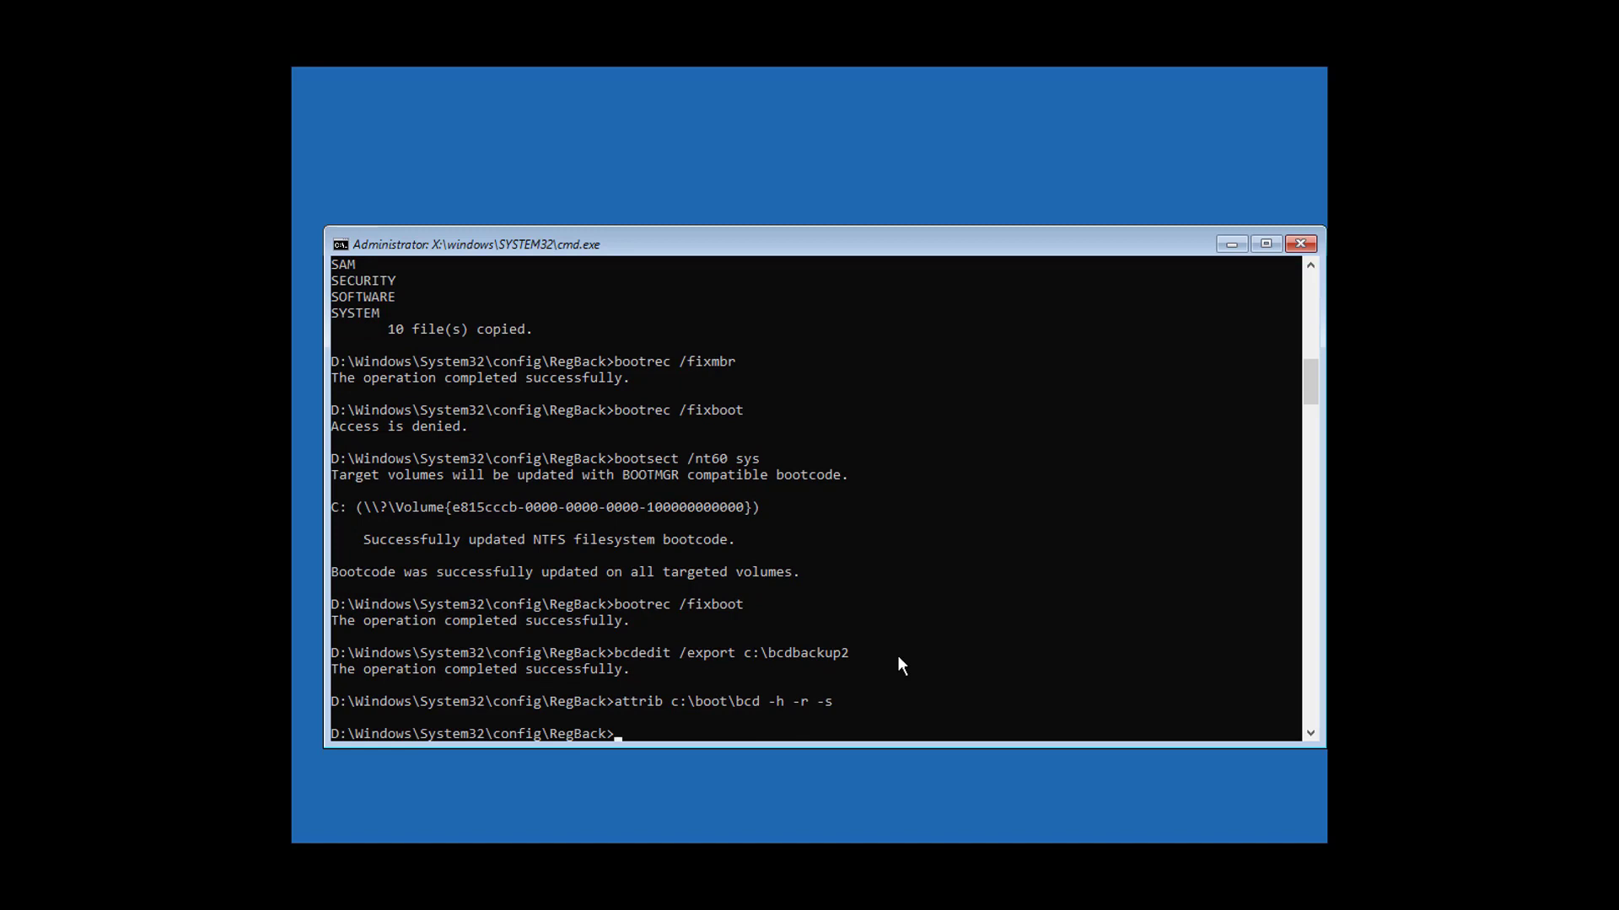
- Rename c:\boot\bcd to bcd.old
text(ren c:\)
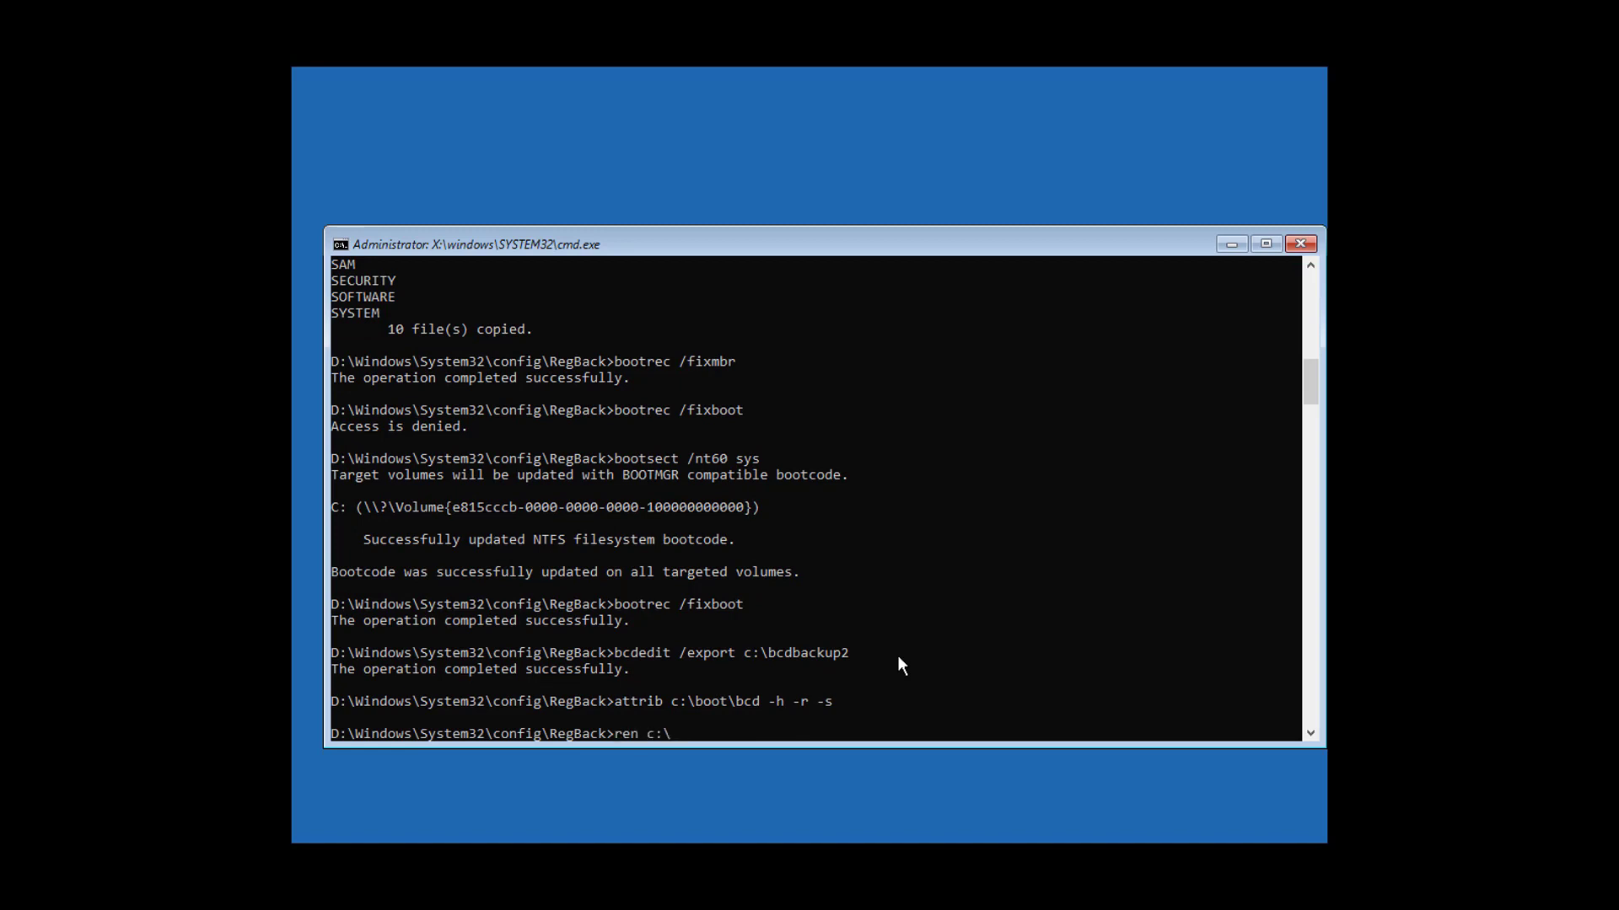
text(boot\)
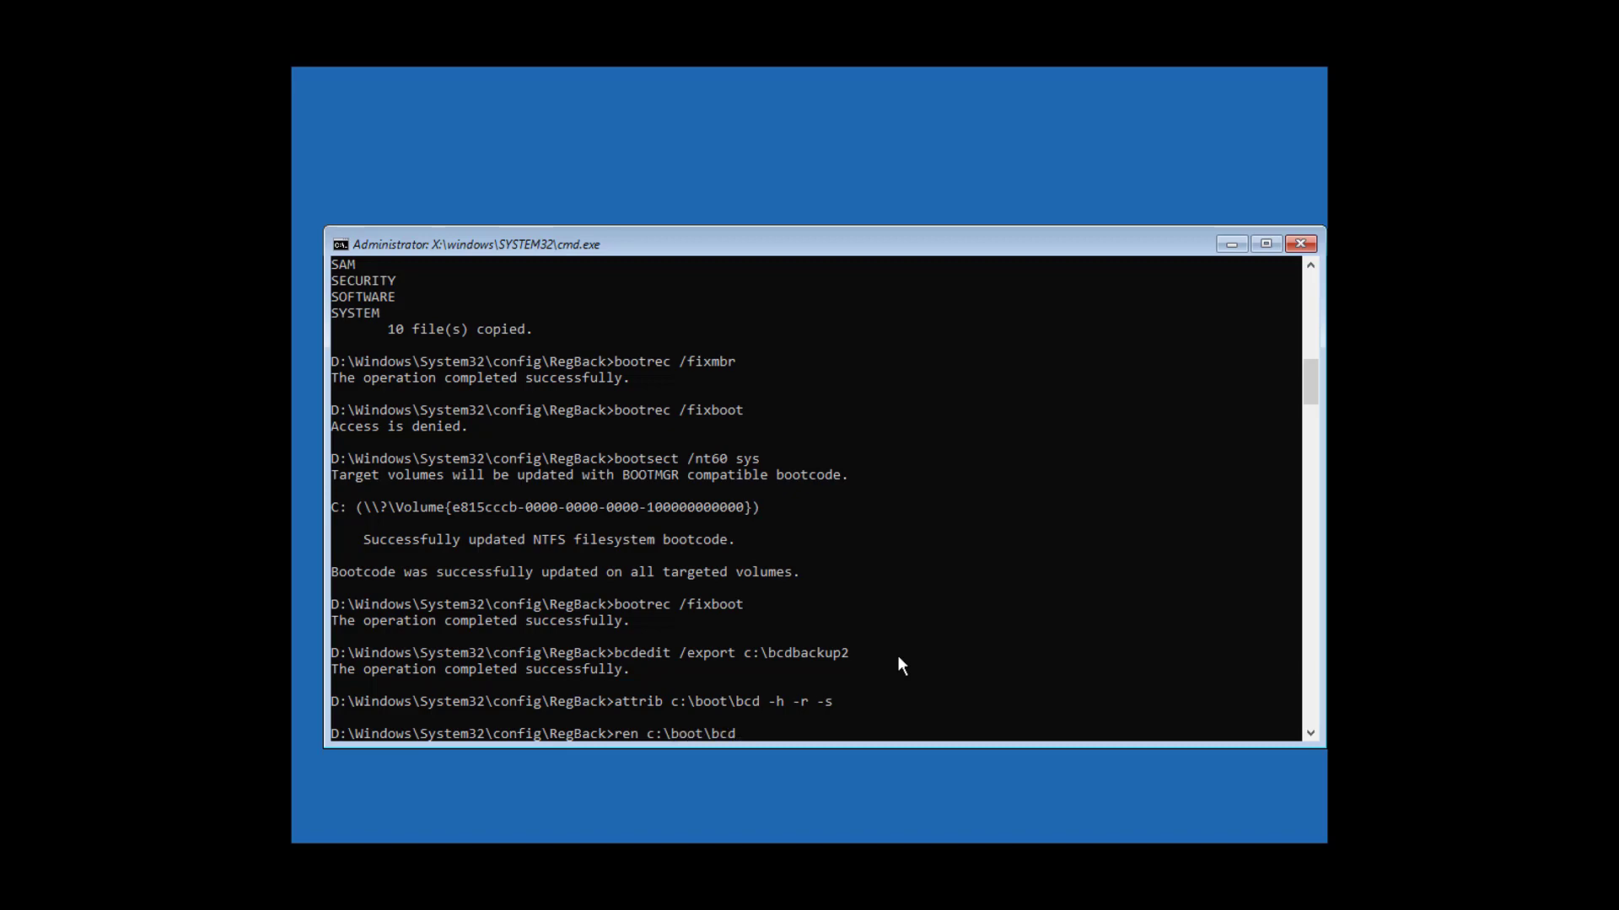
text(bcd)
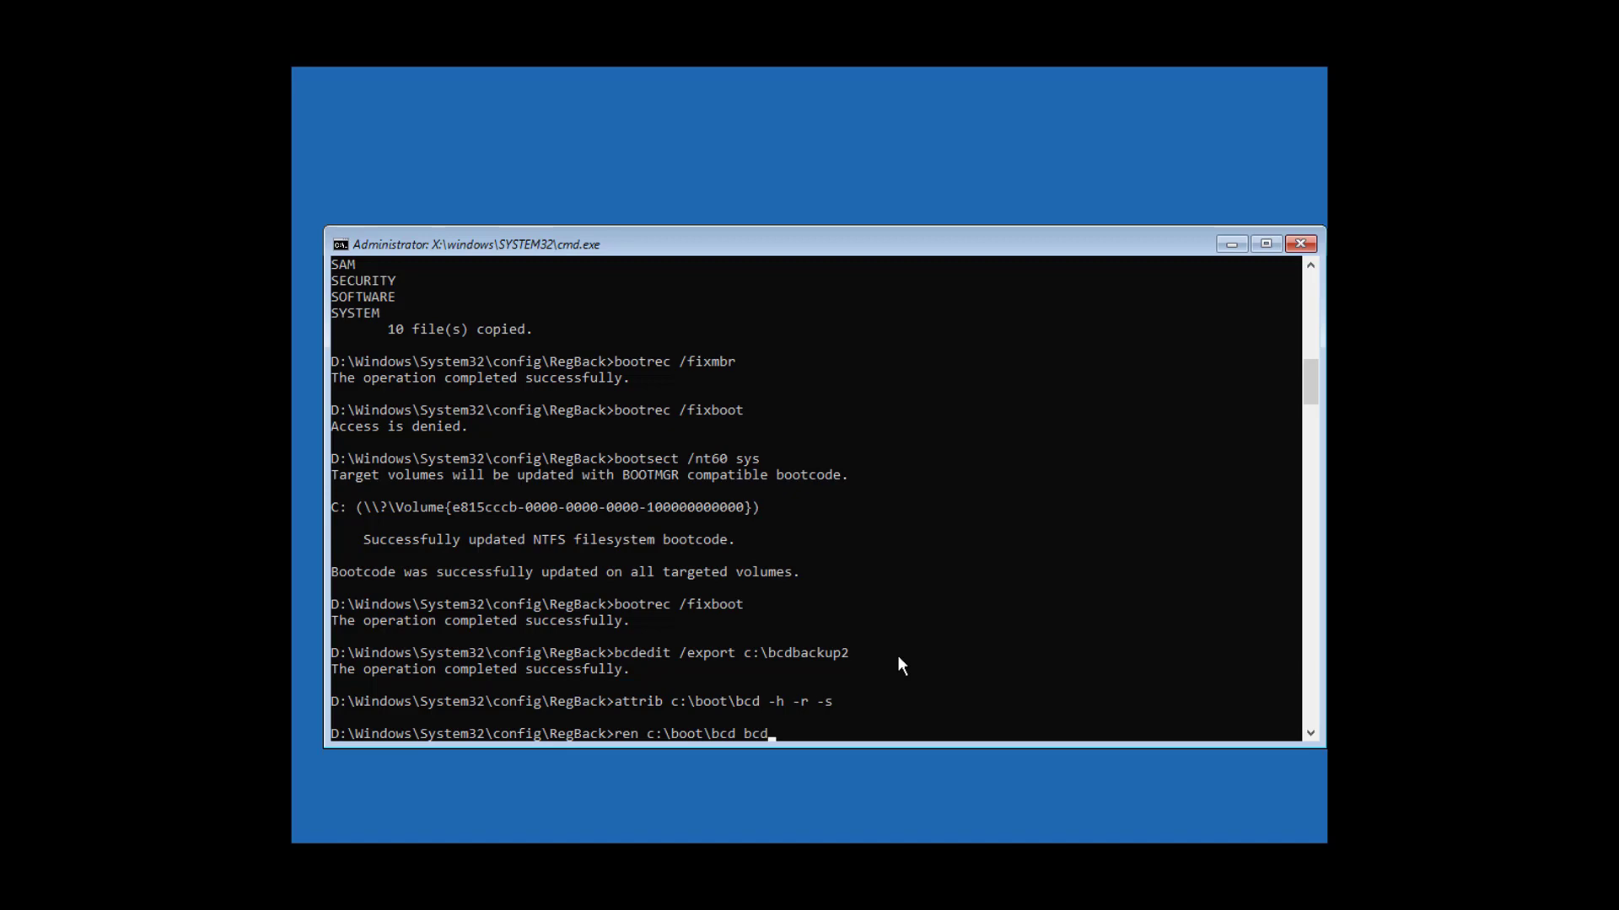
text(ol)
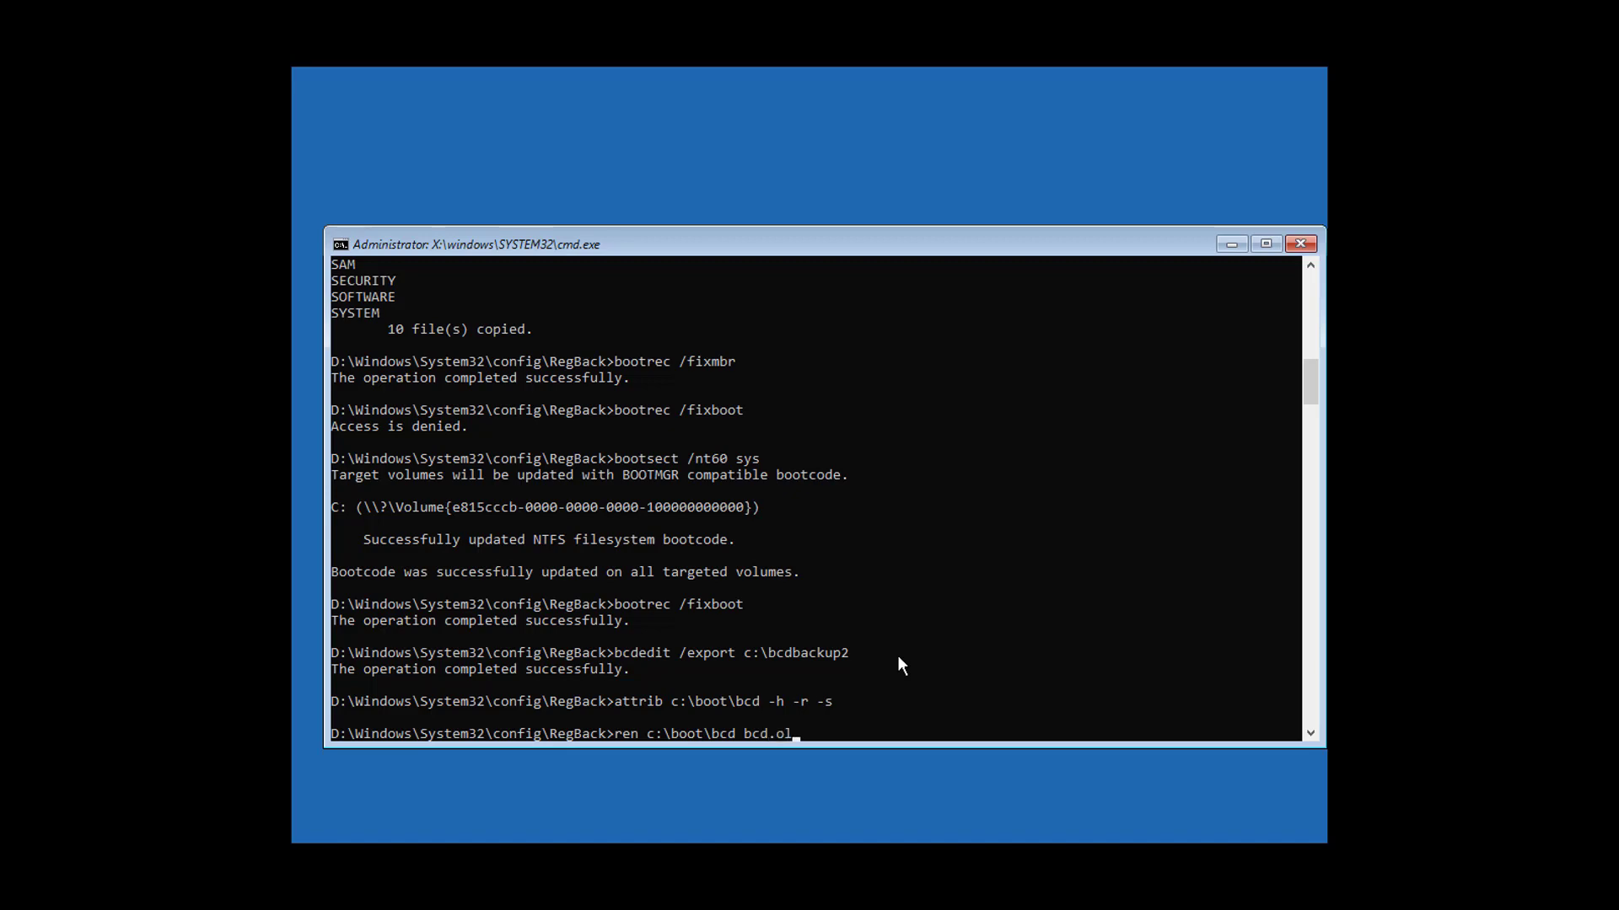
key(enter)
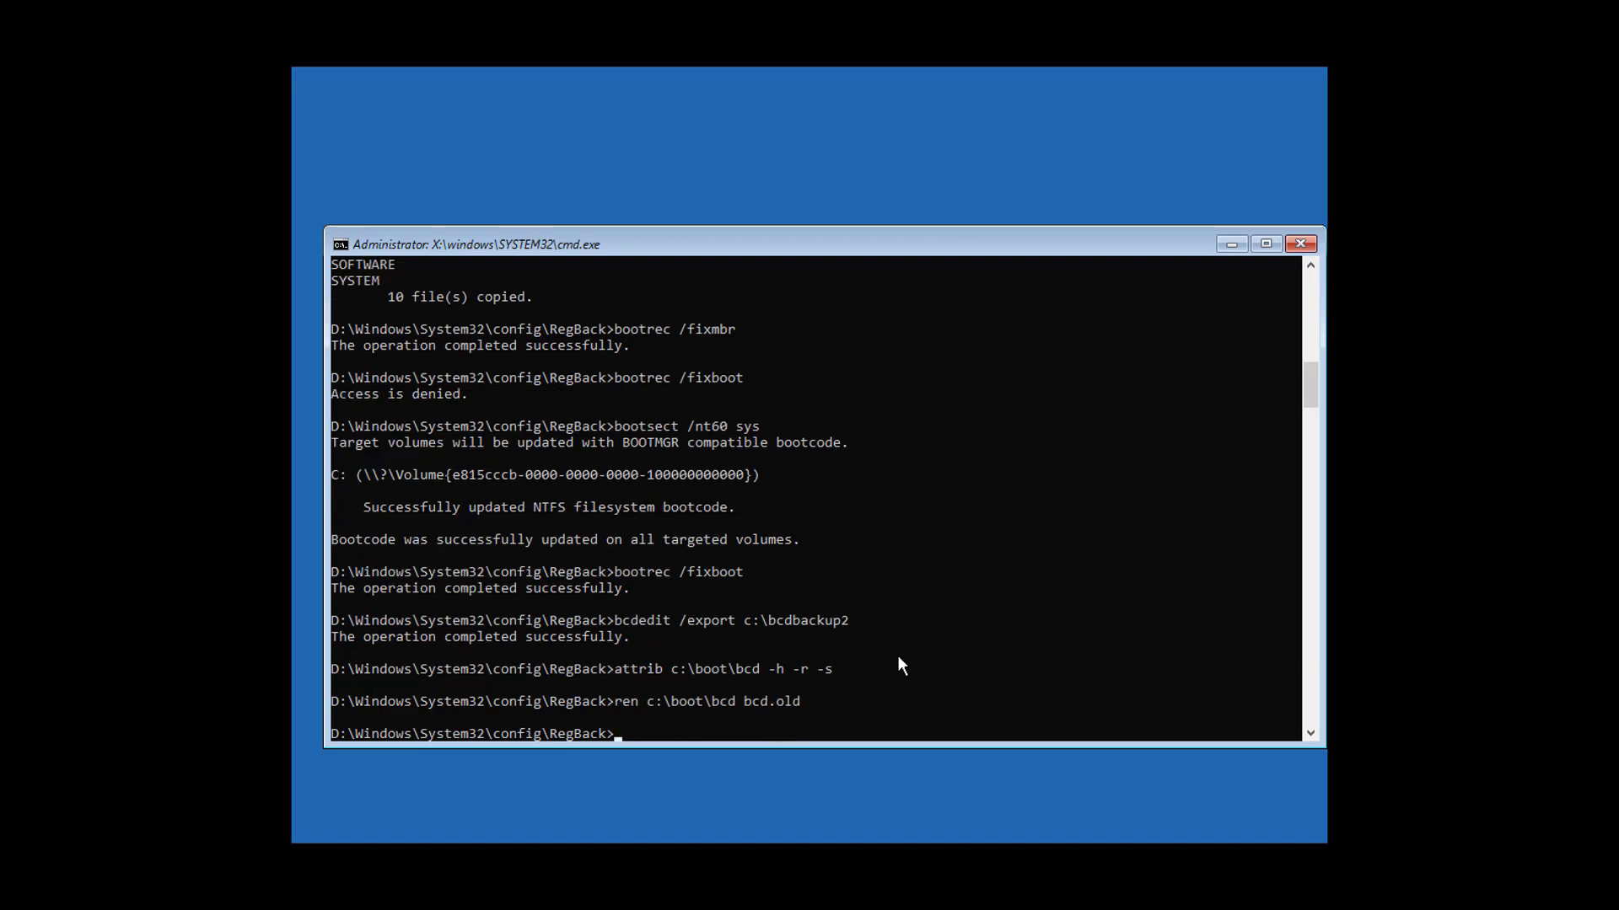
- Run bootrec /rebuildbcd and add the D:\Windows installation to the boot list
text(b)
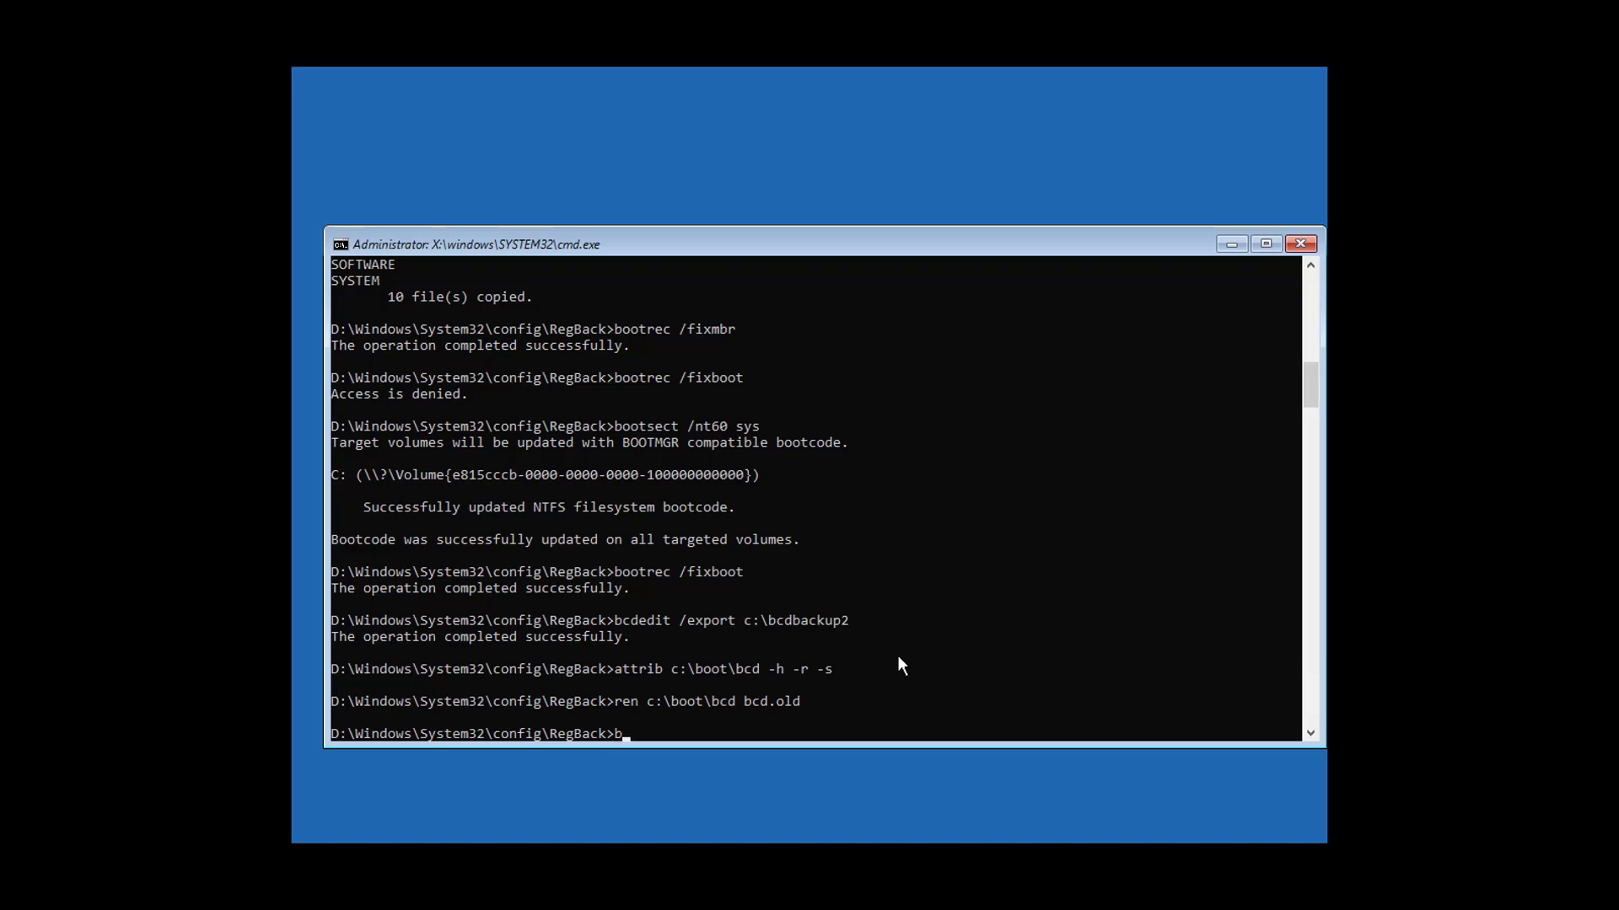
text(bootrec /)
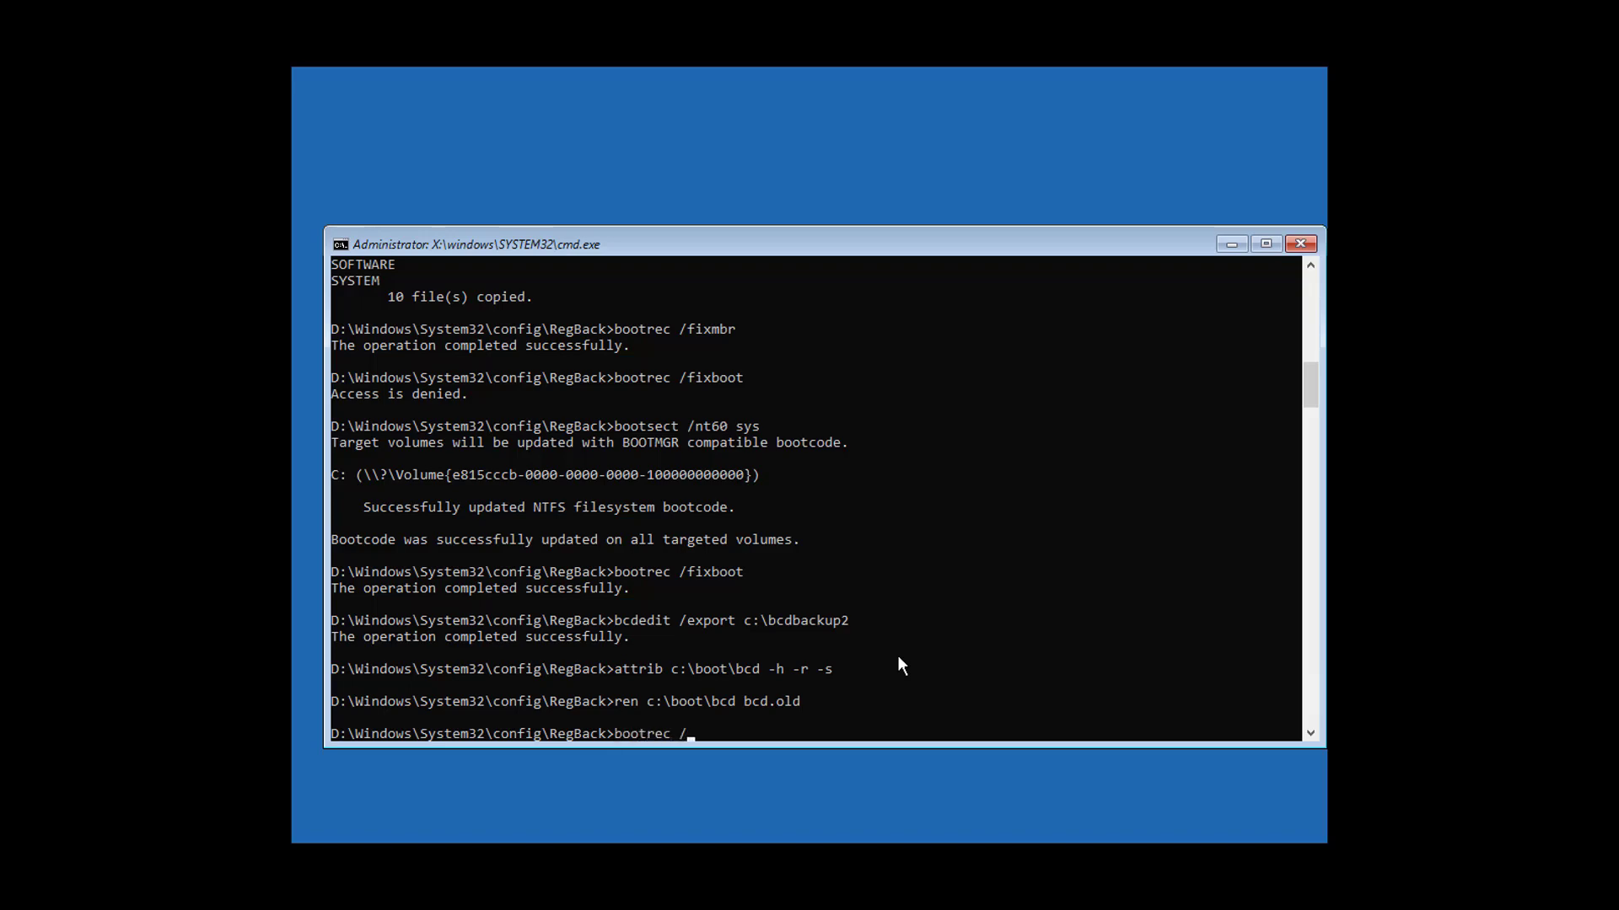
text(rebuildb)
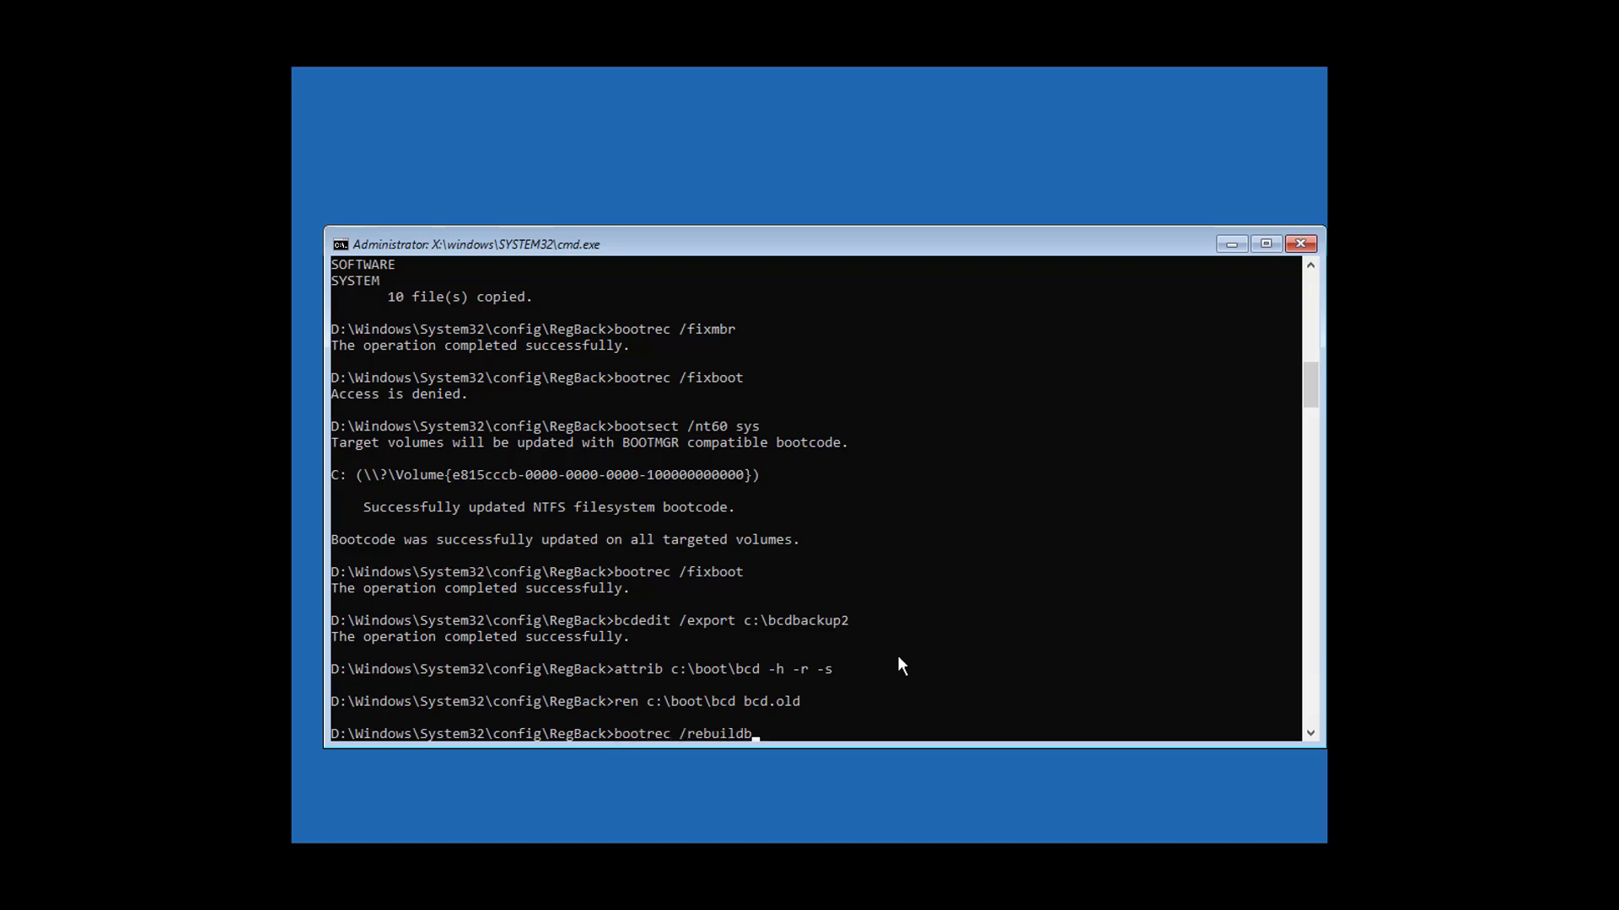
text(cd)
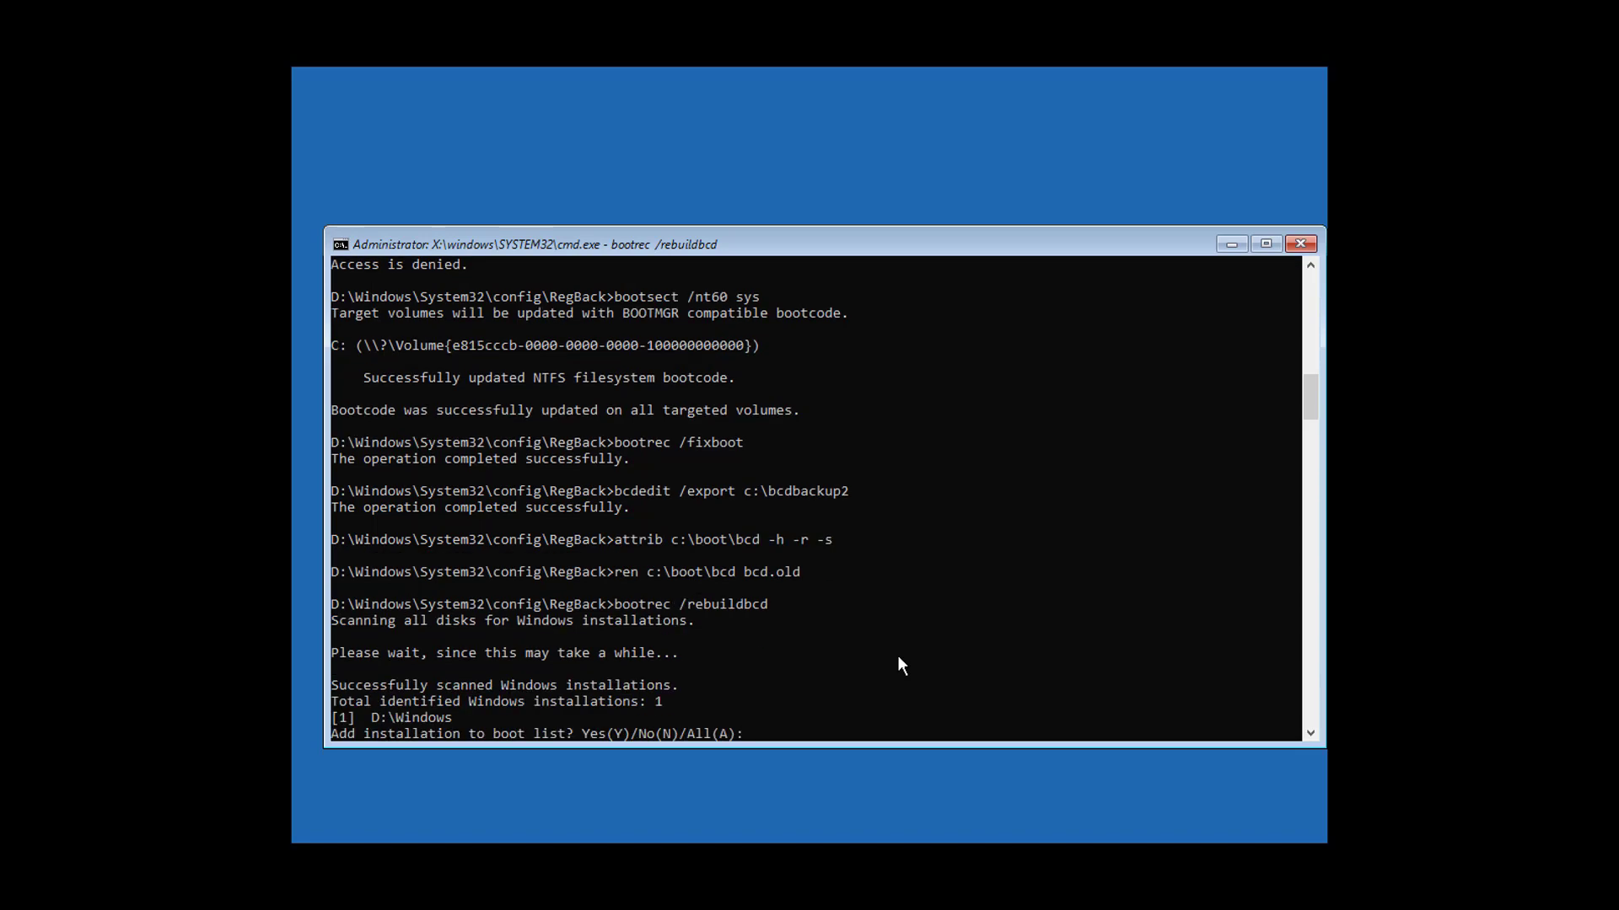
text(A)
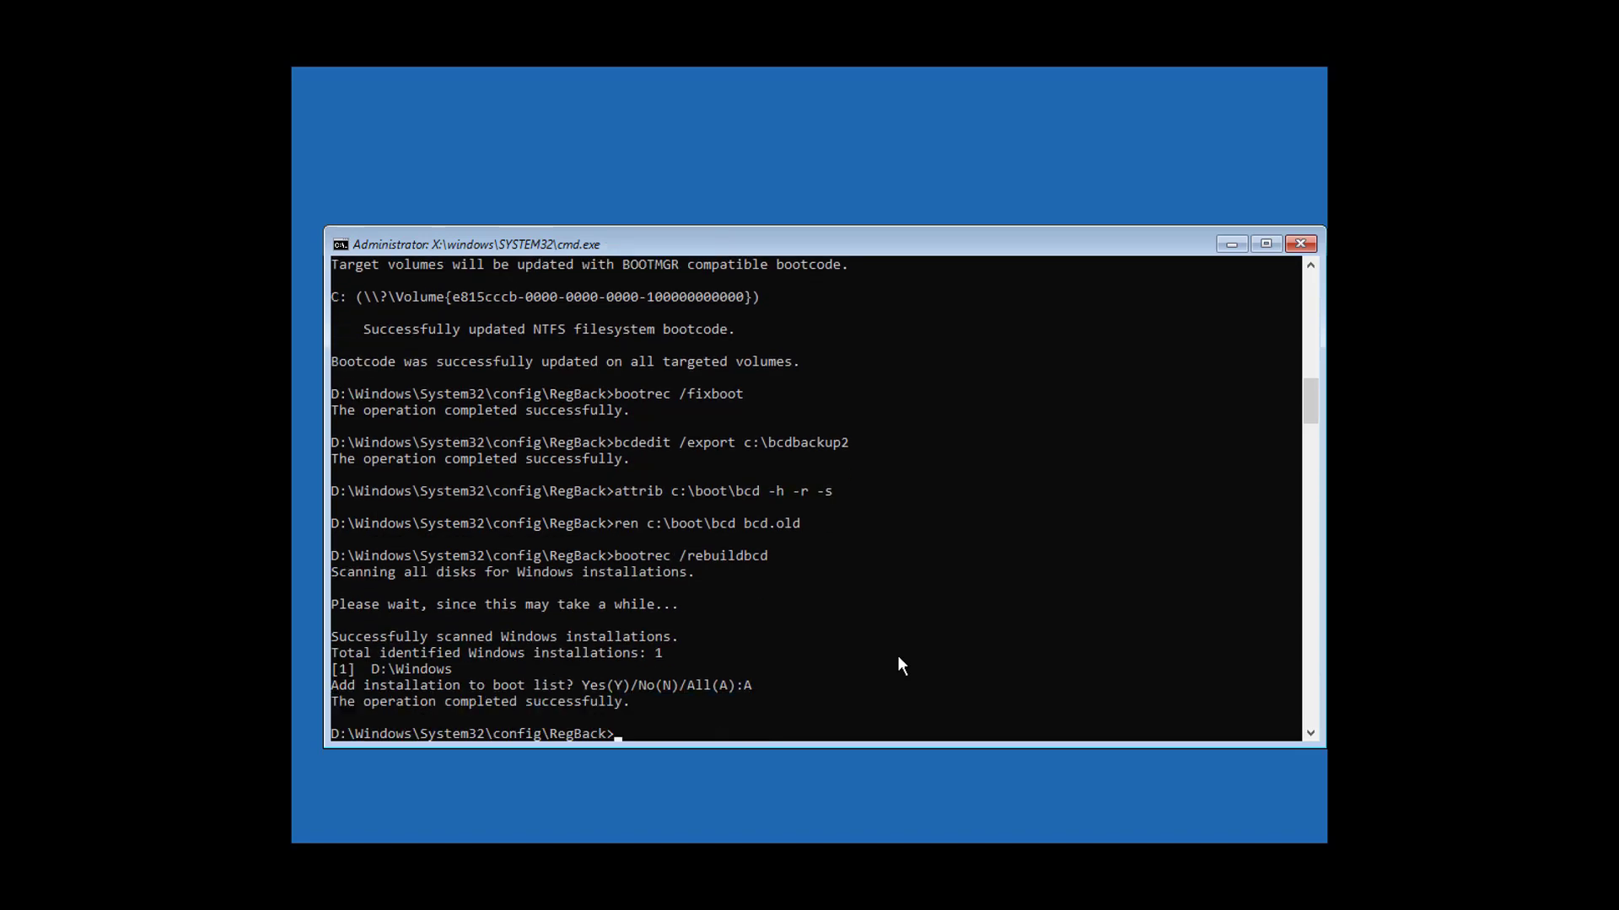
text(ex)
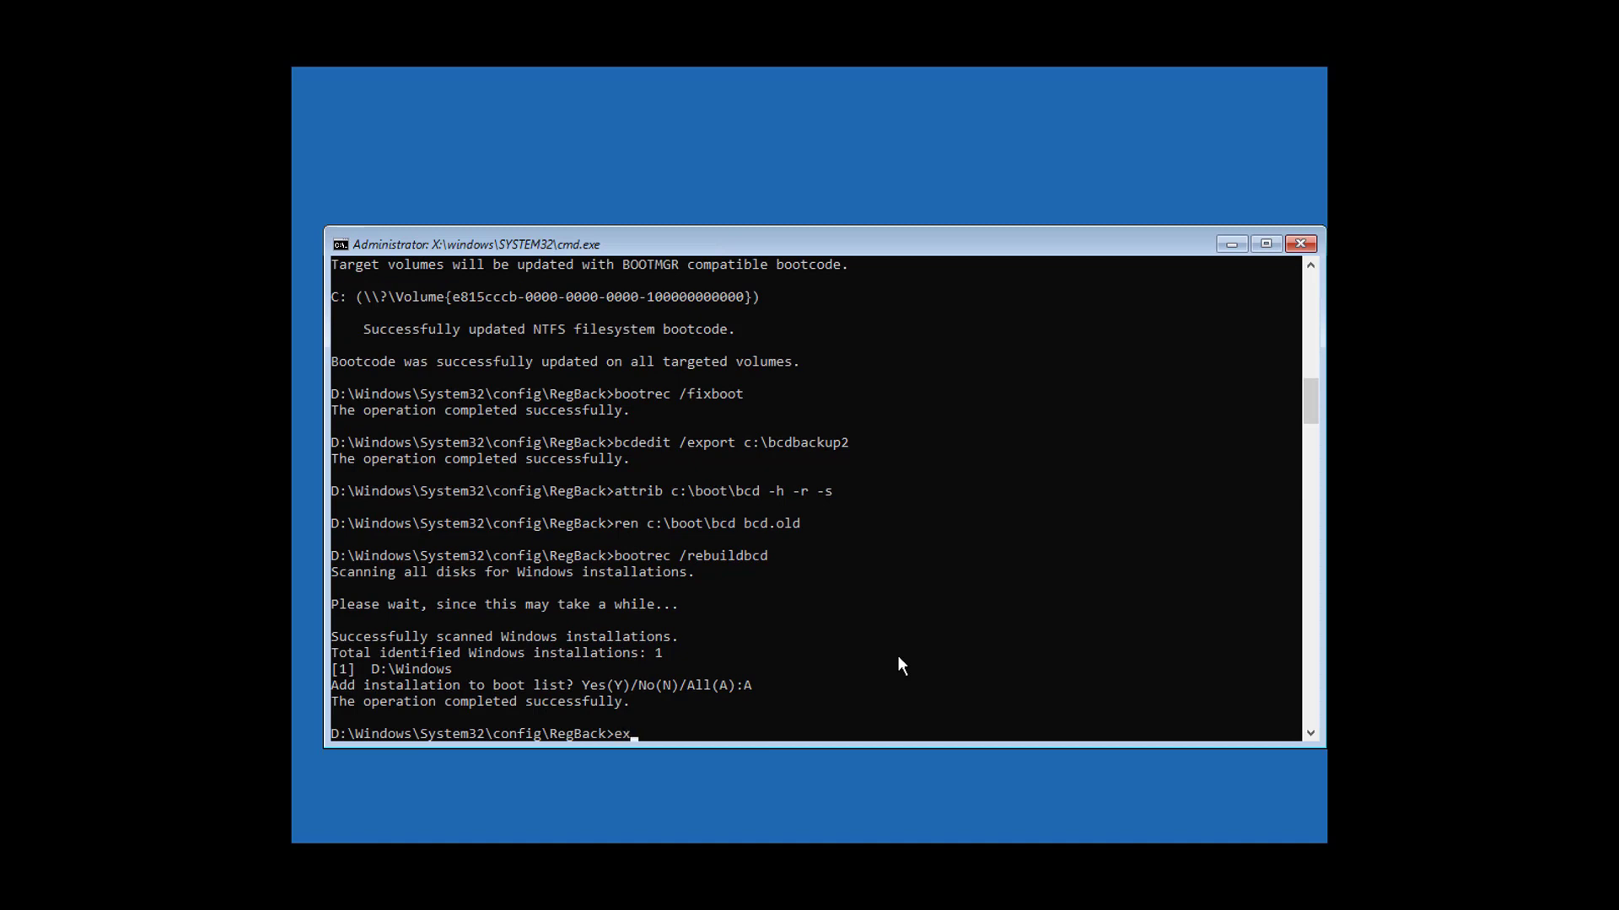